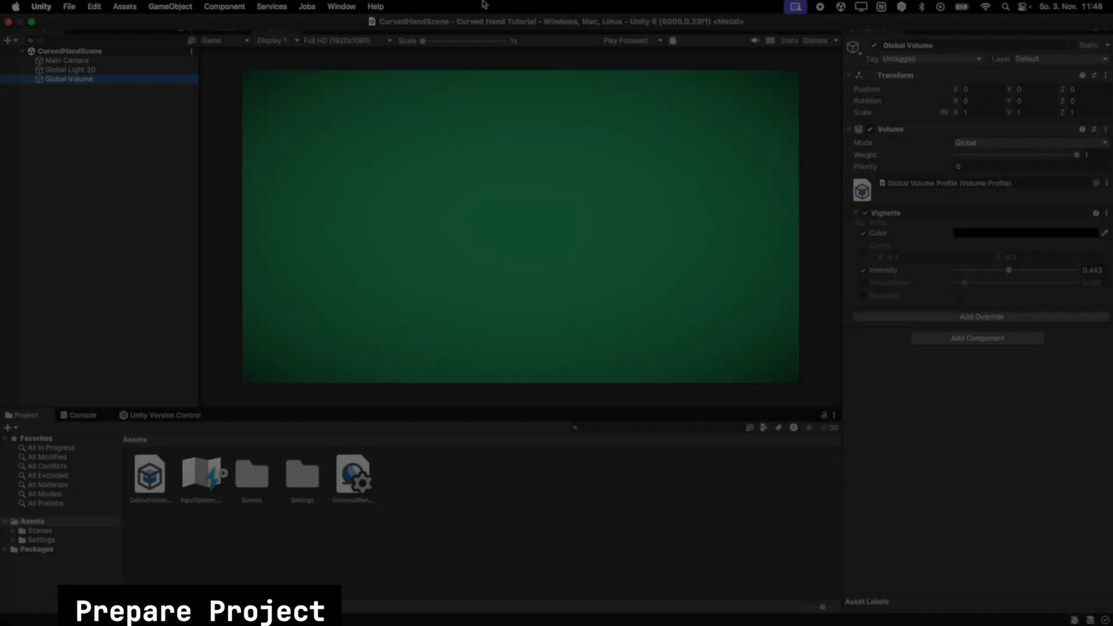
- Install the Splines package from the Unity Registry in the Package Manager
{"action": "left_click", "coordinate": [342, 7]}
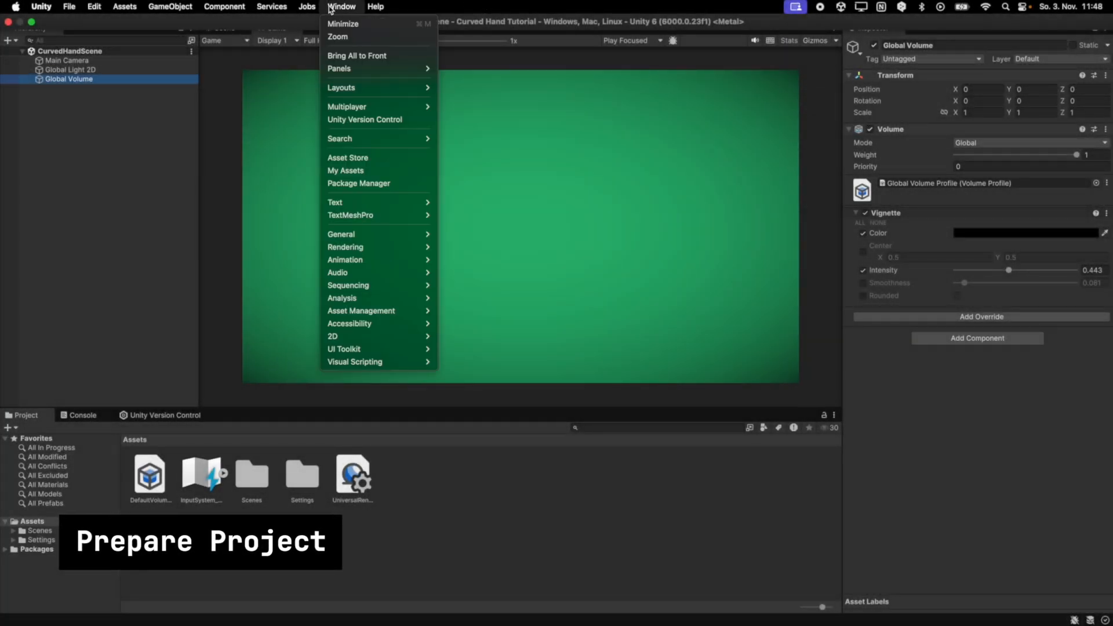
{"action": "left_click", "coordinate": [359, 192]}
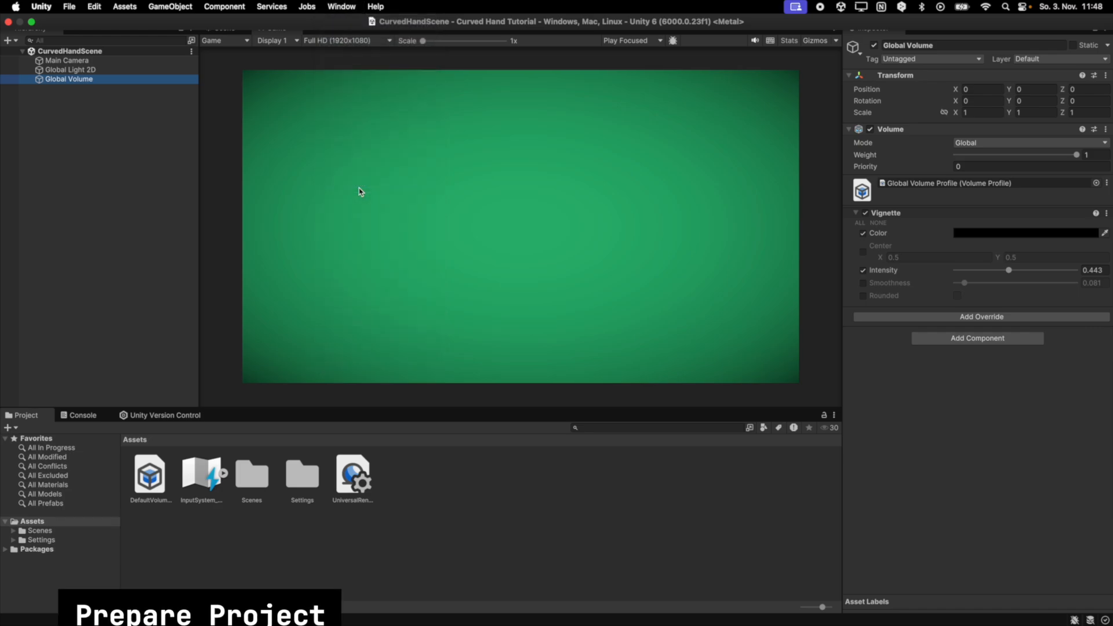
{"action": "left_click", "coordinate": [340, 6]}
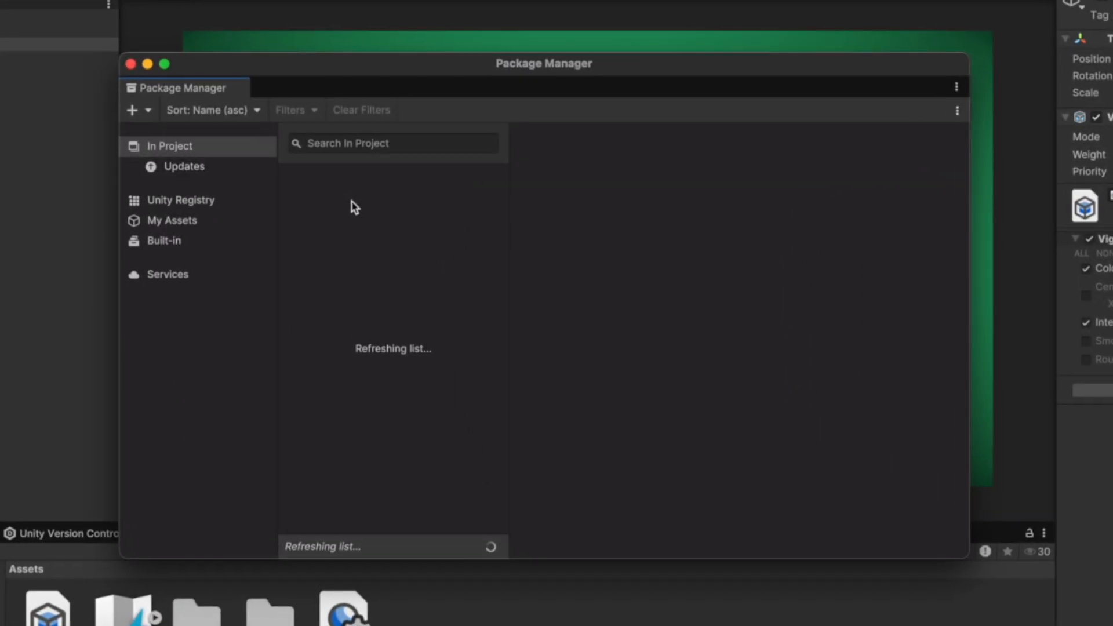
{"action": "left_click", "coordinate": [180, 199]}
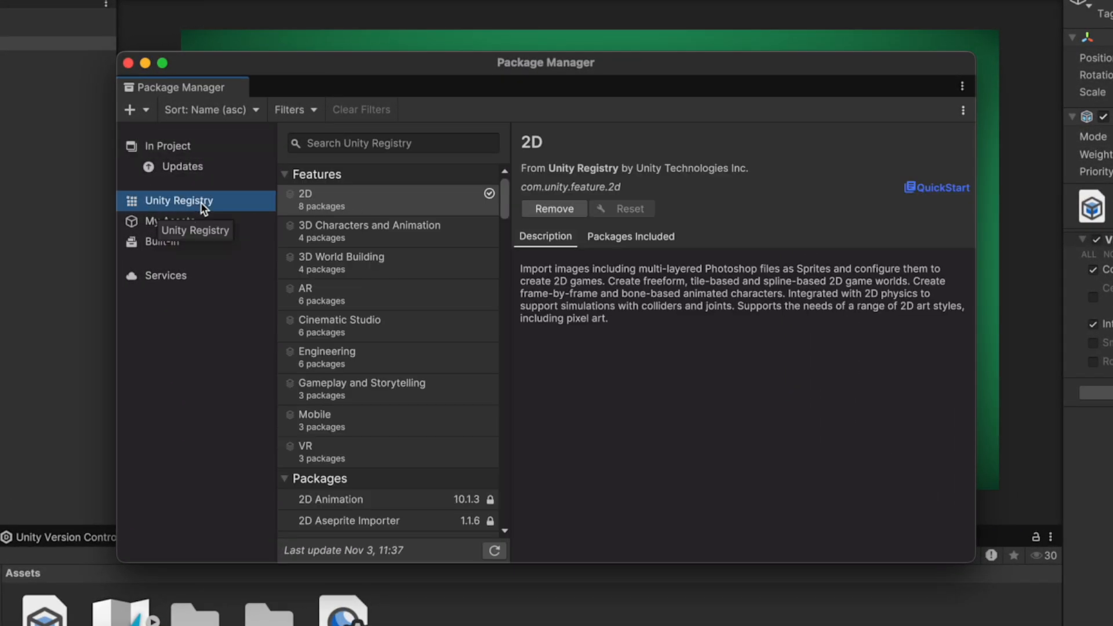
{"action": "type", "text": "Splines"}
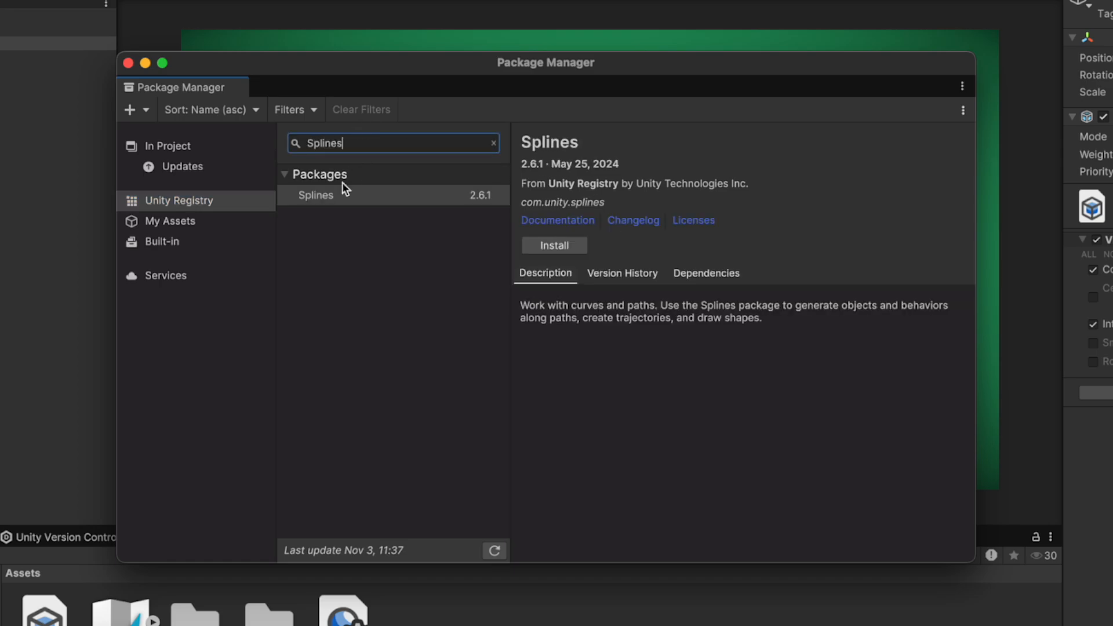
{"action": "left_click", "coordinate": [553, 245]}
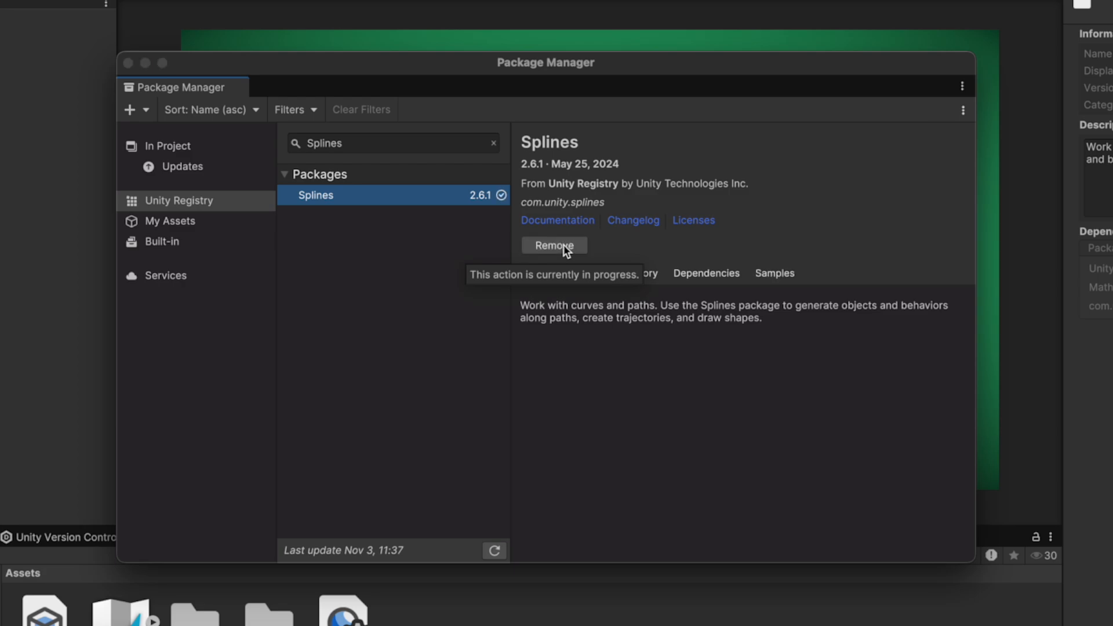
{"action": "mouse_move", "coordinate": [567, 253]}
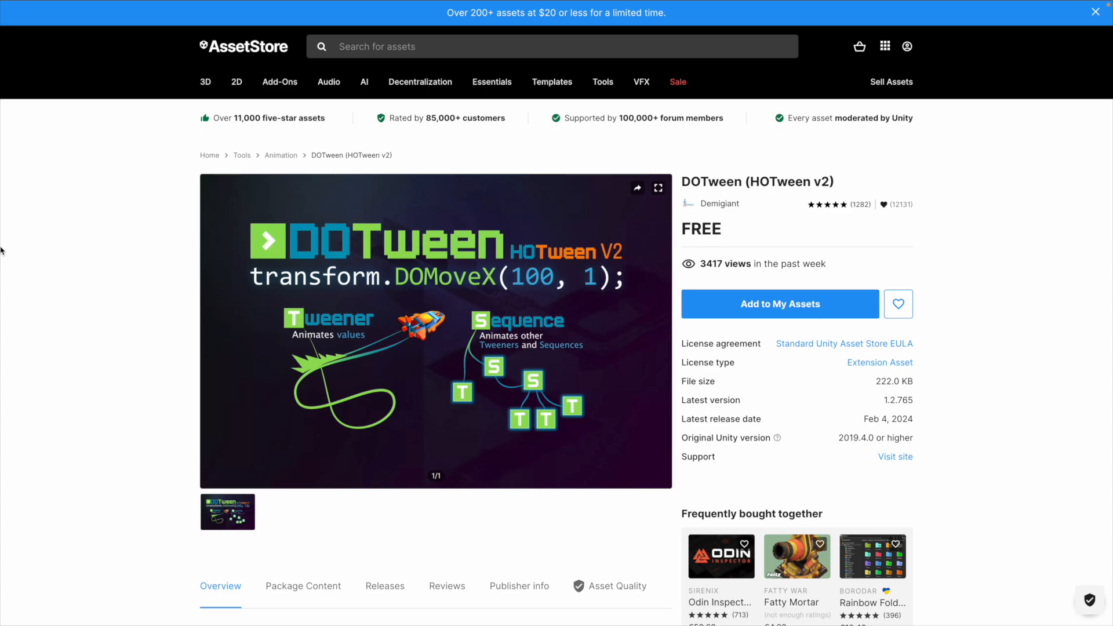
{"action": "mouse_move", "coordinate": [695, 246]}
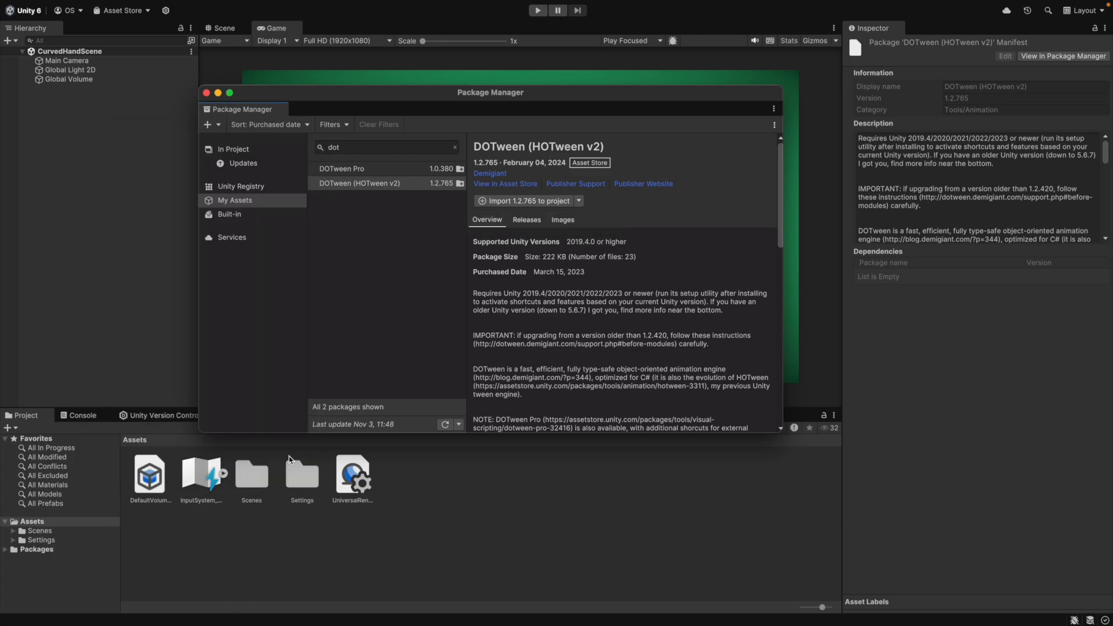
- Import DOTween and create a new Sprites folder in Assets
{"action": "left_click", "coordinate": [206, 93]}
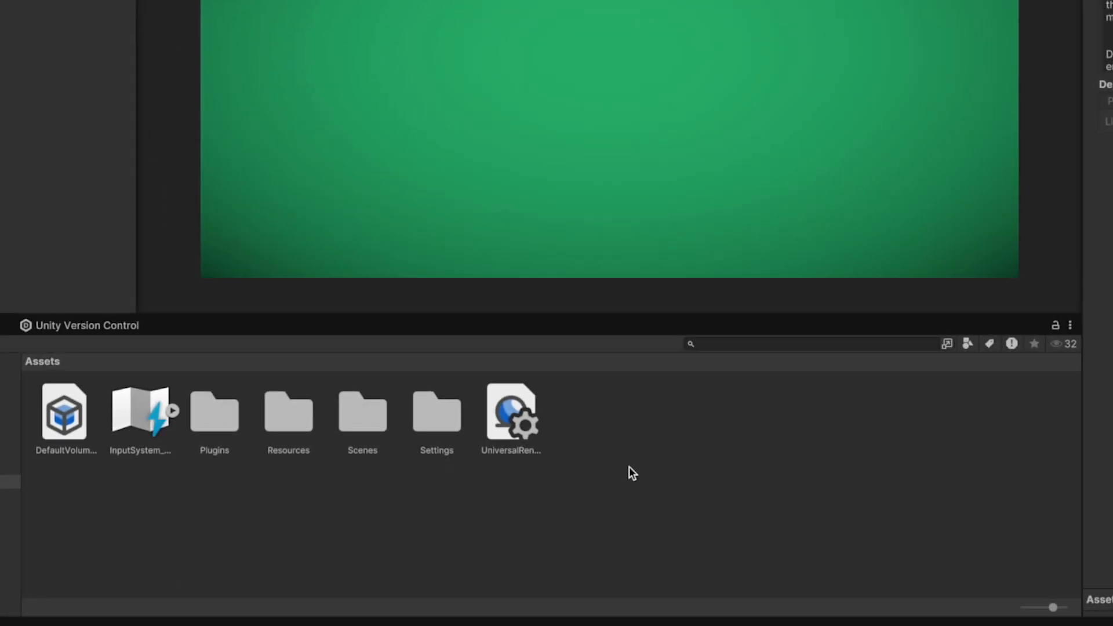
{"action": "right_click", "coordinate": [631, 473]}
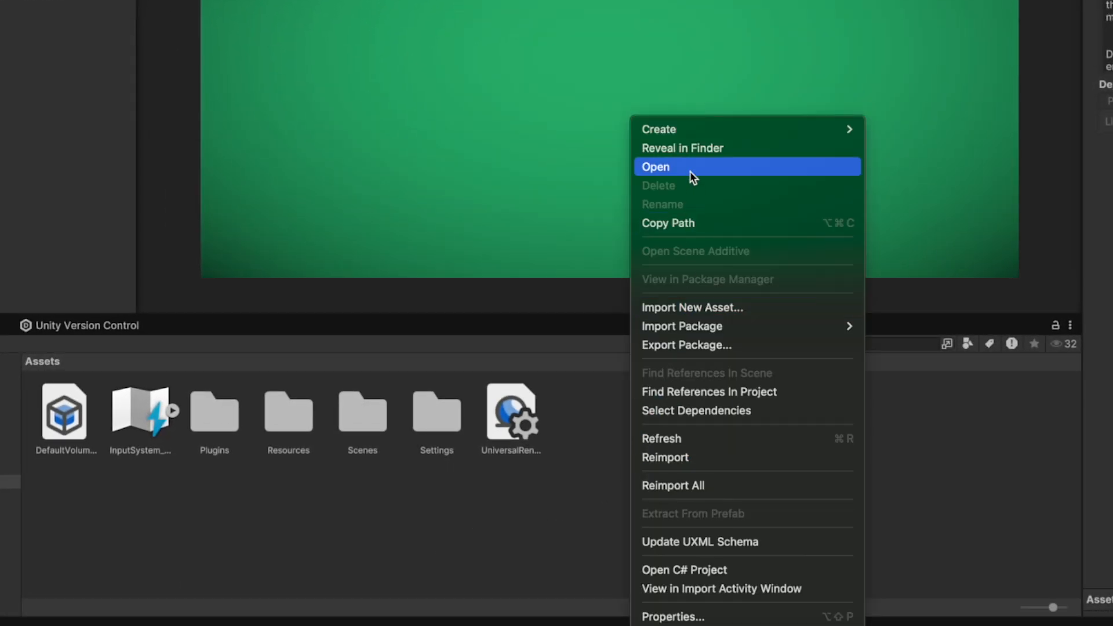
{"action": "mouse_move", "coordinate": [658, 128]}
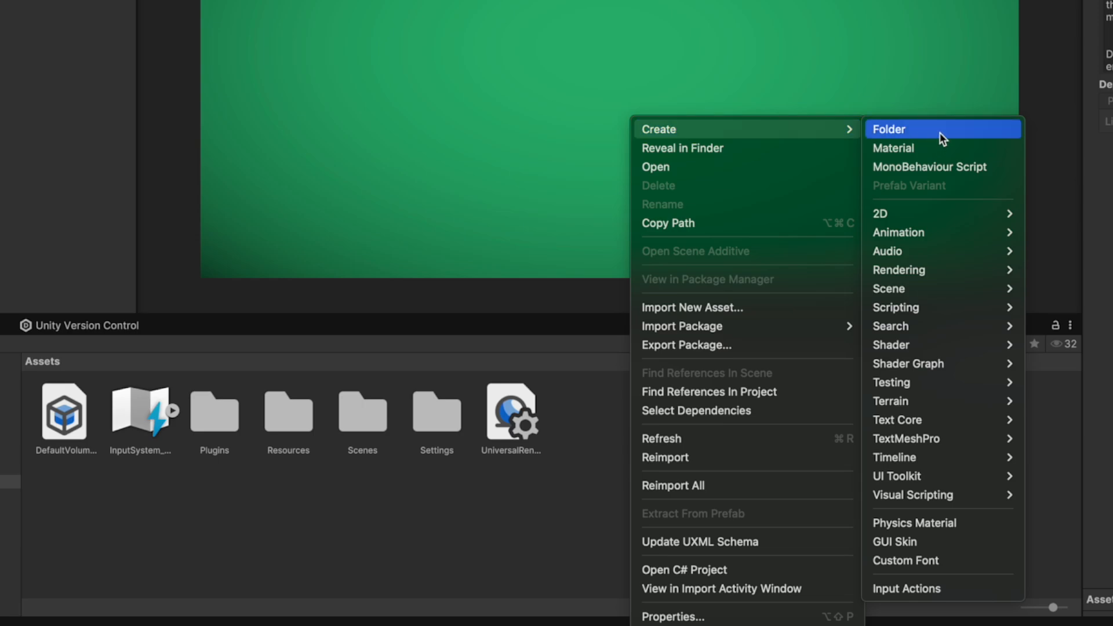
{"action": "left_click", "coordinate": [889, 129]}
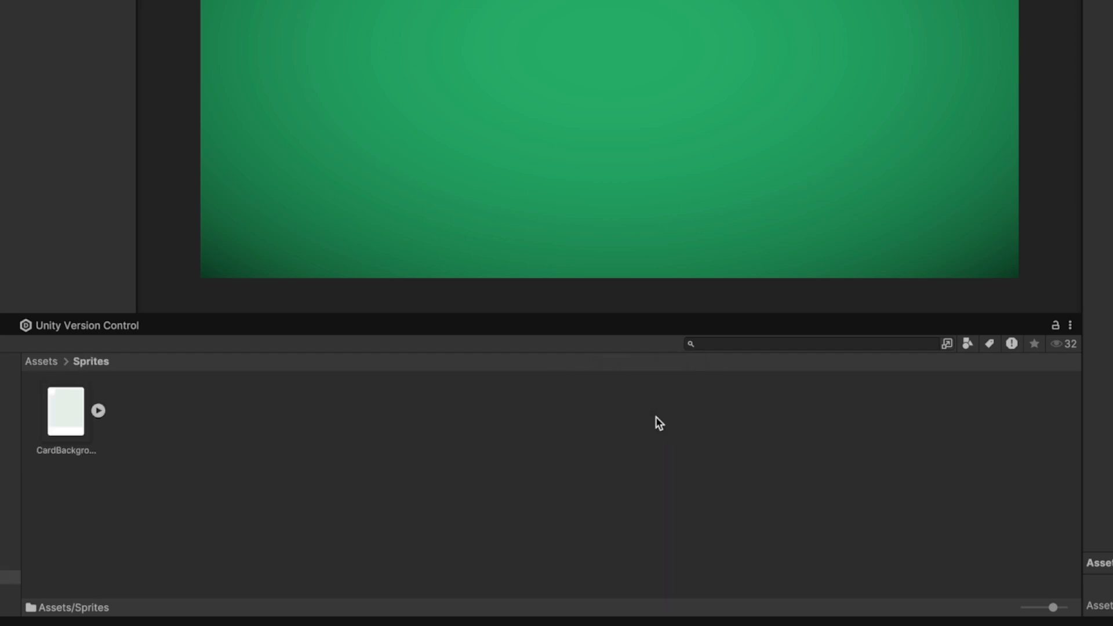
- Set CardBackground.png's Sprite Mode to Single in the Inspector
{"action": "left_click", "coordinate": [65, 412]}
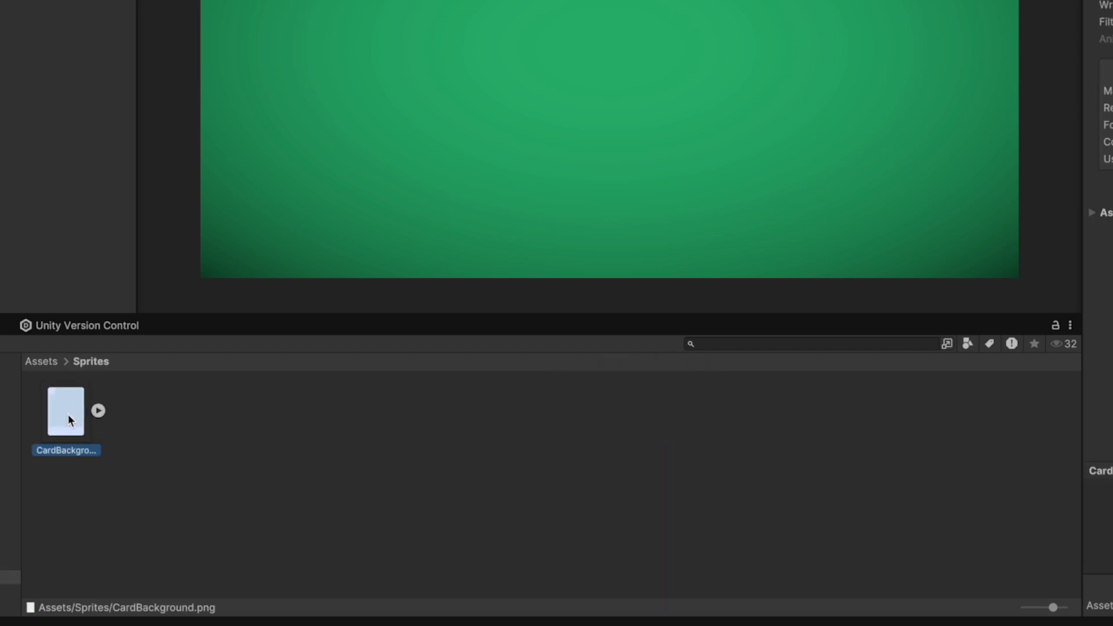
{"action": "left_click", "coordinate": [65, 411]}
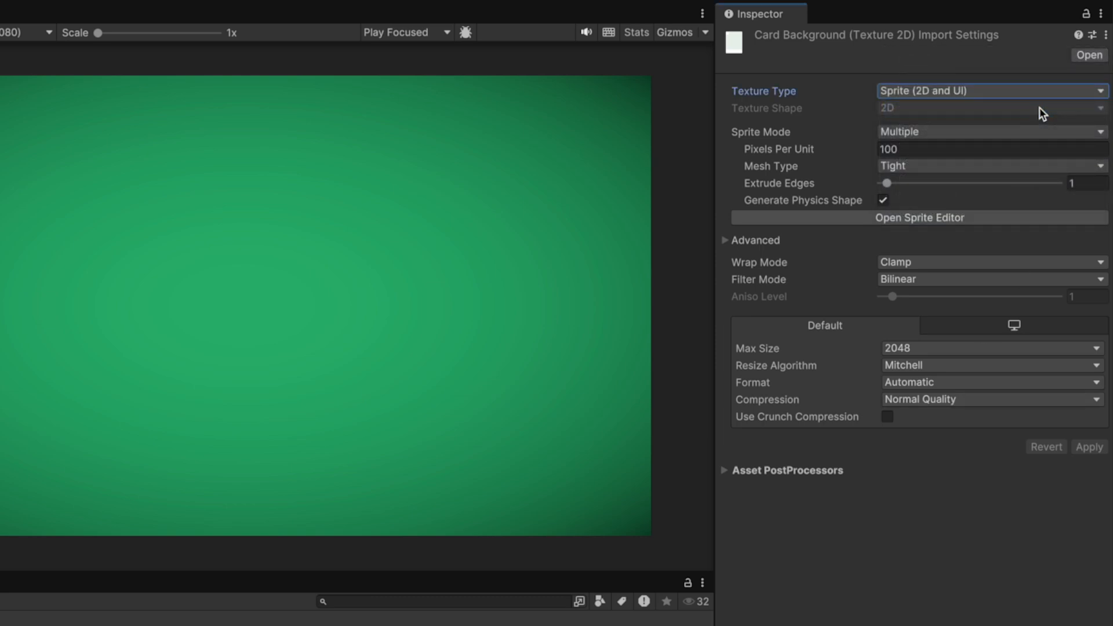
{"action": "left_click", "coordinate": [989, 132]}
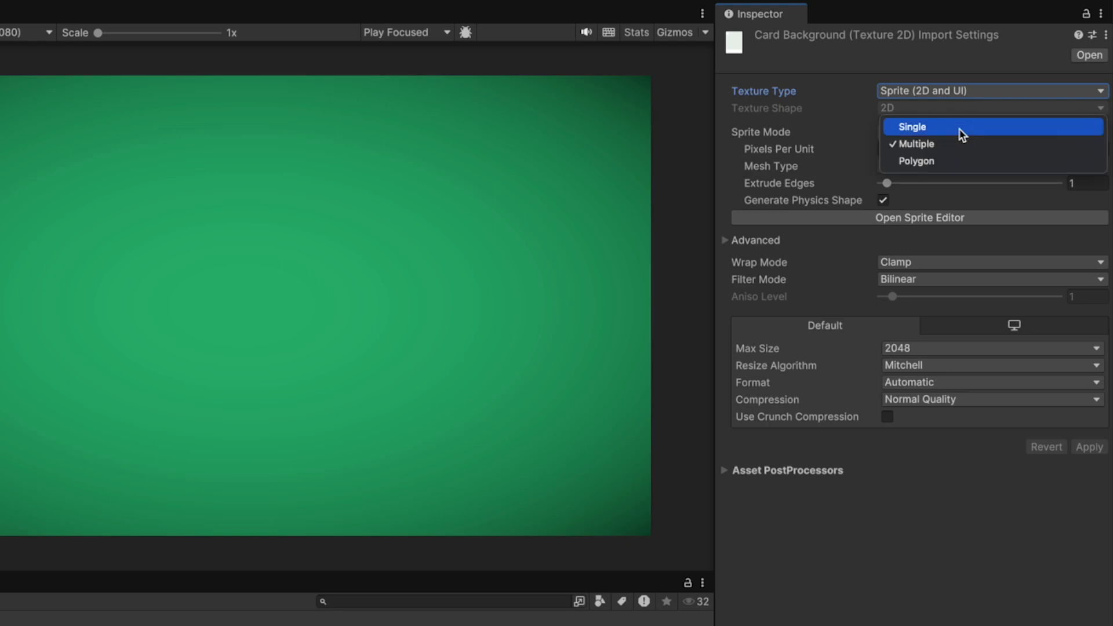
{"action": "left_click", "coordinate": [911, 126]}
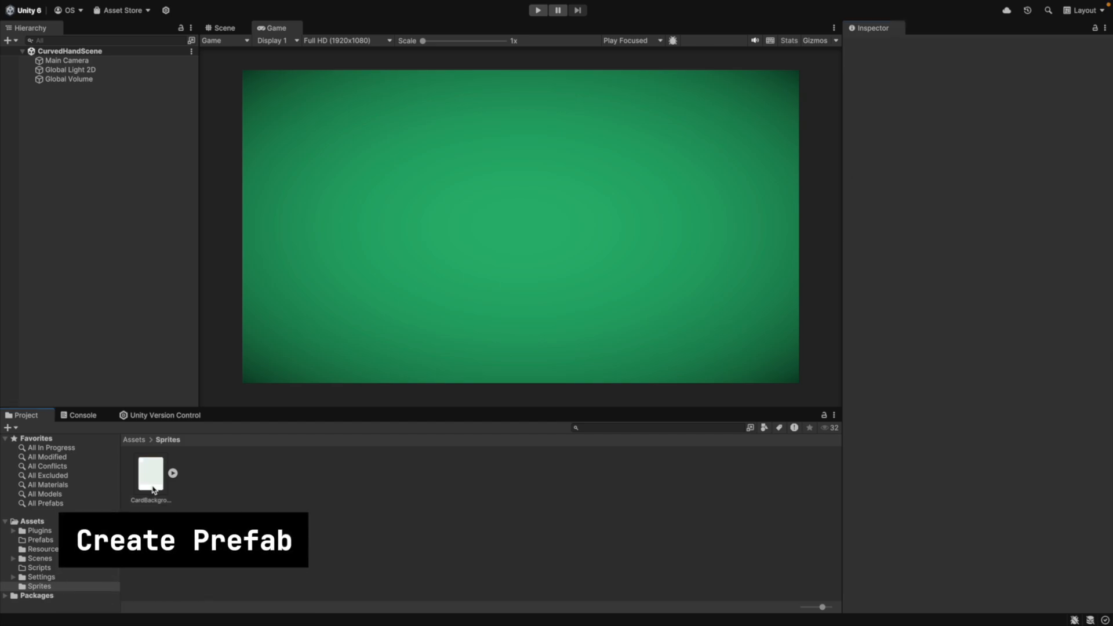
- Place CardBackground in the scene, rename it Card, and store it as a prefab
{"action": "left_click_drag", "start_coordinate": [149, 473], "coordinate": [520, 227]}
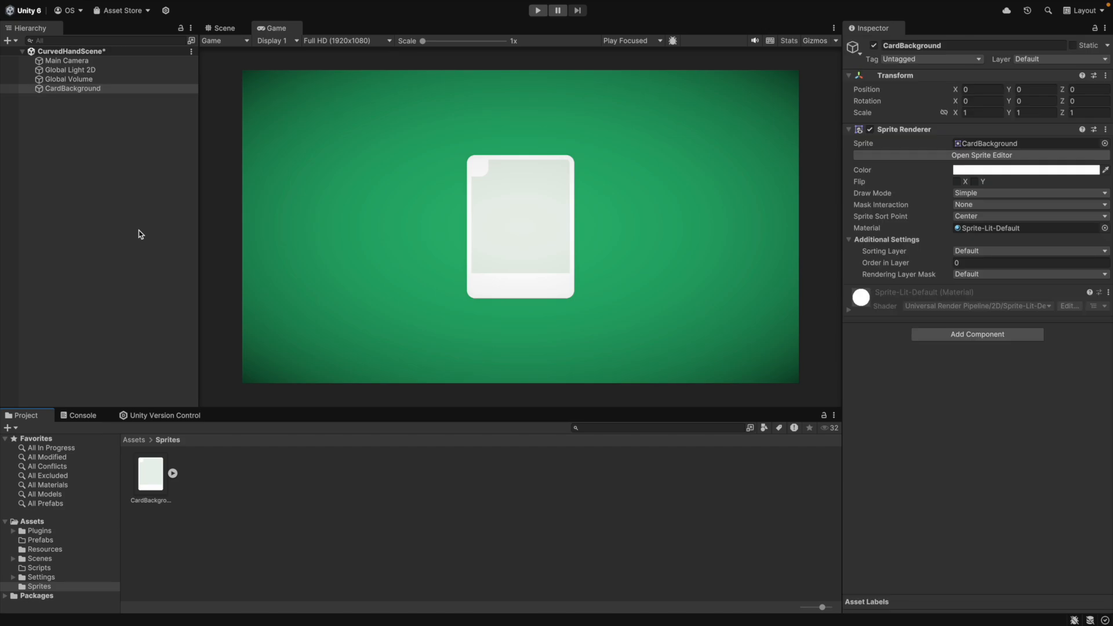
{"action": "mouse_move", "coordinate": [1055, 83]}
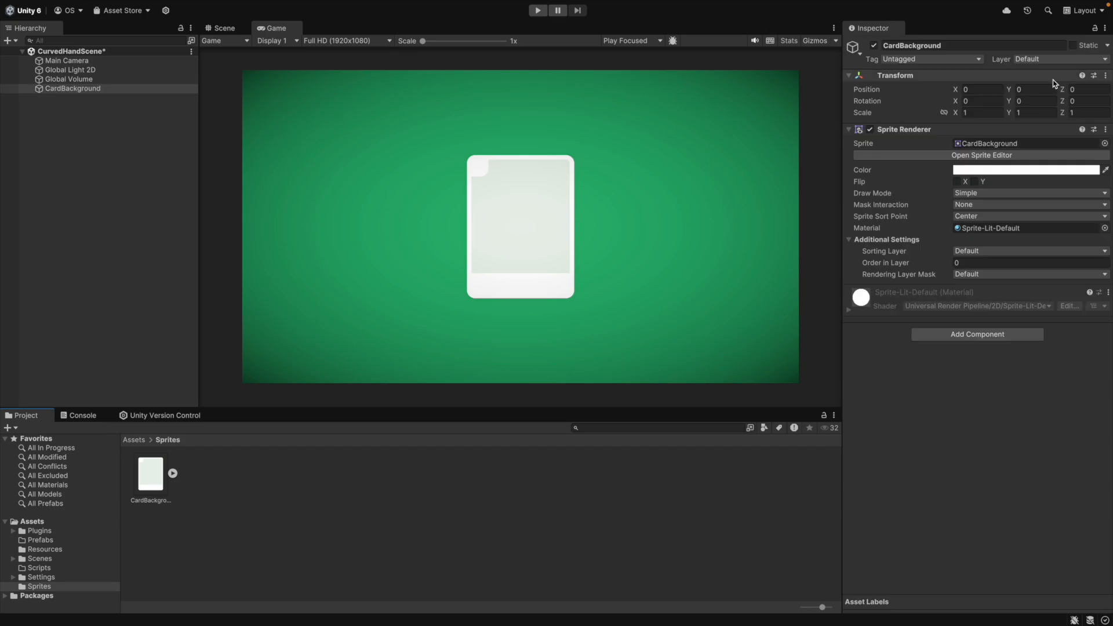
{"action": "mouse_move", "coordinate": [800, 94]}
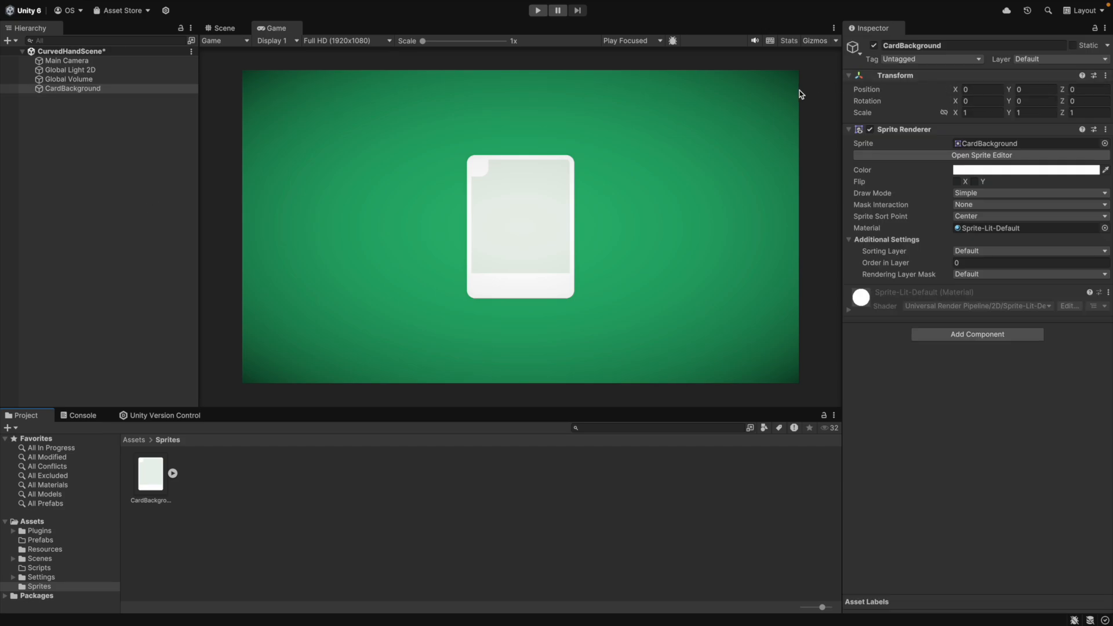
{"action": "left_click", "coordinate": [72, 88]}
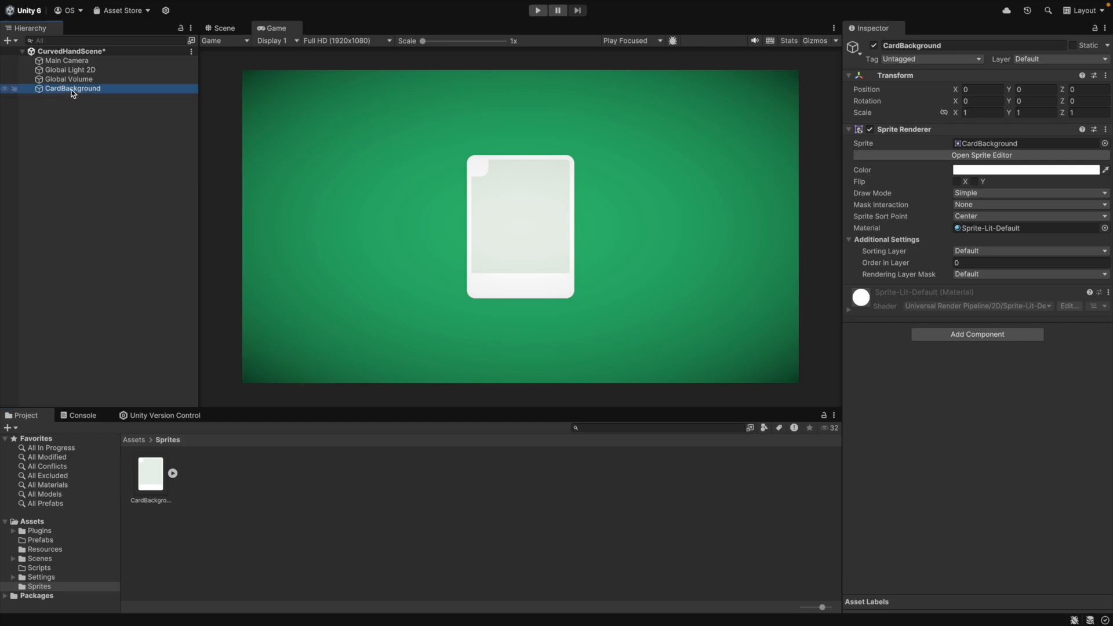
{"action": "double_click", "coordinate": [72, 88]}
{"action": "type", "text": "Card"}
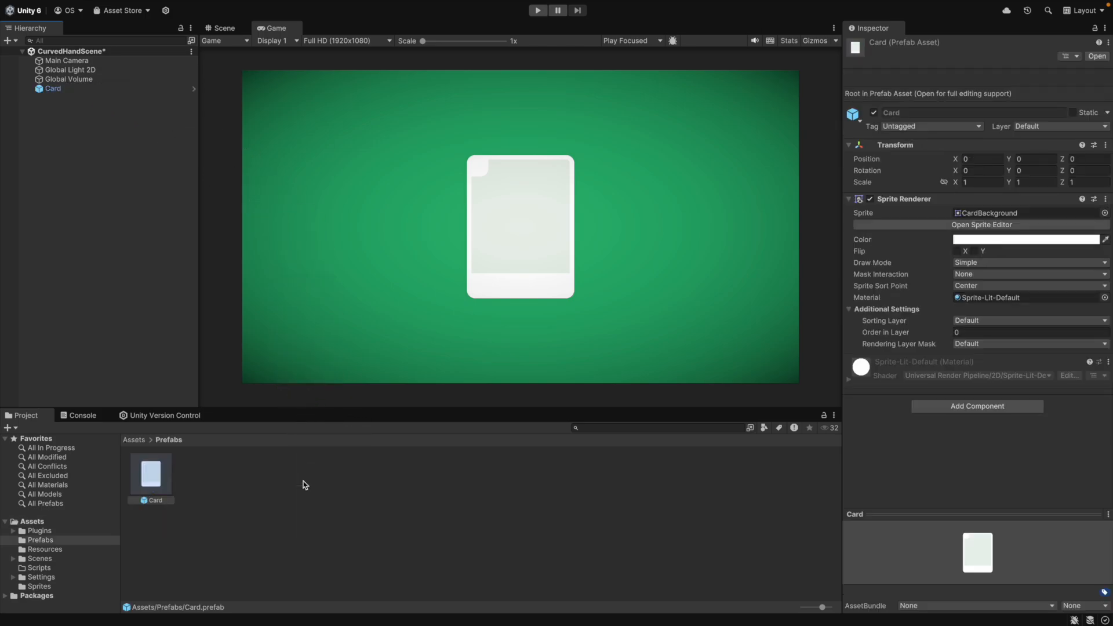
{"action": "left_click", "coordinate": [53, 89]}
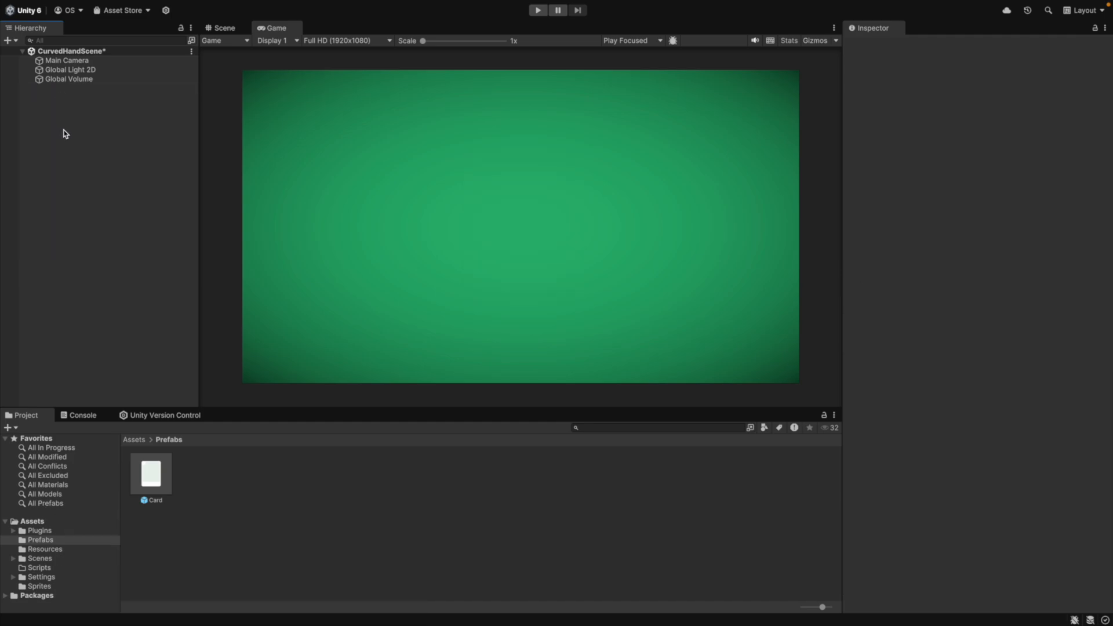
- Switch to the Scene view and draw the three-knot HandSpline
{"action": "left_click", "coordinate": [224, 28]}
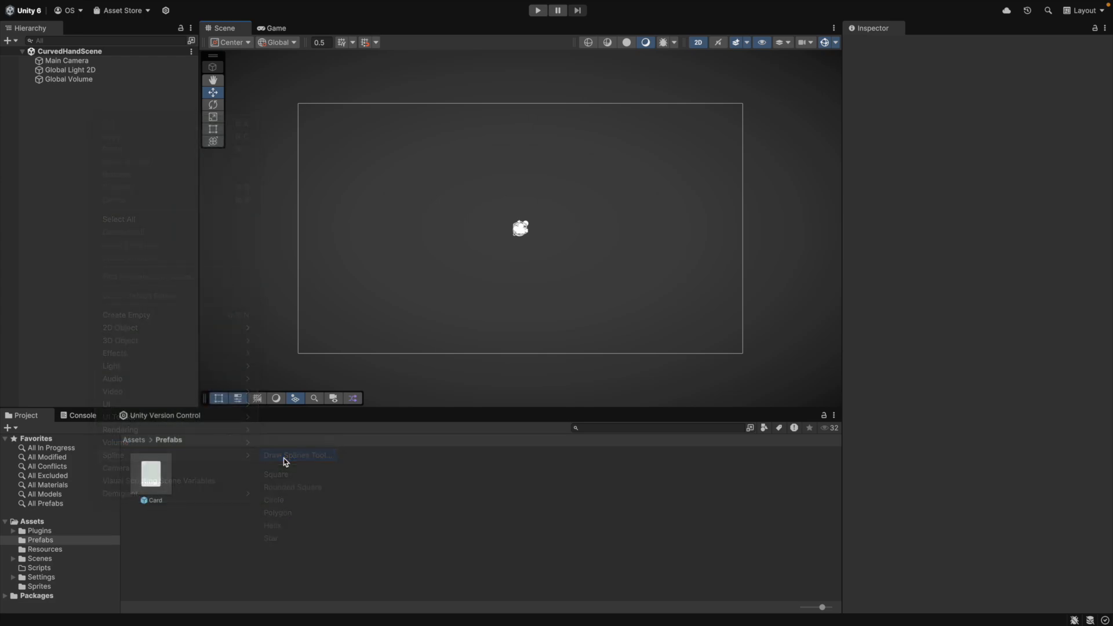
{"action": "left_click", "coordinate": [296, 455]}
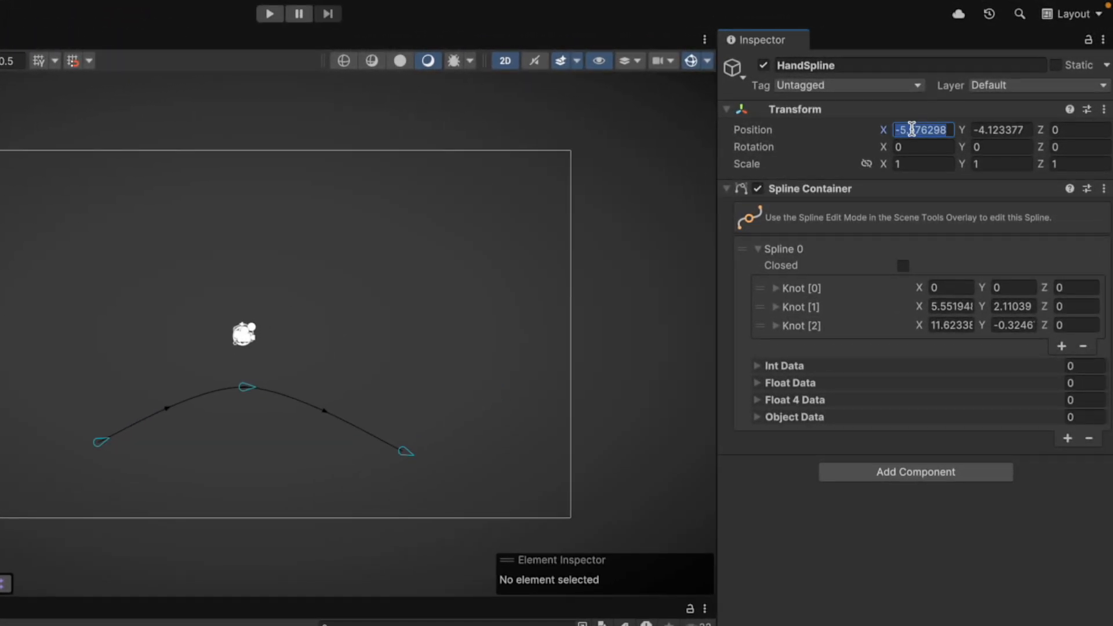
- Set HandSpline's position to 0,0,0 and knots to (-5,-5), (0,-4), (5,-5)
{"action": "type", "text": "0"}
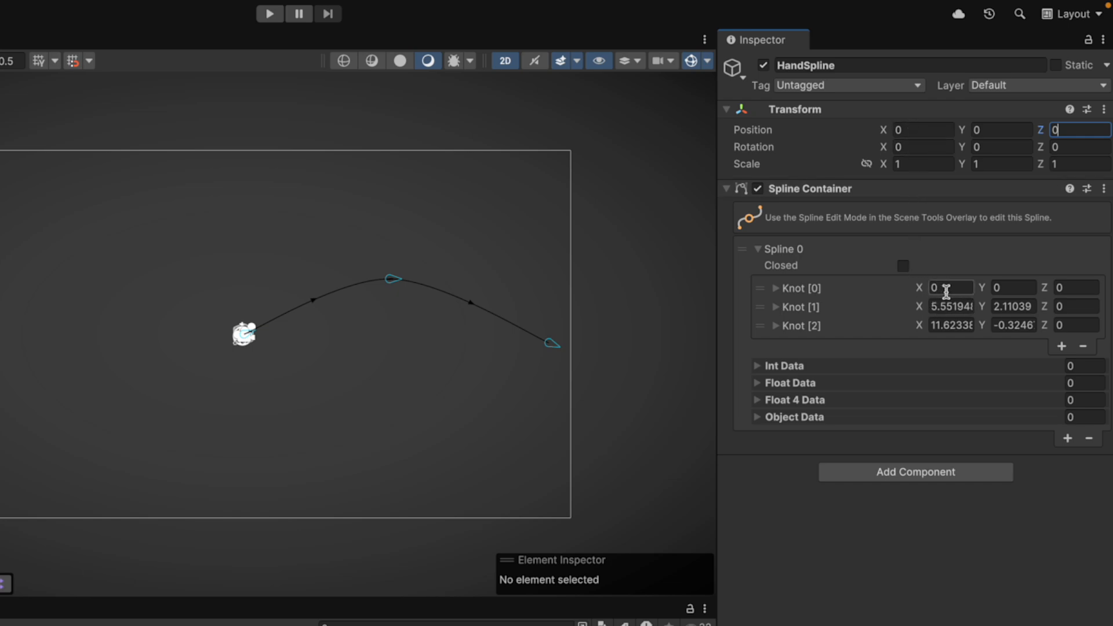
{"action": "left_click", "coordinate": [950, 288]}
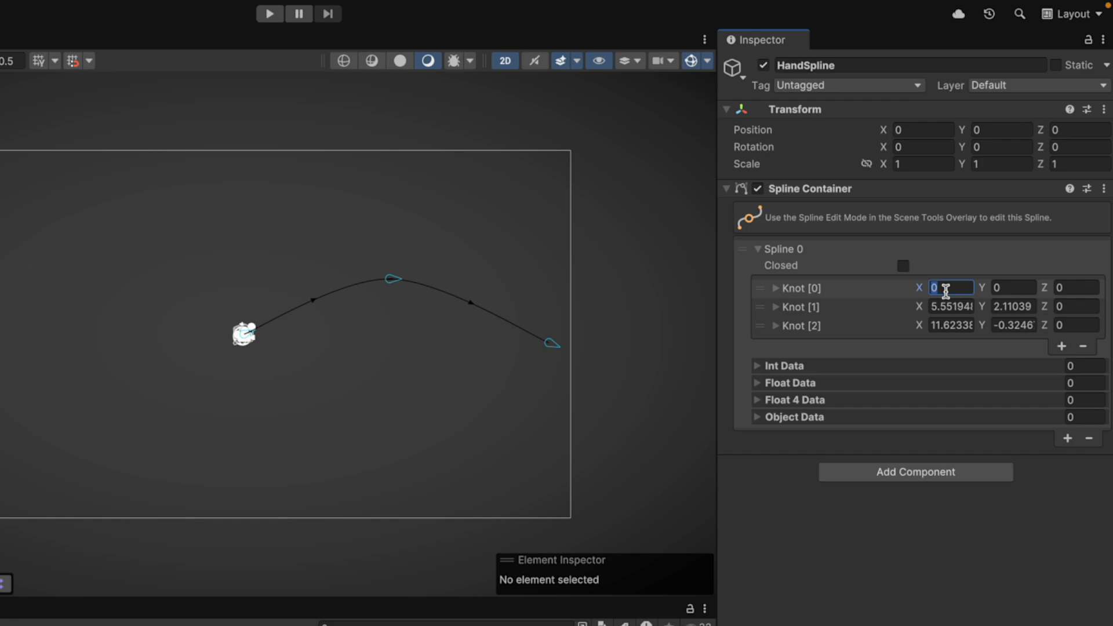
{"action": "type", "text": "-5"}
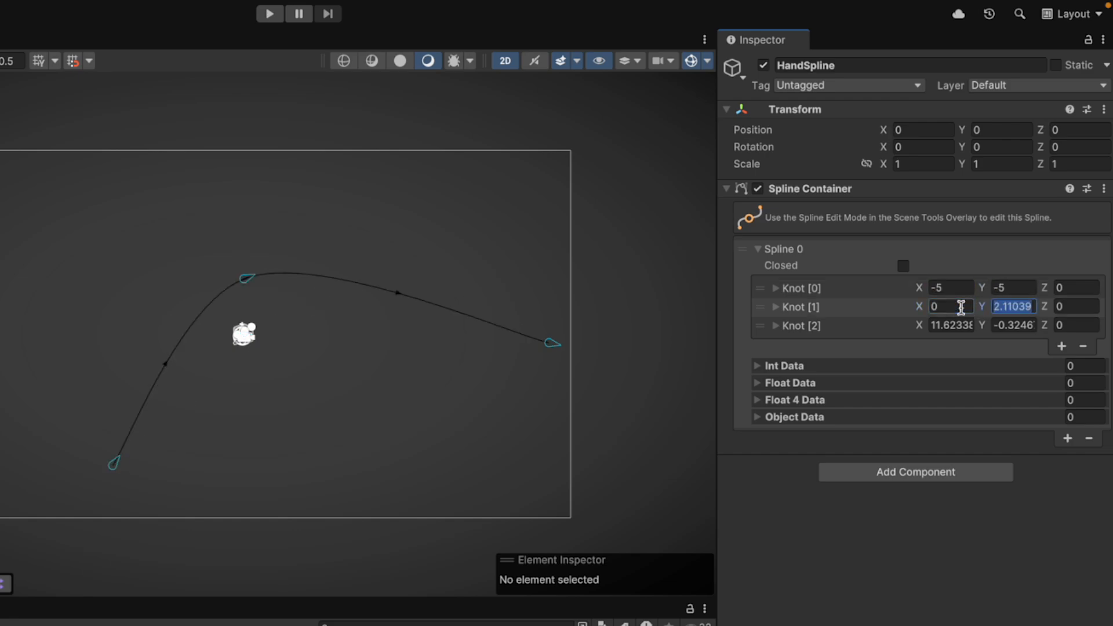
{"action": "type", "text": "-4"}
{"action": "left_click", "coordinate": [950, 324]}
{"action": "type", "text": "5"}
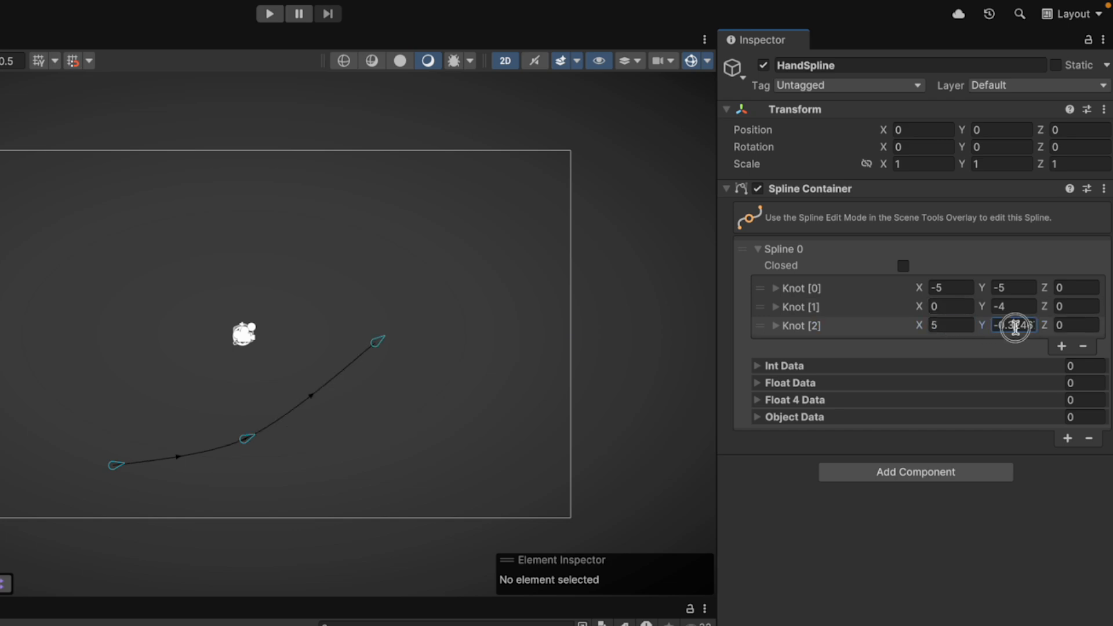
{"action": "type", "text": "-5"}
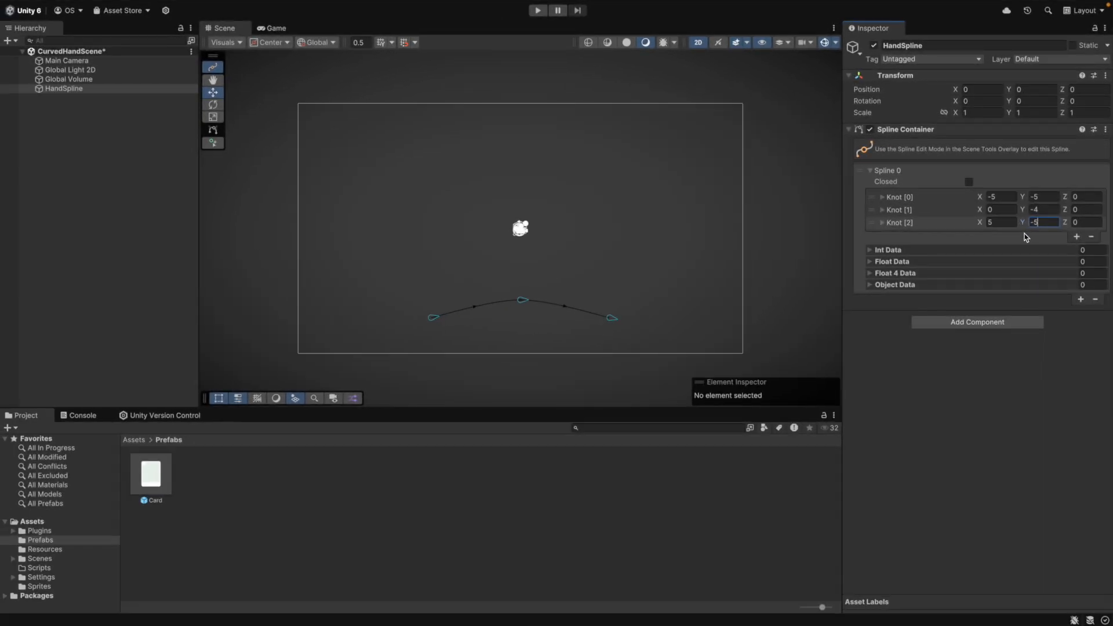
- Give the middle knot longer mirrored Bezier tangents and set both end knots' rotation Z to 90
{"action": "key", "text": "Tab"}
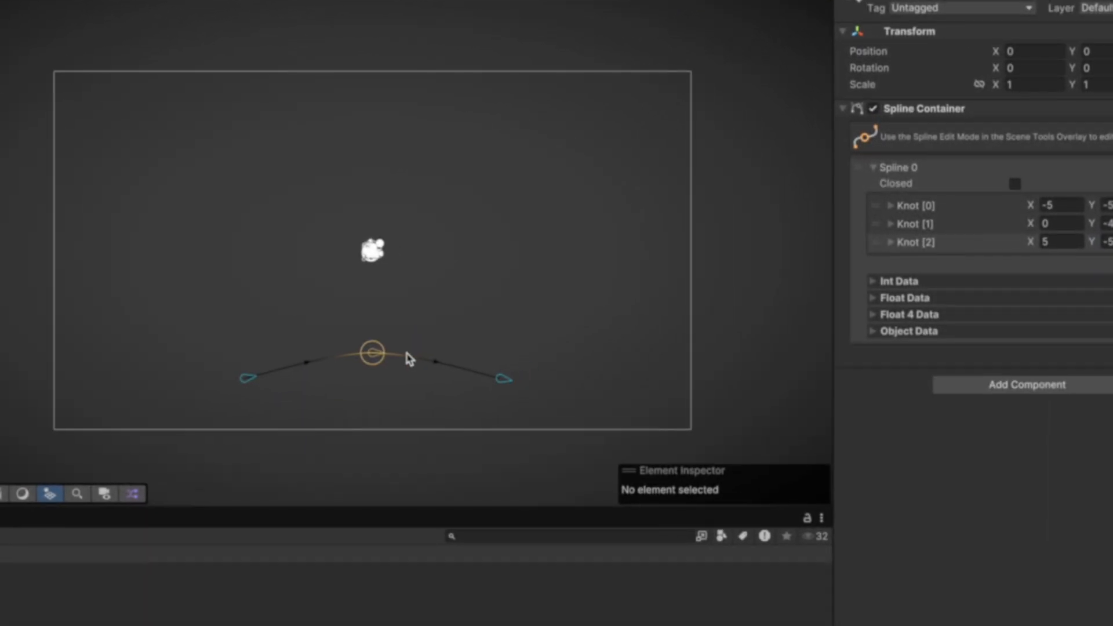
{"action": "left_click", "coordinate": [372, 353]}
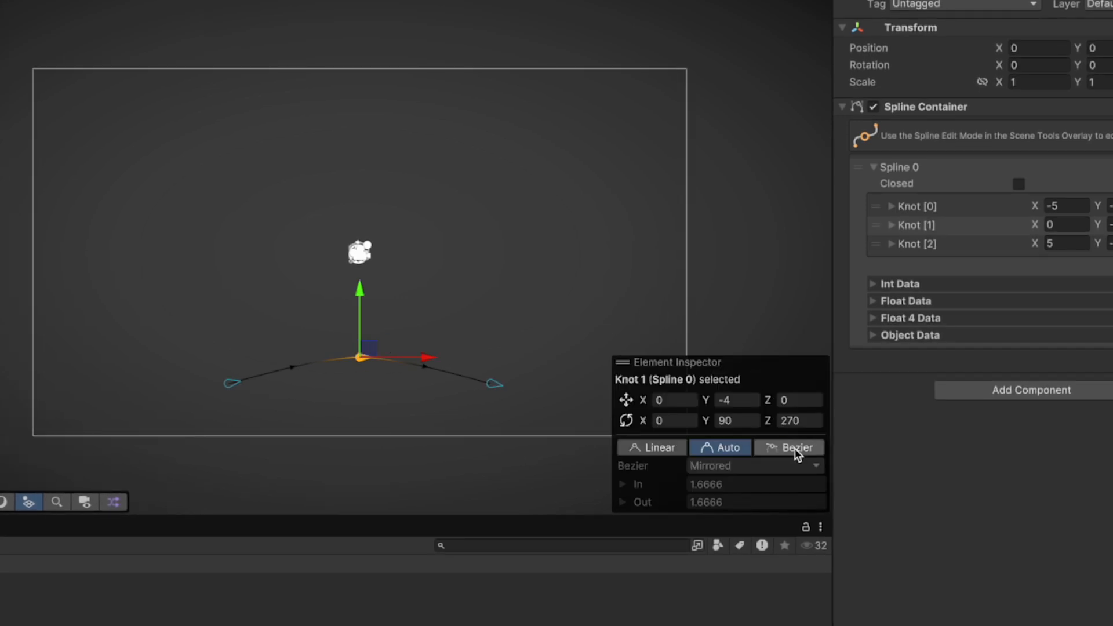
{"action": "left_click", "coordinate": [788, 447]}
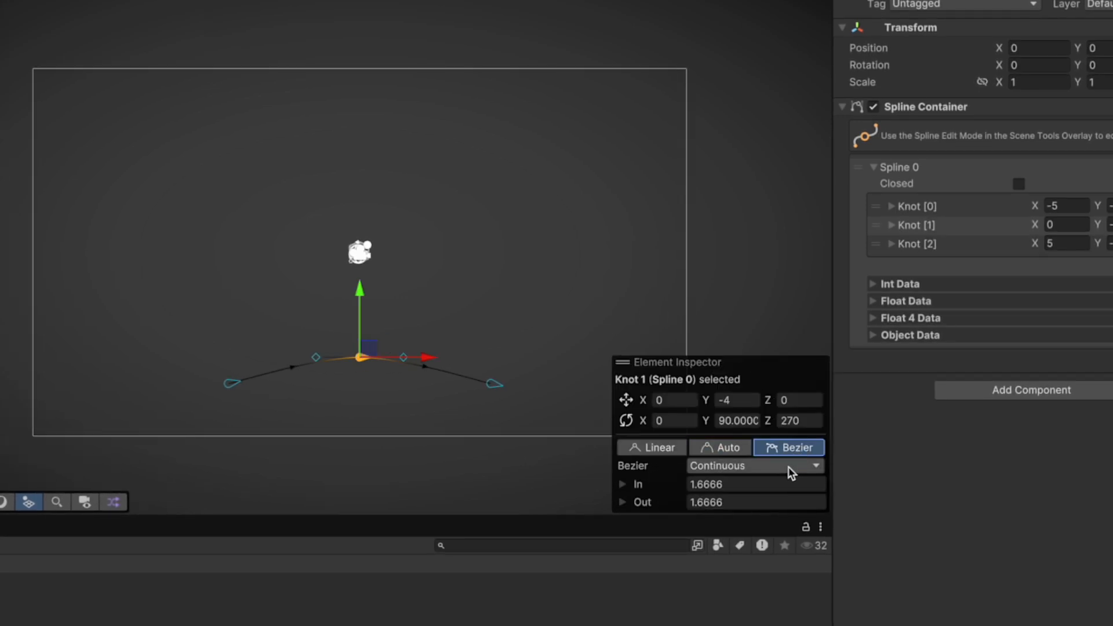
{"action": "left_click", "coordinate": [755, 466]}
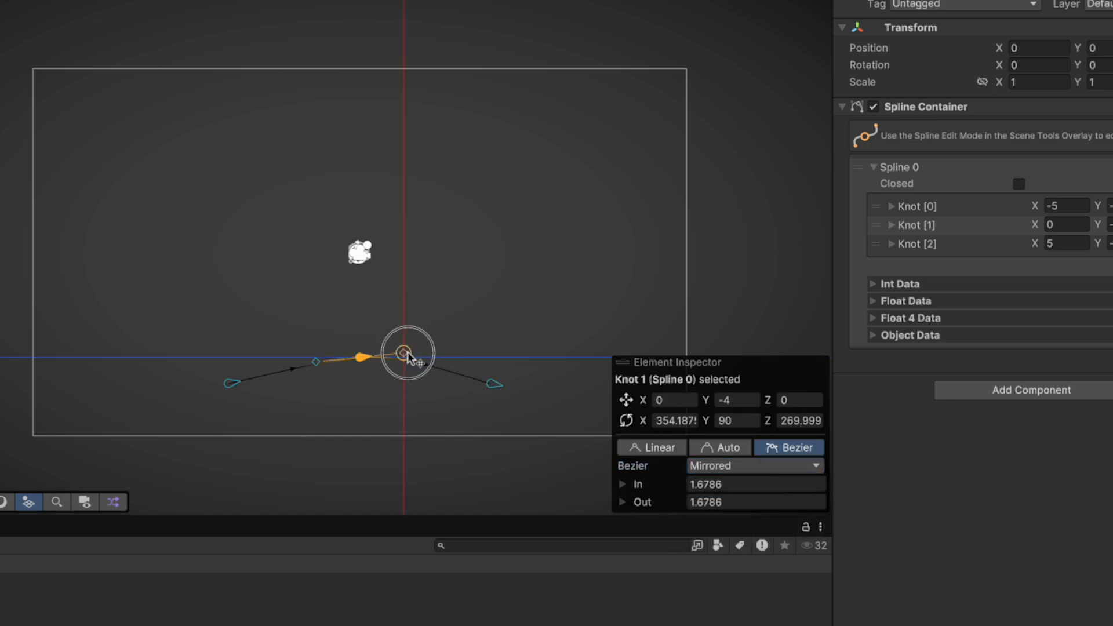
{"action": "left_click_drag", "start_coordinate": [407, 354], "coordinate": [449, 357]}
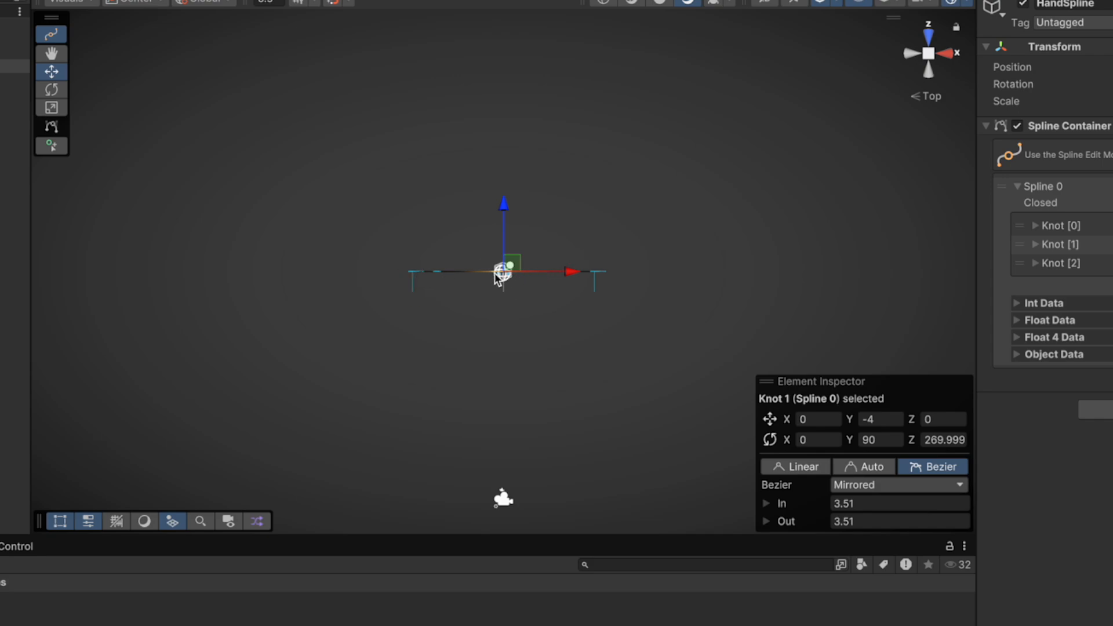
{"action": "mouse_move", "coordinate": [605, 320]}
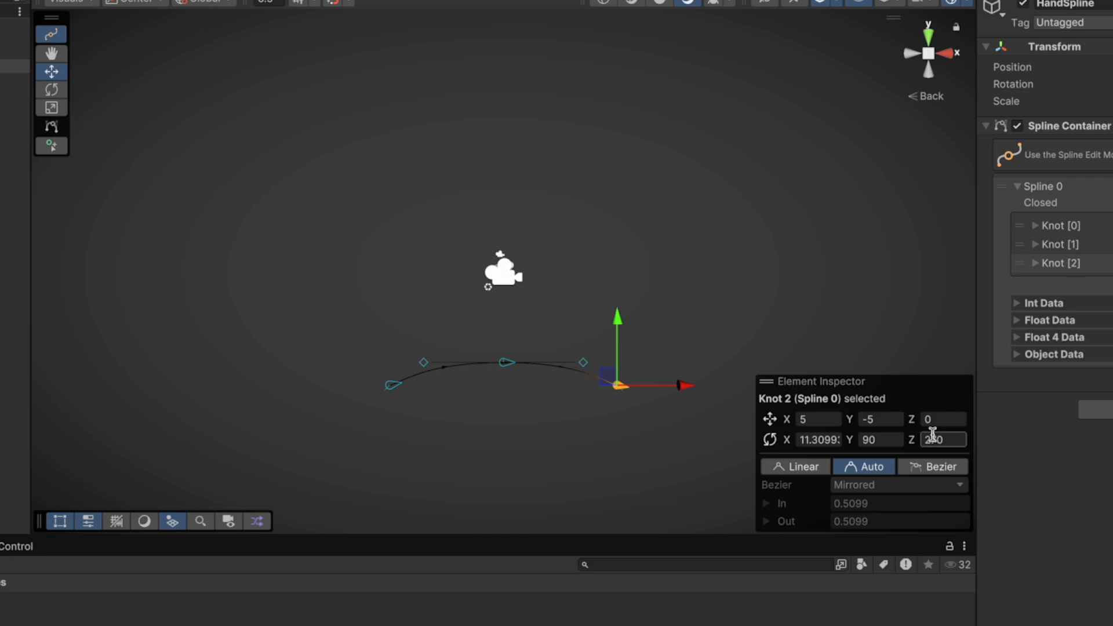
{"action": "type", "text": "90"}
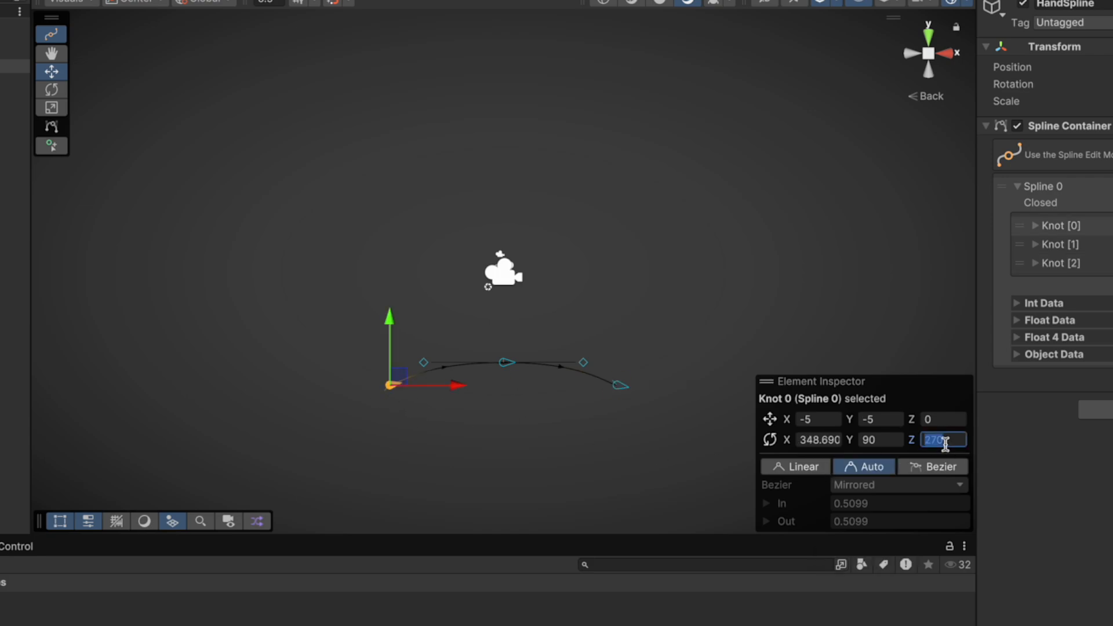
{"action": "type", "text": "90"}
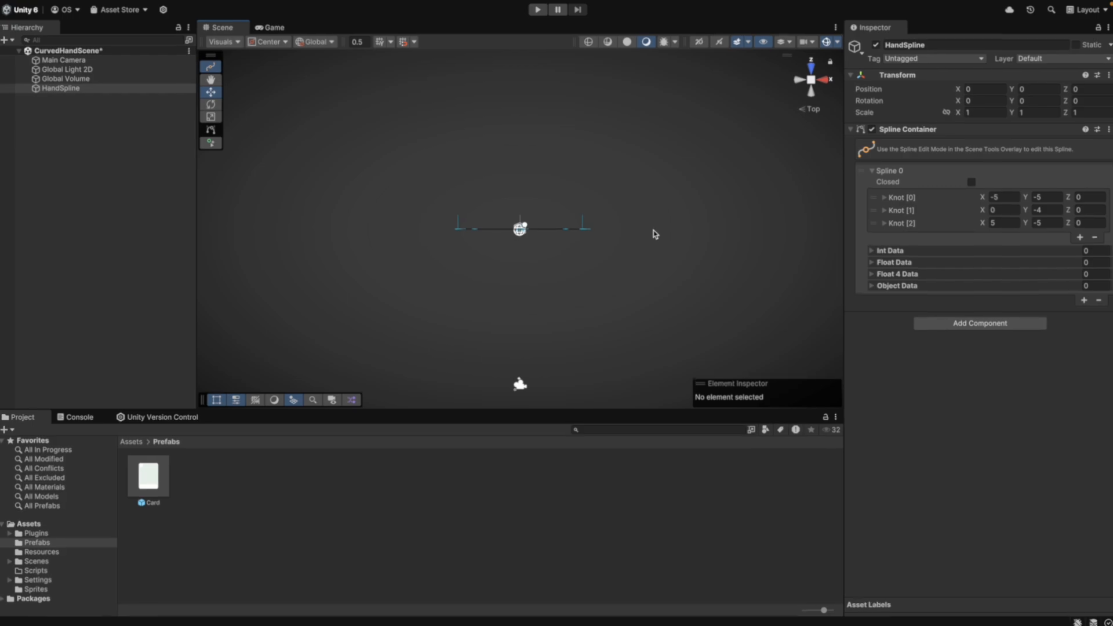
- In 2D view, add an empty CardSpawnPoint and move it to the upper right
{"action": "left_click", "coordinate": [696, 42]}
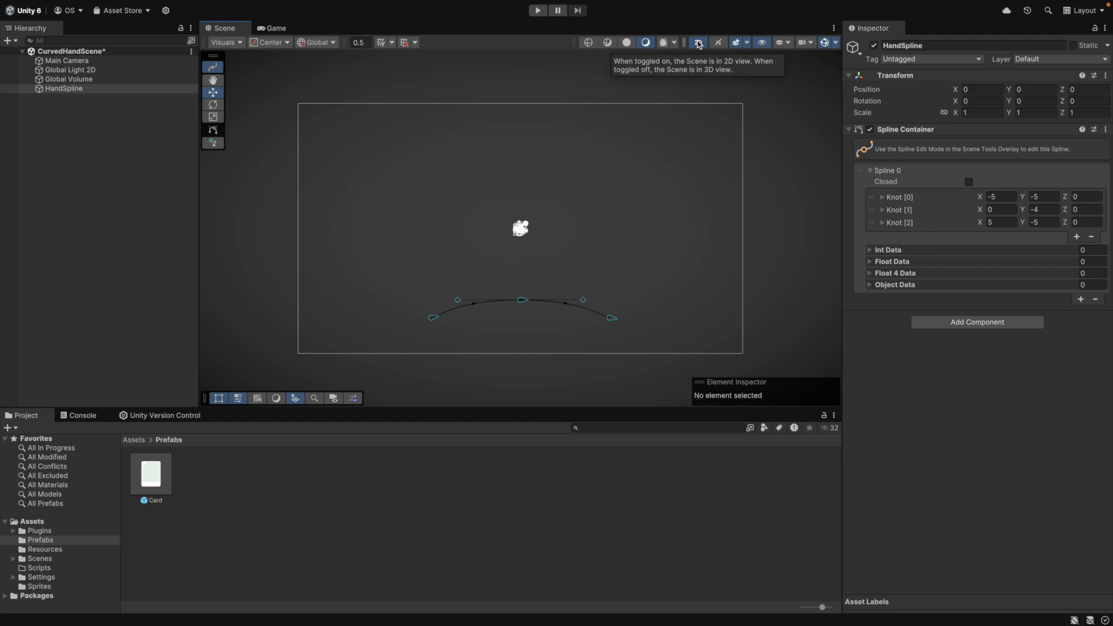
{"action": "right_click", "coordinate": [92, 163]}
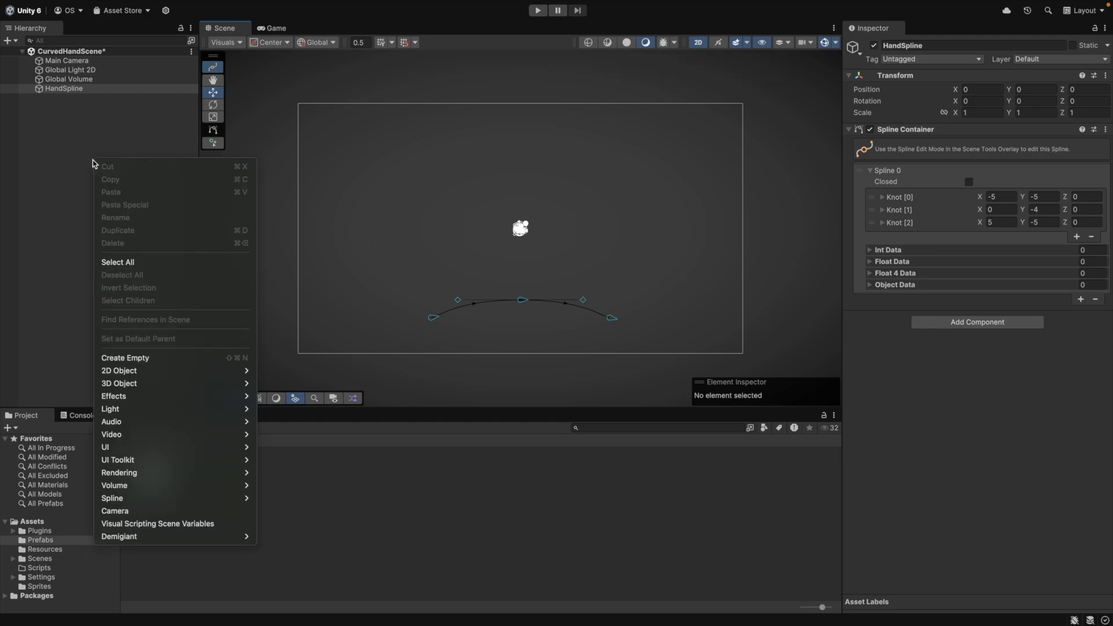
{"action": "left_click", "coordinate": [125, 358]}
{"action": "type", "text": "CardSpawnPoint"}
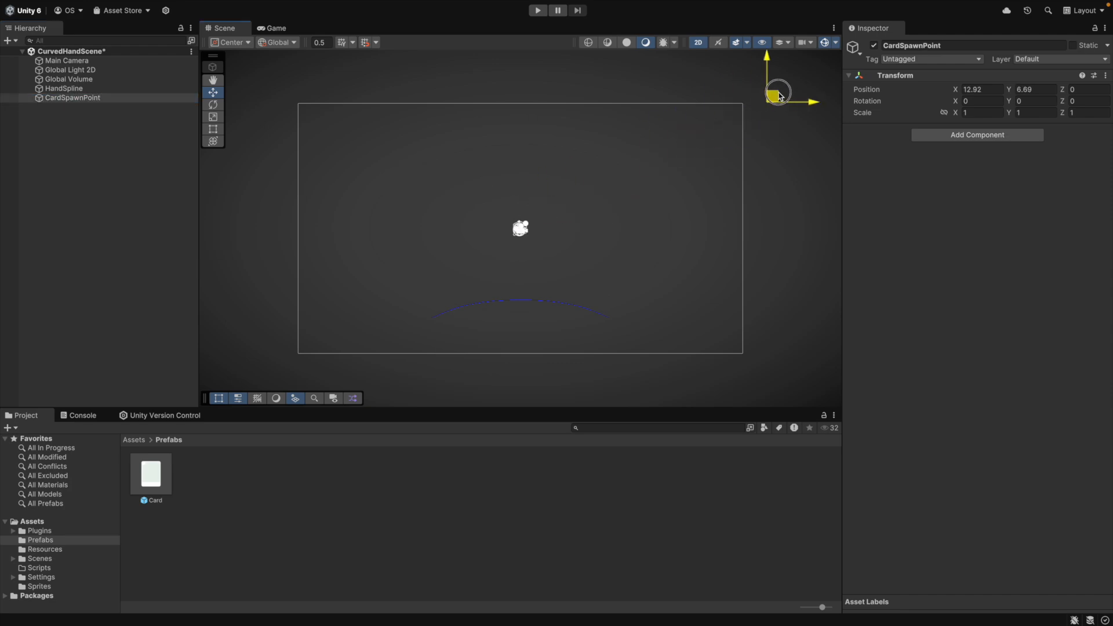
{"action": "left_click_drag", "start_coordinate": [777, 92], "coordinate": [805, 70]}
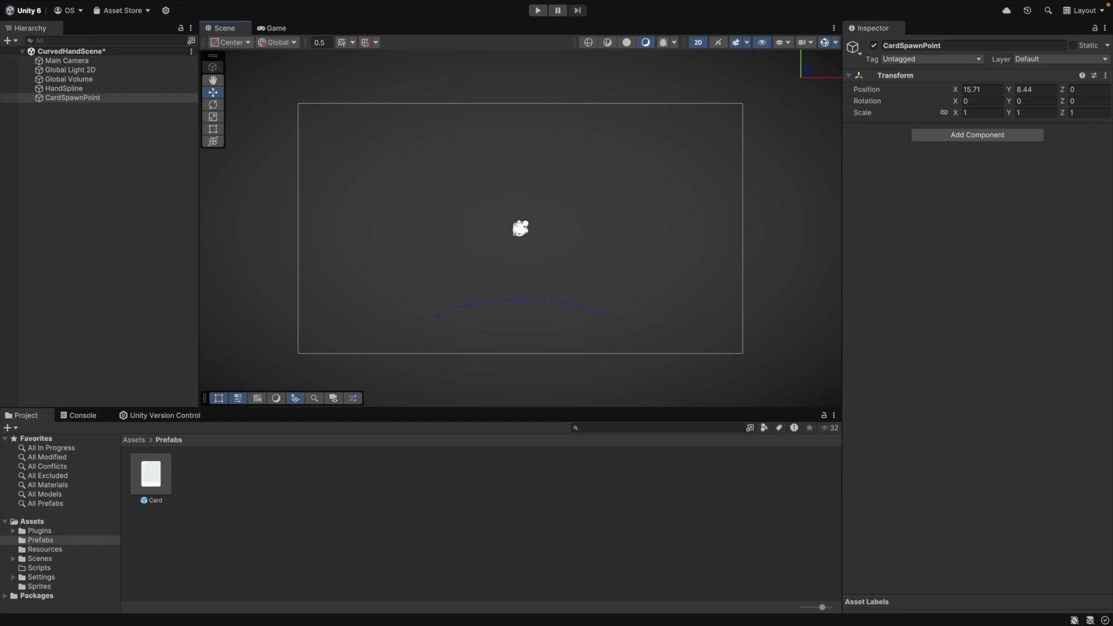
{"action": "mouse_move", "coordinate": [363, 608]}
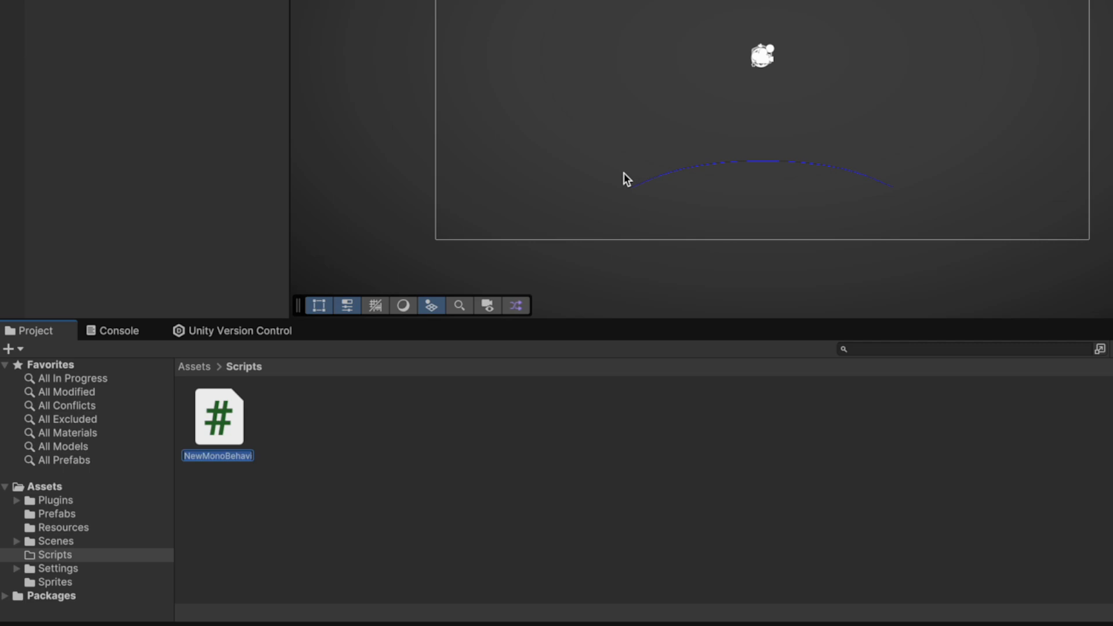
- Name the new Scripts-folder C# script HandManager
{"action": "type", "text": "HandManager"}
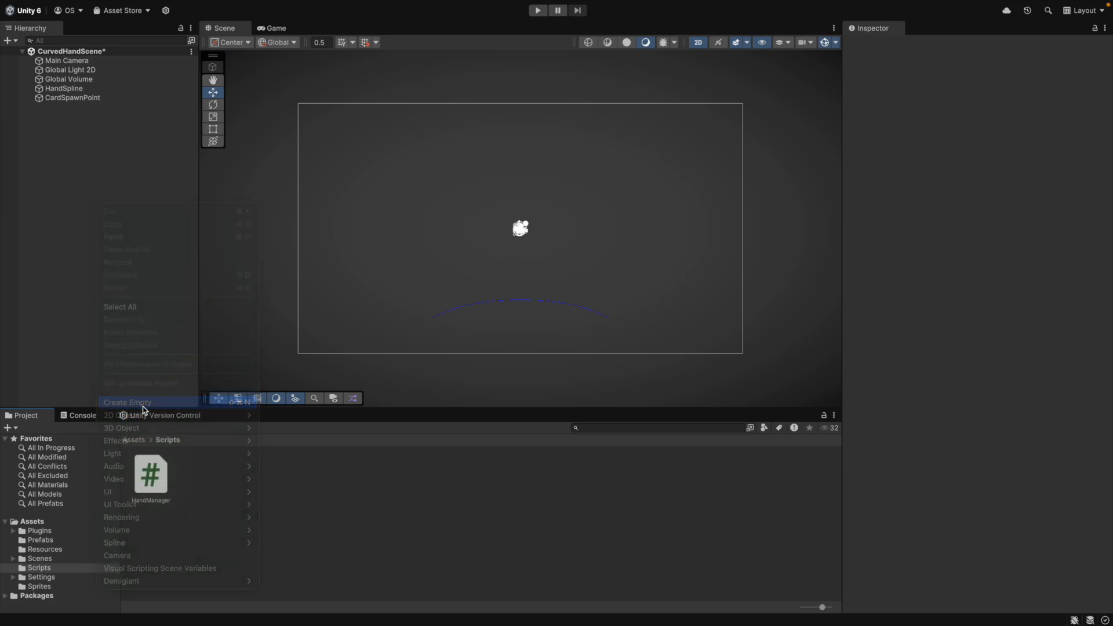
{"action": "left_click", "coordinate": [127, 402]}
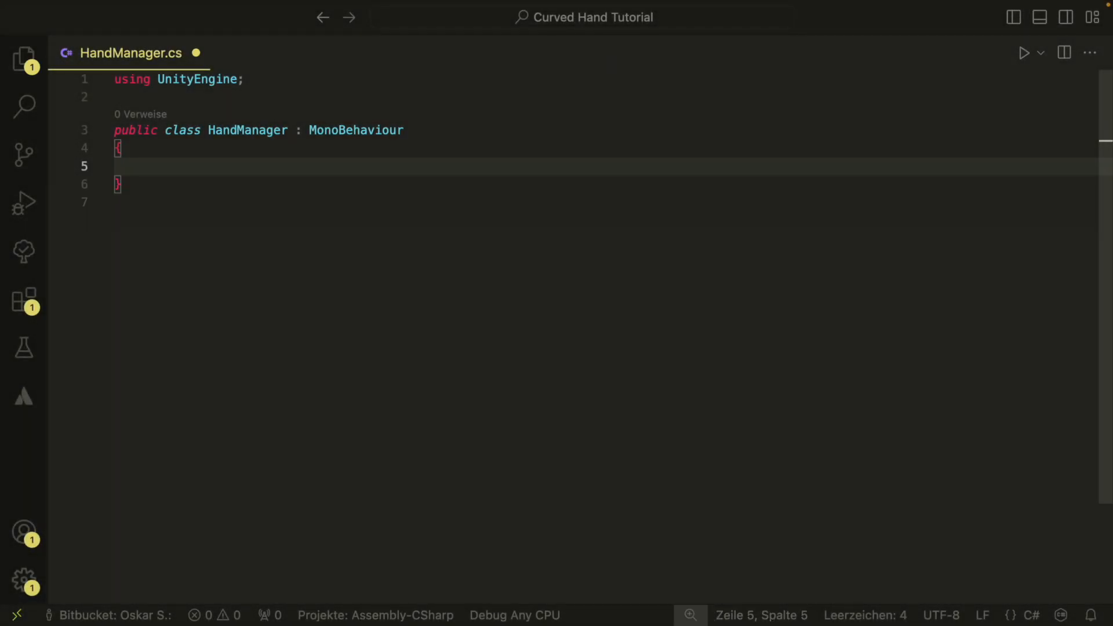
- Declare serialized maxHandSize, cardPrefab, splineContainer and spawnPoint fields plus a handCards list
{"action": "type", "text": "[SerializeField] private int max"}
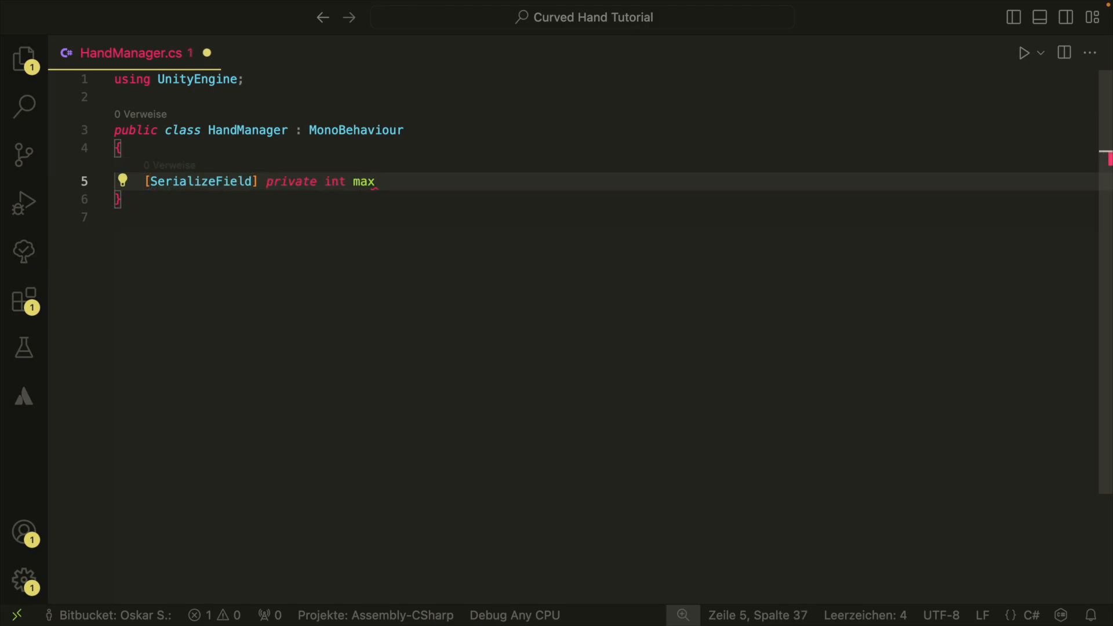
{"action": "type", "text": "HandSize;"}
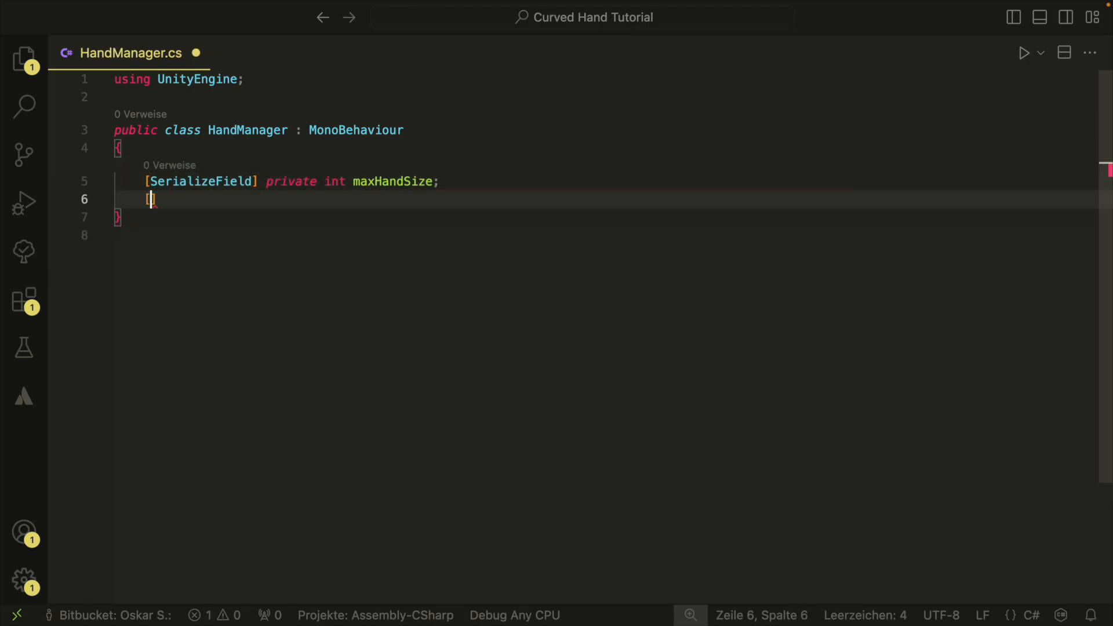
{"action": "type", "text": "[SerializeField] private GameObject cardPrefab;"}
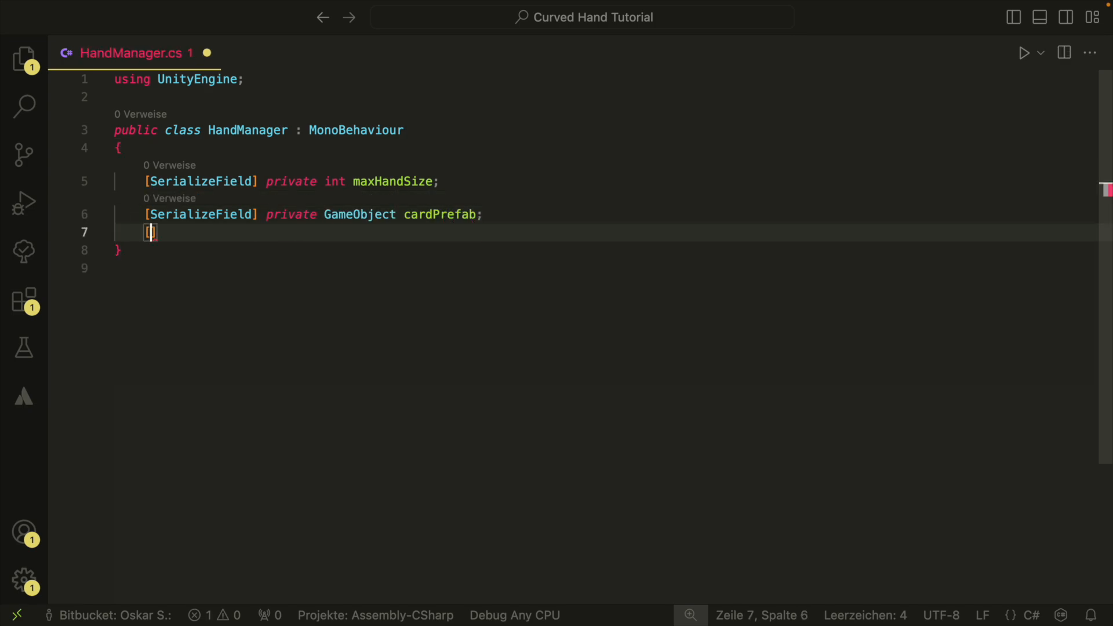
{"action": "type", "text": "[SerializeField] private"}
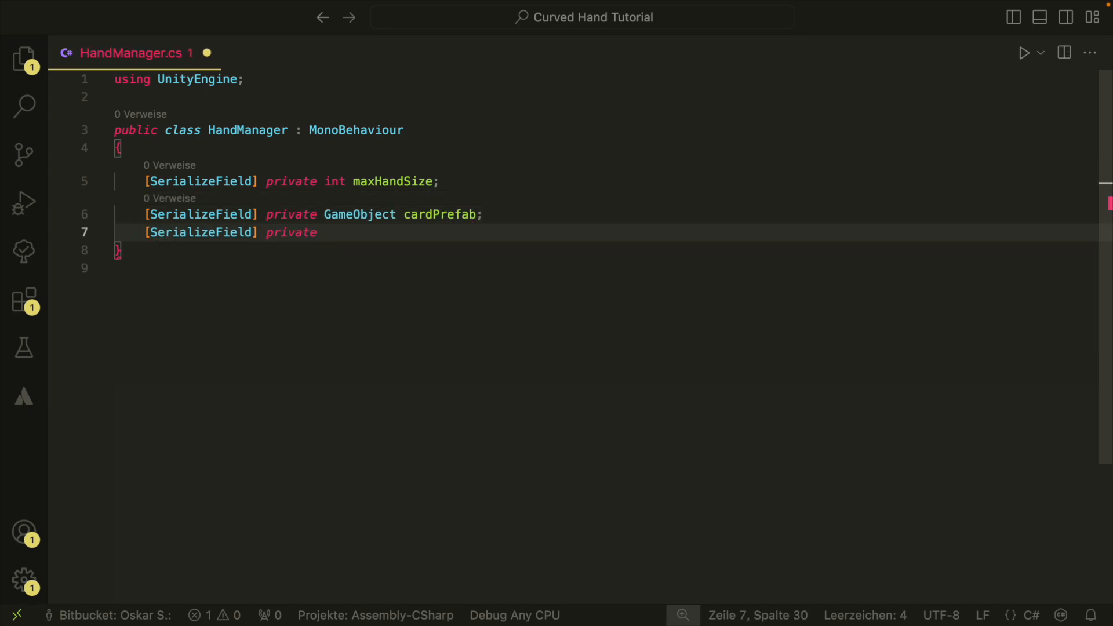
{"action": "type", "text": "SplineContainer splineContainer;"}
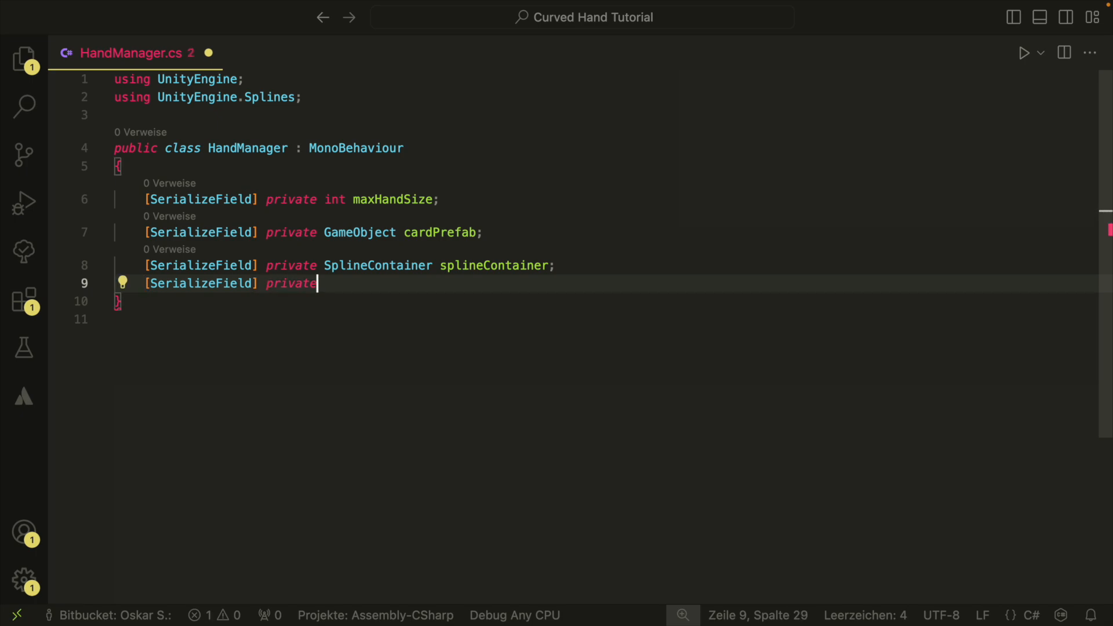
{"action": "type", "text": "Transform"}
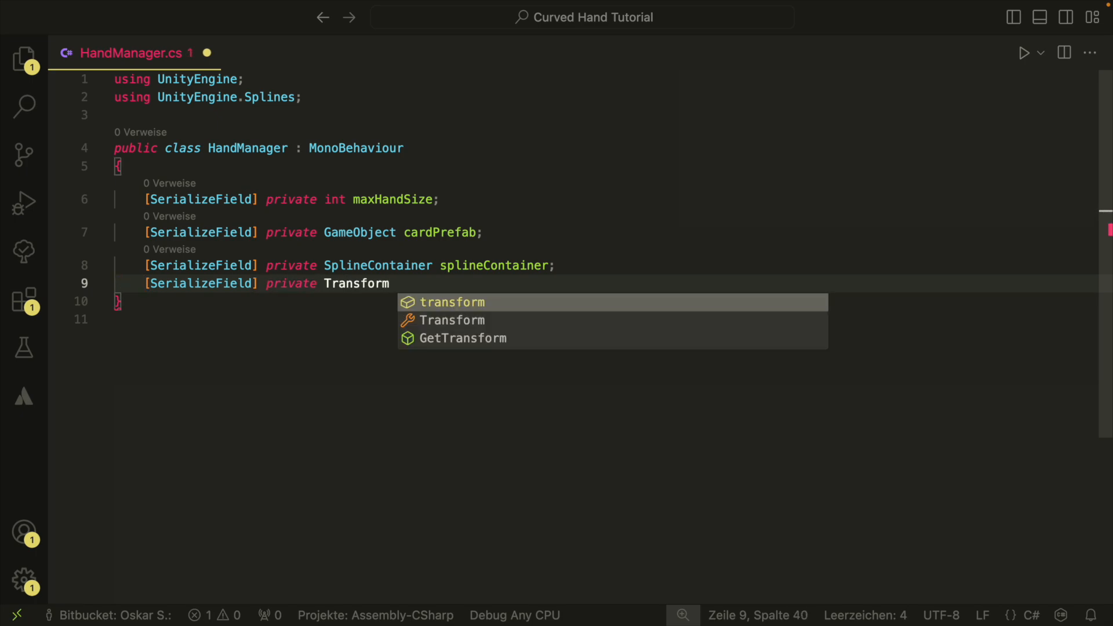
{"action": "type", "text": "spawnPoint;"}
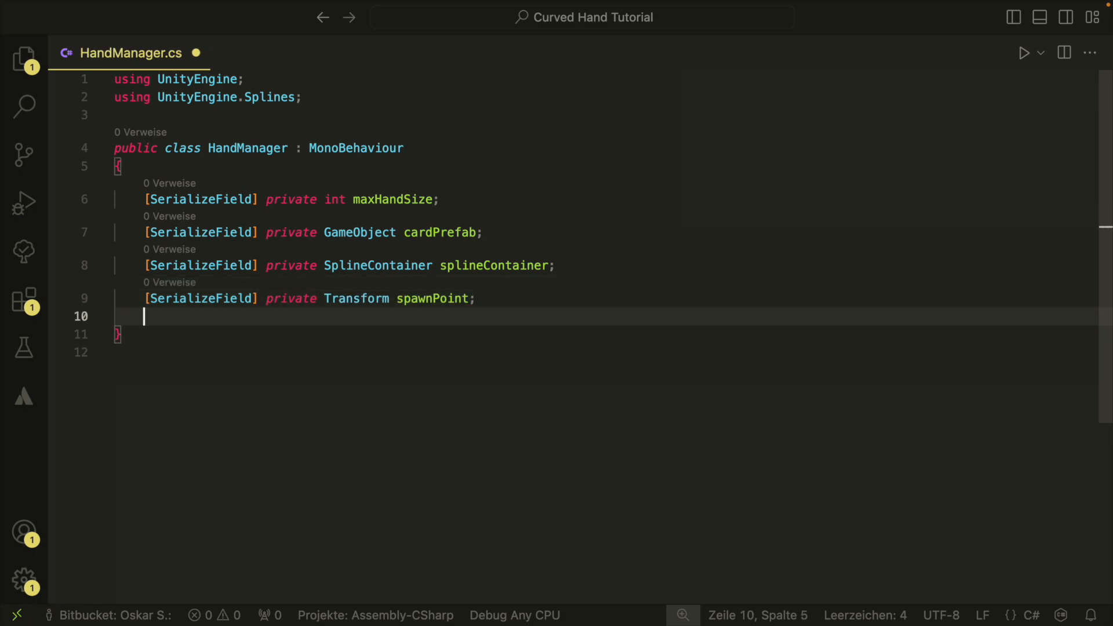
{"action": "type", "text": "private List<GameObject>"}
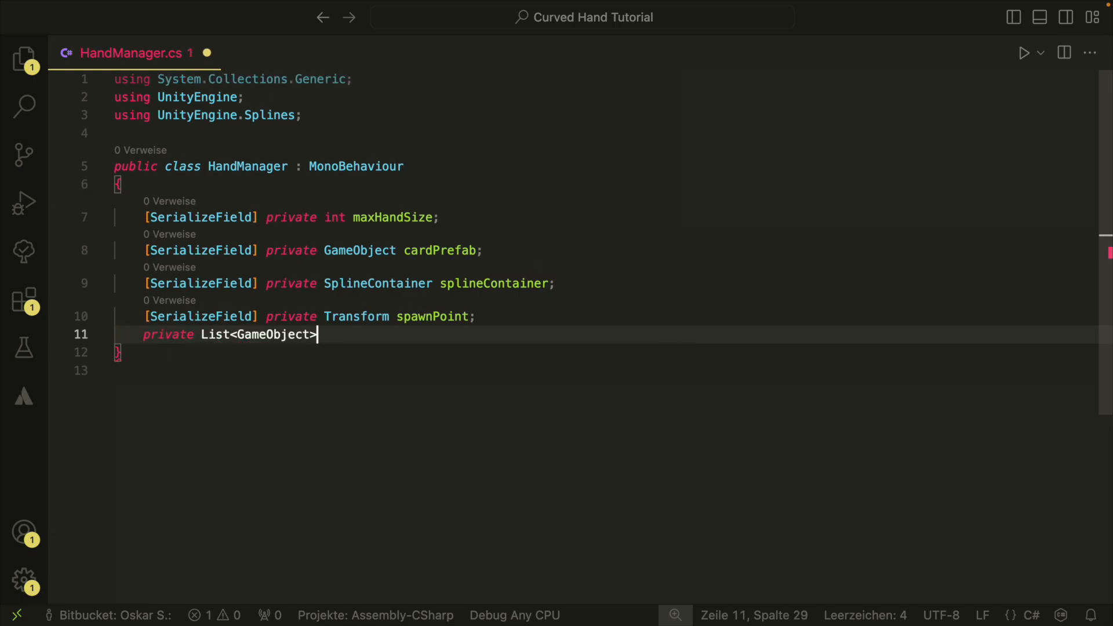
{"action": "type", "text": "handCards = new();"}
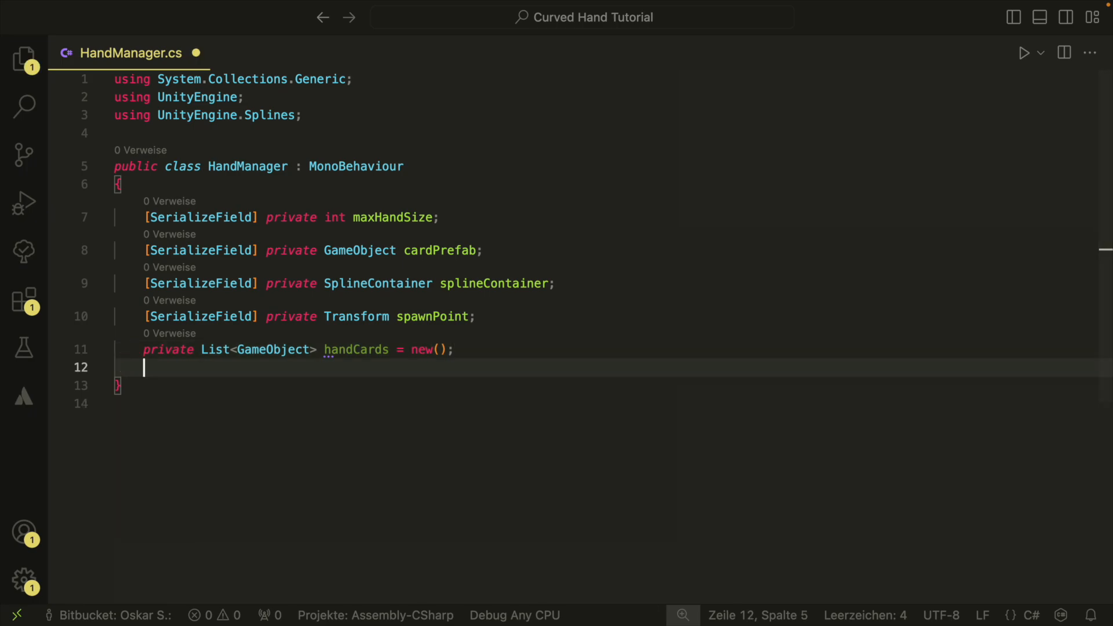
- Add a private UpdateCardPositions method that returns early when handCards is empty
{"action": "type", "text": "private void"}
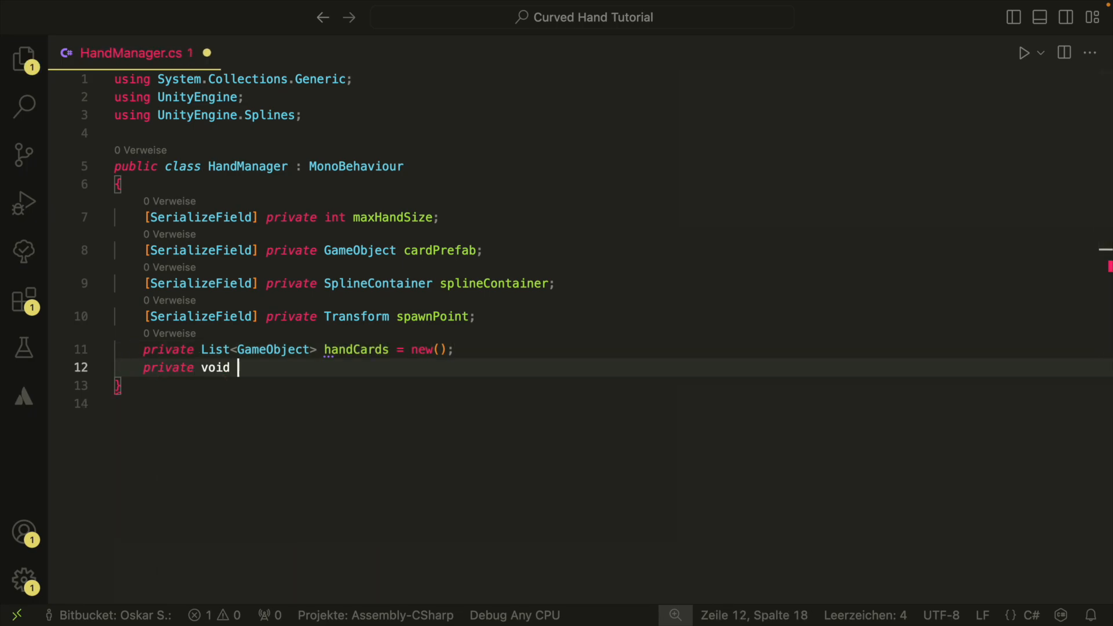
{"action": "type", "text": "UpdateCardP"}
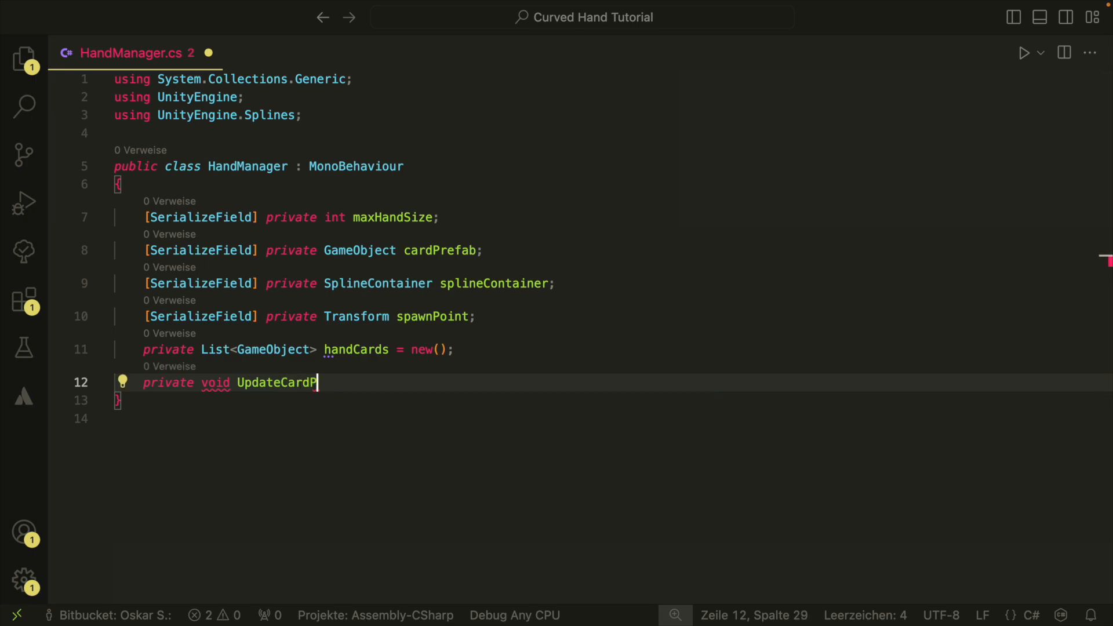
{"action": "type", "text": "ositions()"}
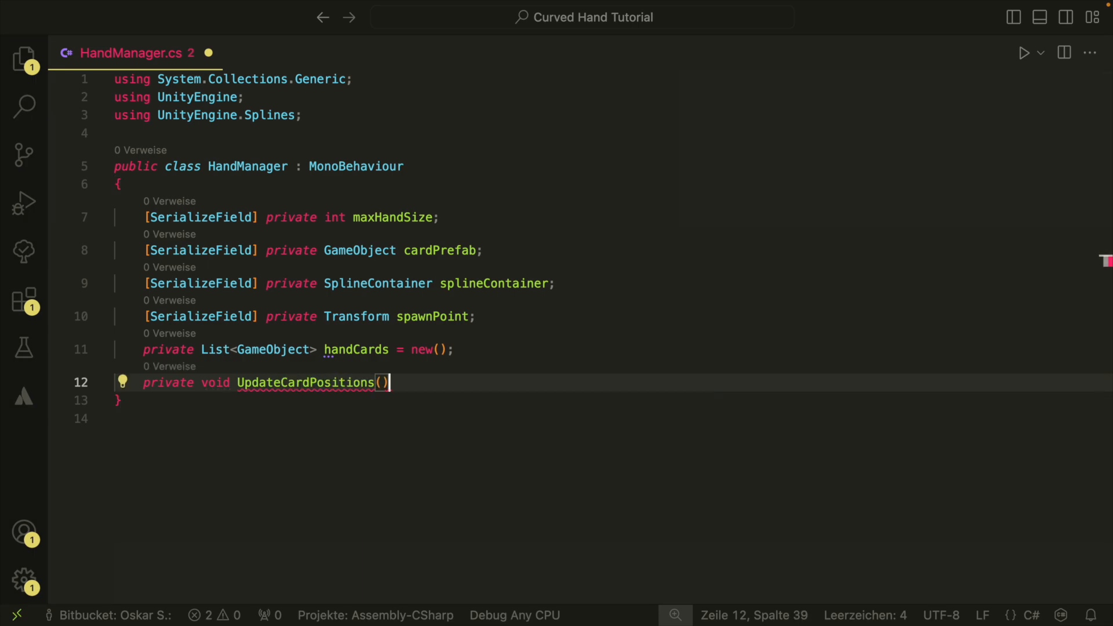
{"action": "type", "text": "{"}
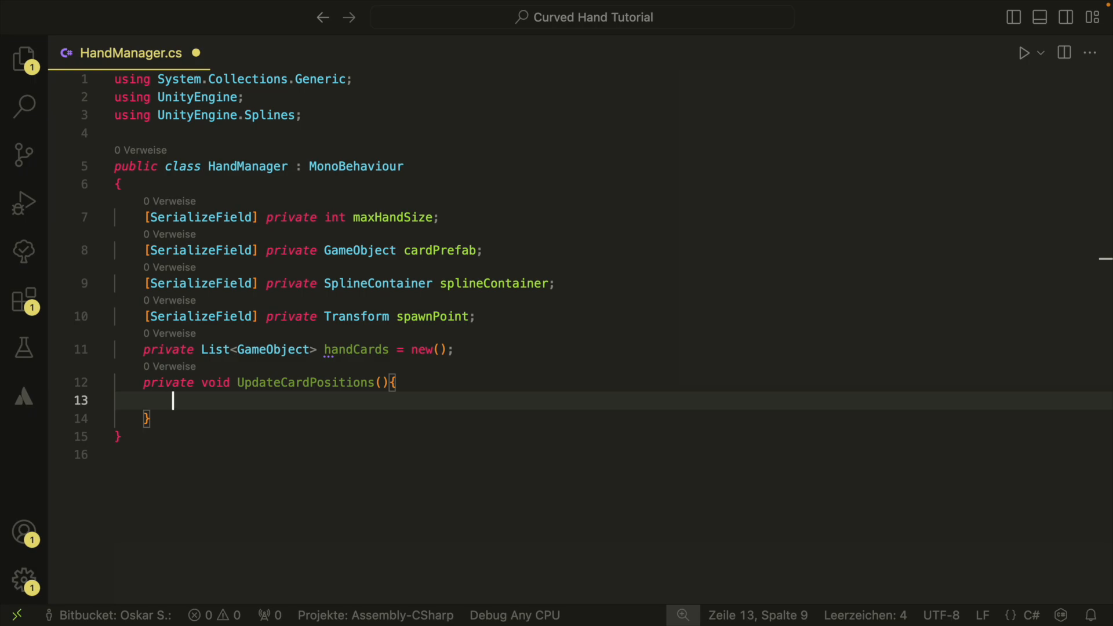
{"action": "type", "text": "if"}
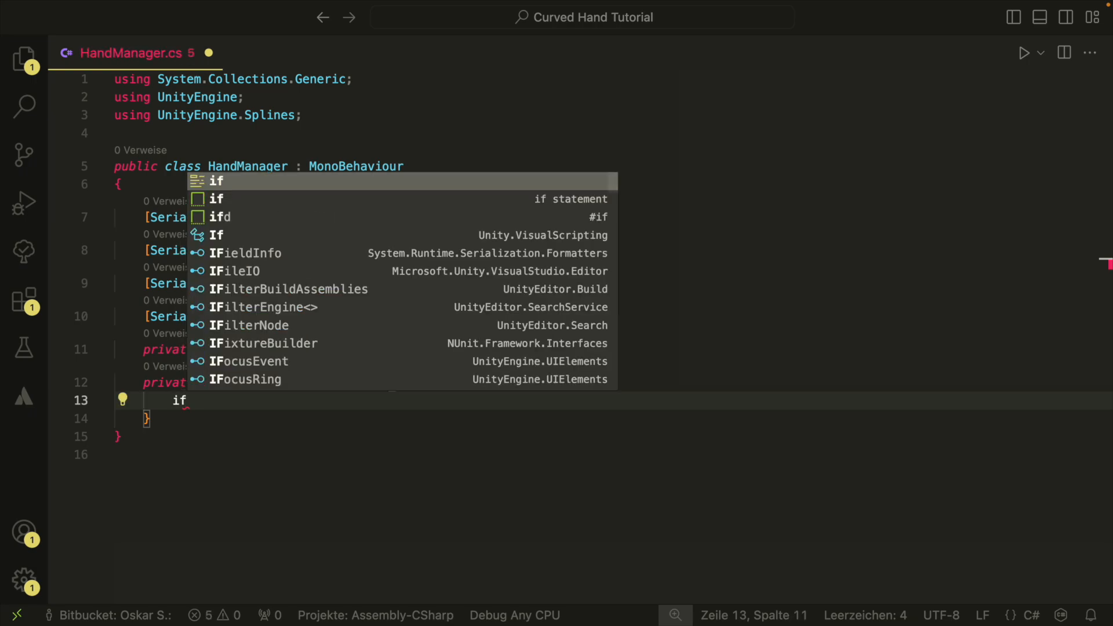
{"action": "type", "text": "(hand"}
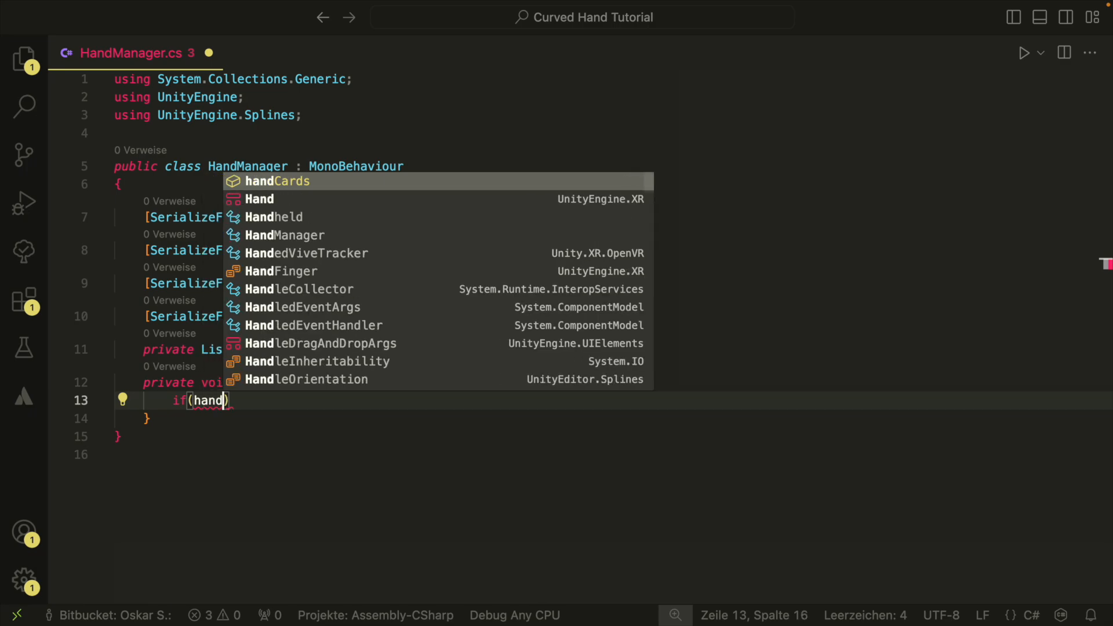
{"action": "type", "text": "Cards.Count ==0"}
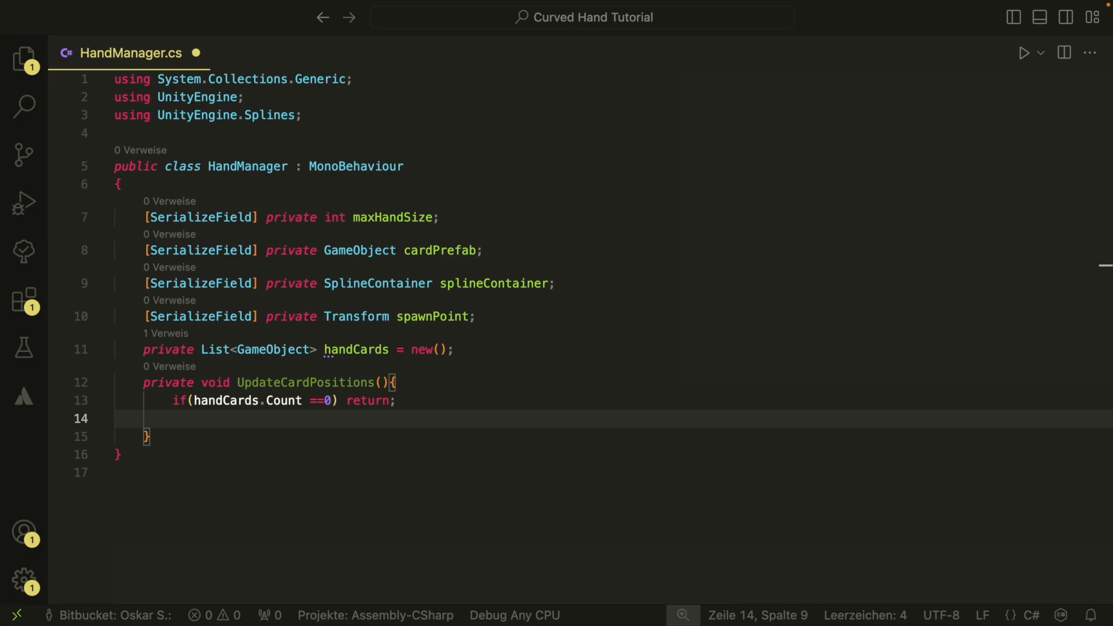
- Declare float cardSpacing = 1f / maxHandSize after the early return
{"action": "type", "text": "float c"}
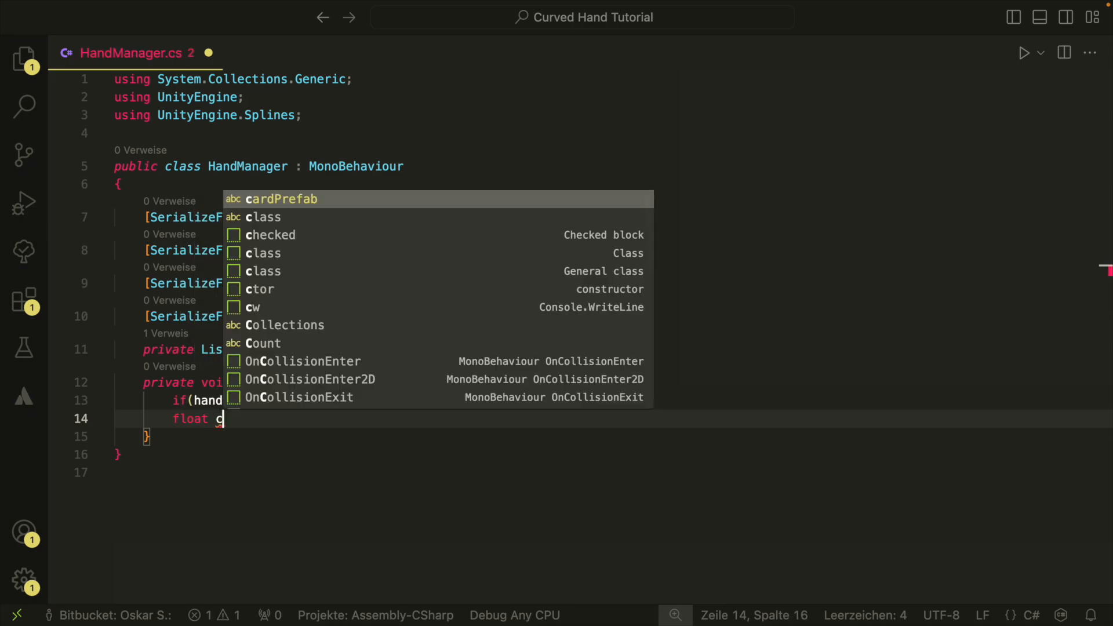
{"action": "type", "text": "ardSpacing"}
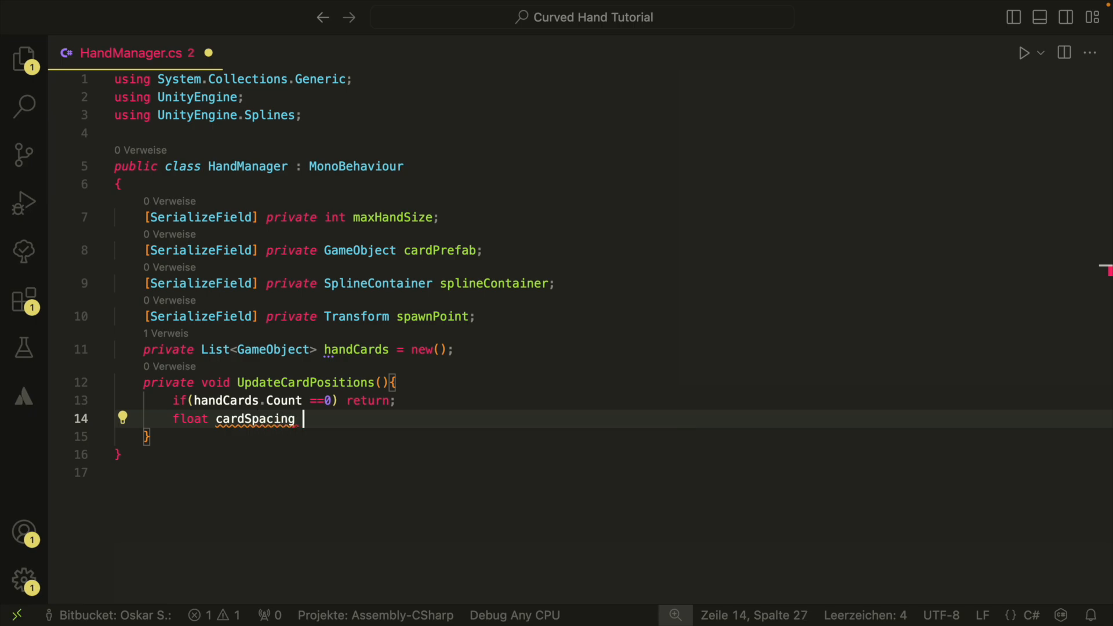
{"action": "type", "text": "="}
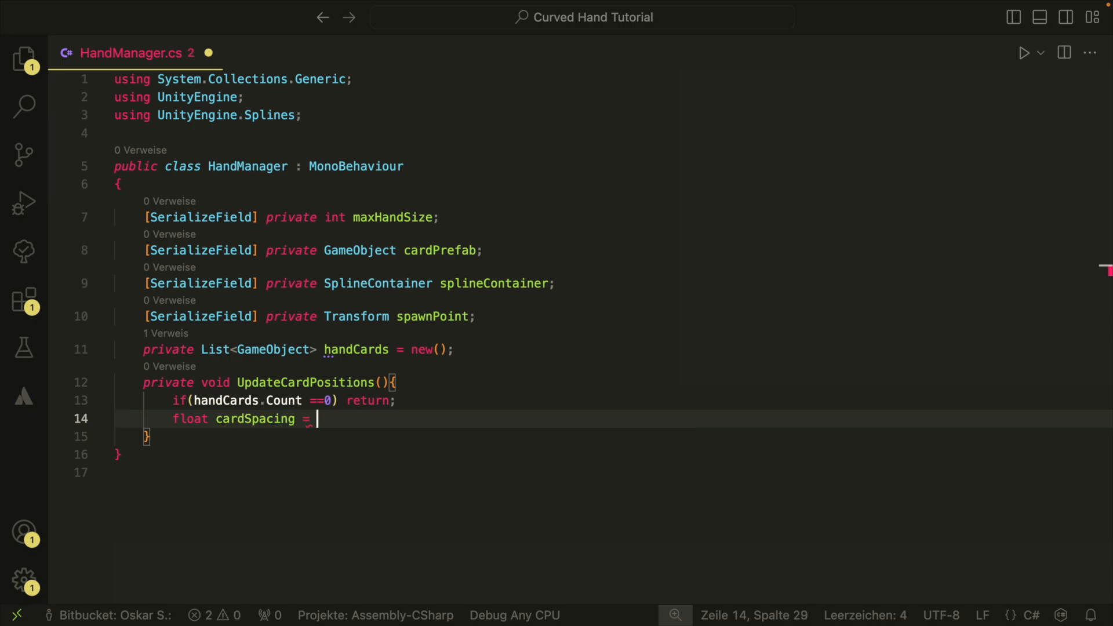
{"action": "type", "text": "1f/"}
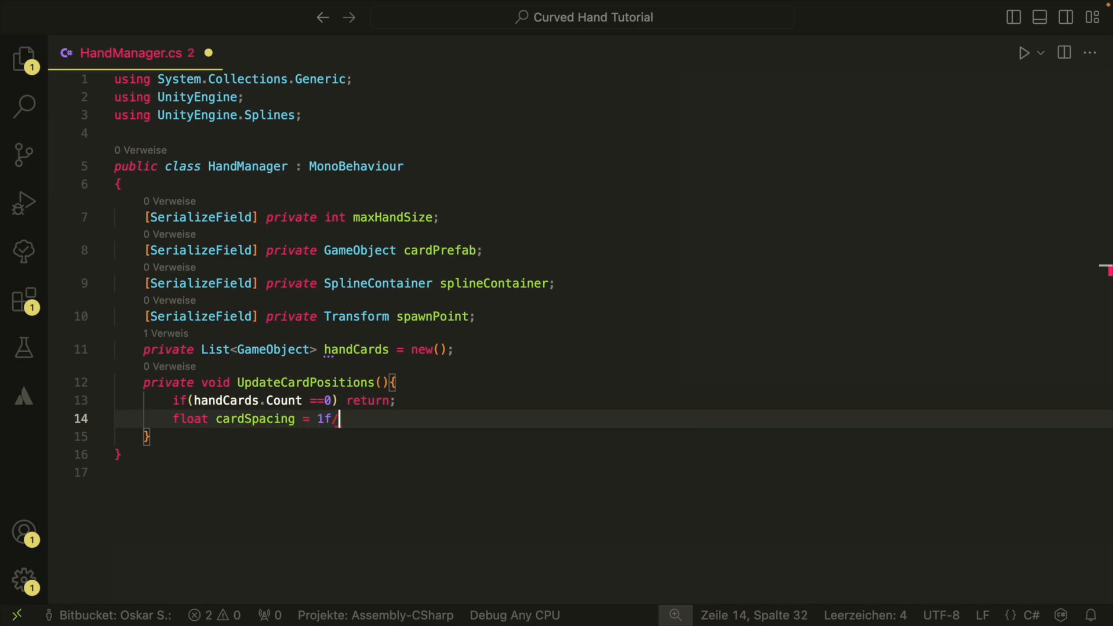
{"action": "type", "text": "maxHandSize"}
{"action": "type", "text": "float"}
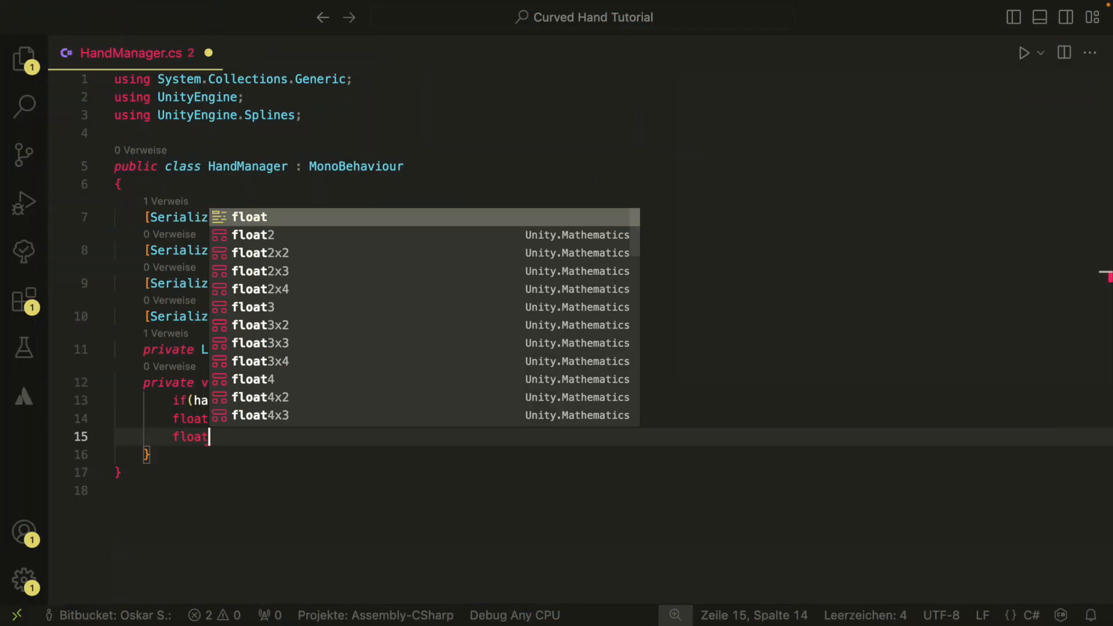
- Add float firstCardPosition = 0.5f - (handCards.Count-1) * cardSpacing / 2 and save the script
{"action": "type", "text": "first"}
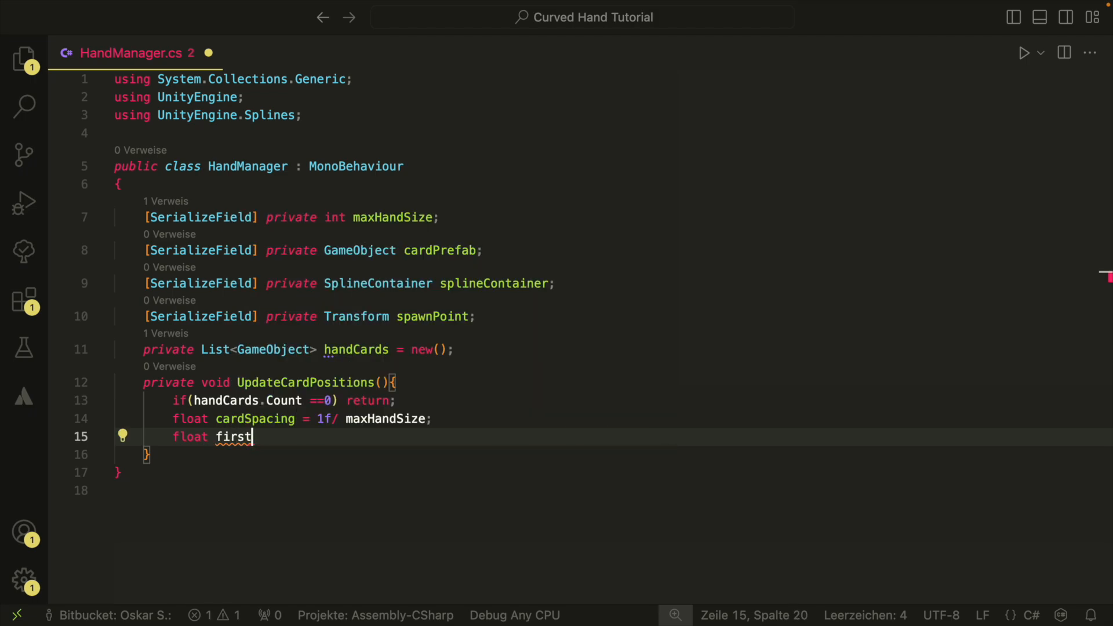
{"action": "type", "text": "C"}
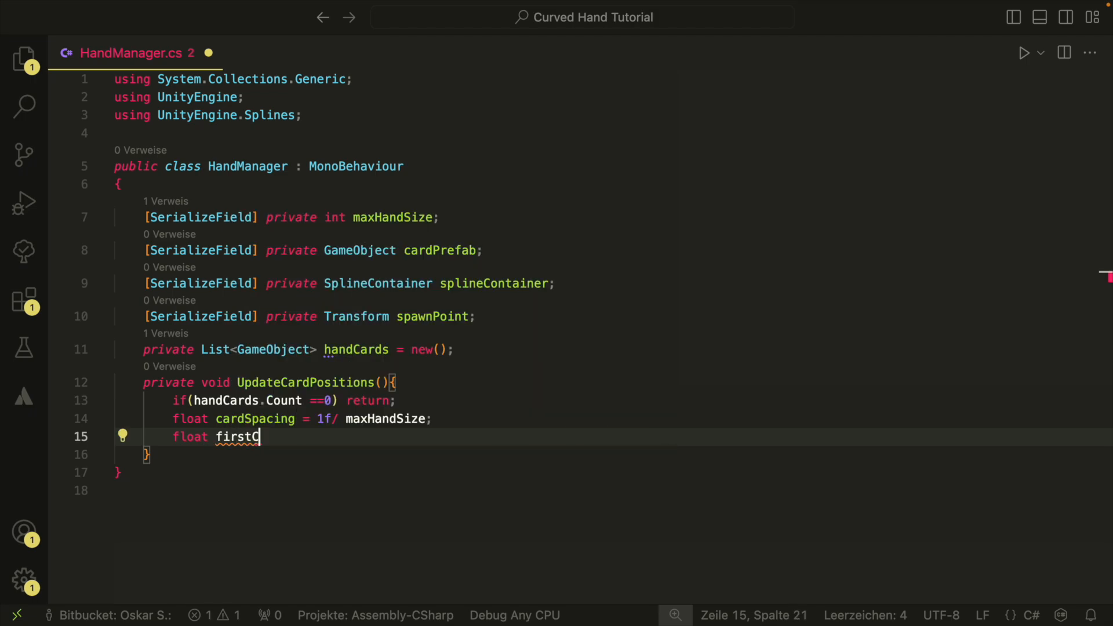
{"action": "type", "text": "ardPositi"}
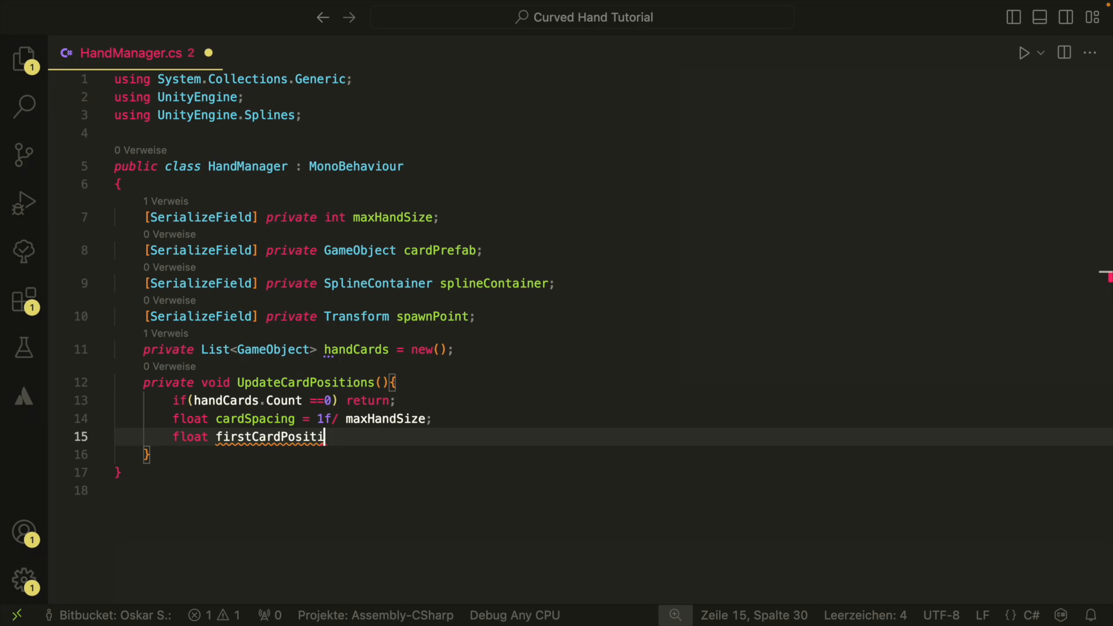
{"action": "type", "text": "on"}
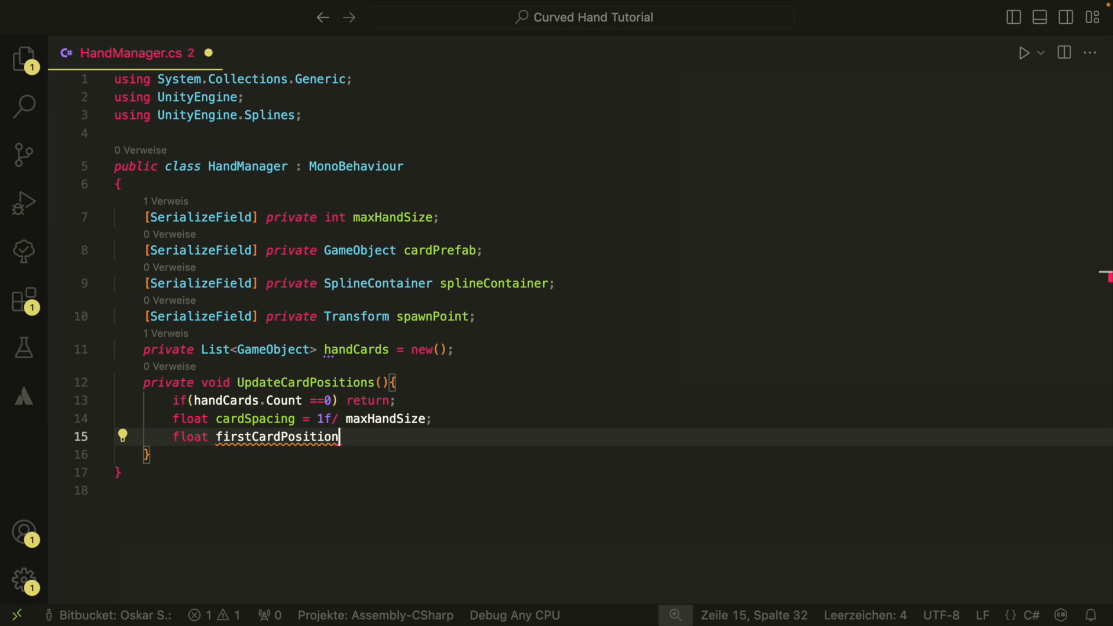
{"action": "type", "text": "= 0.5f"}
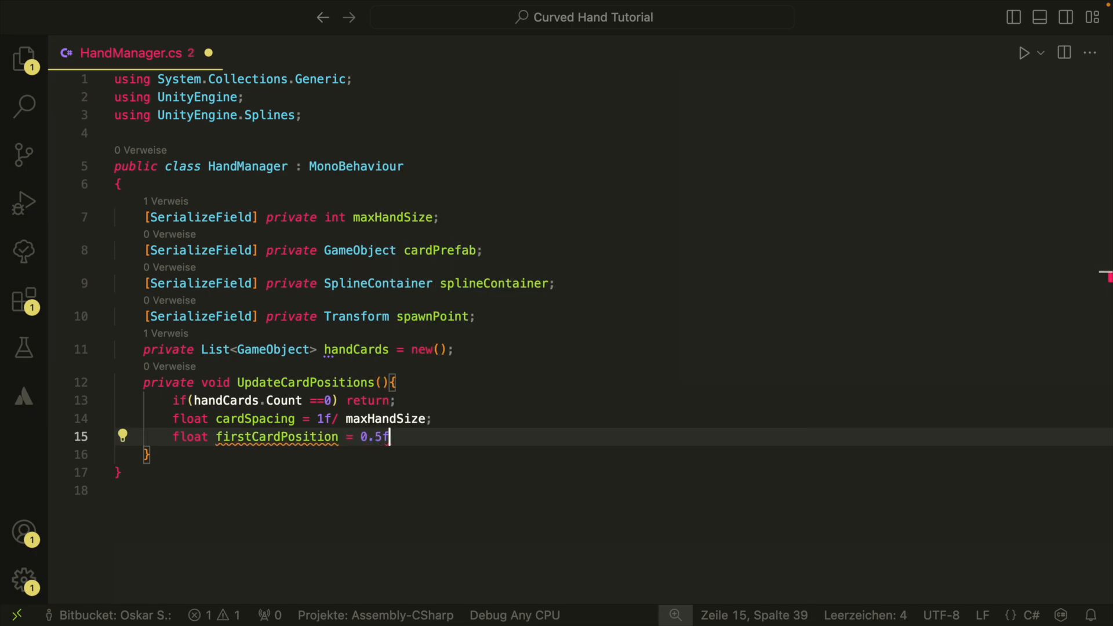
{"action": "type", "text": "-"}
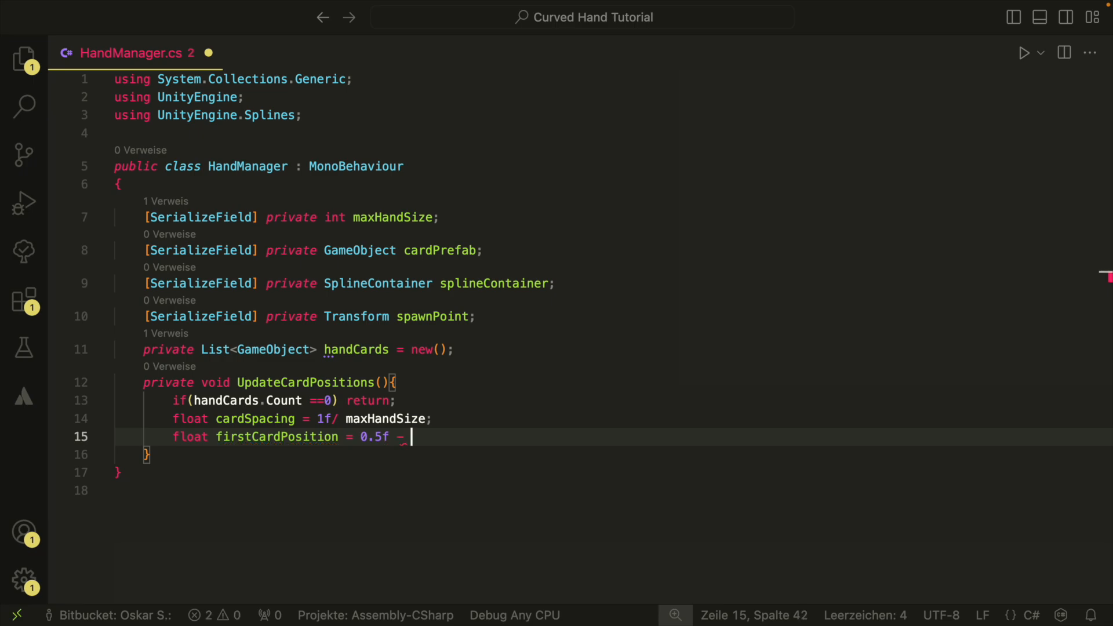
{"action": "type", "text": "(handCards.C"}
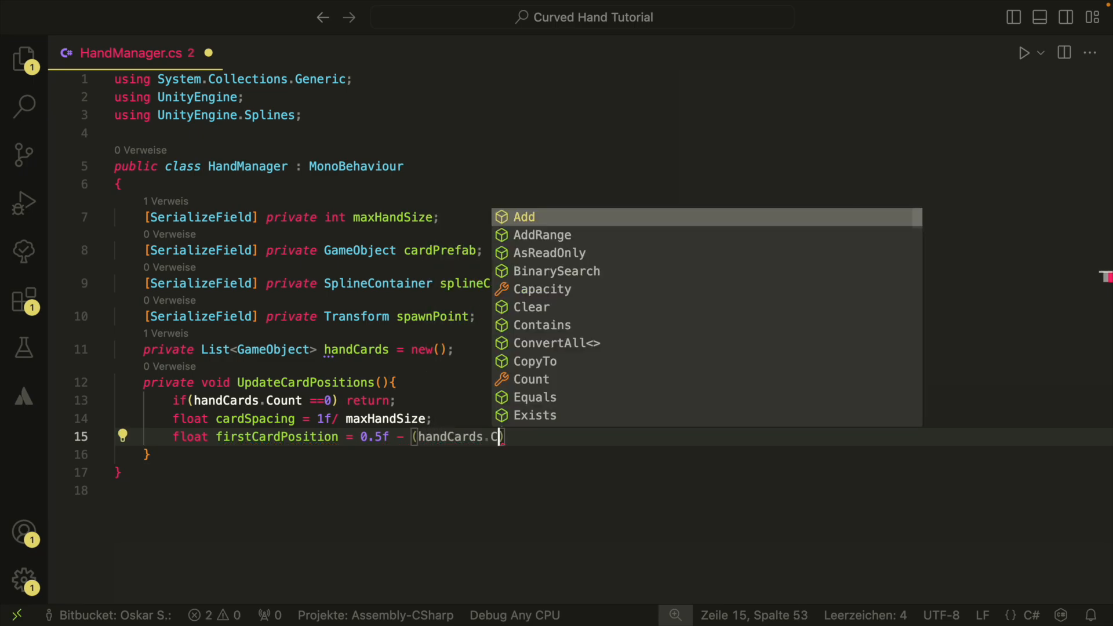
{"action": "type", "text": "ount-1)"}
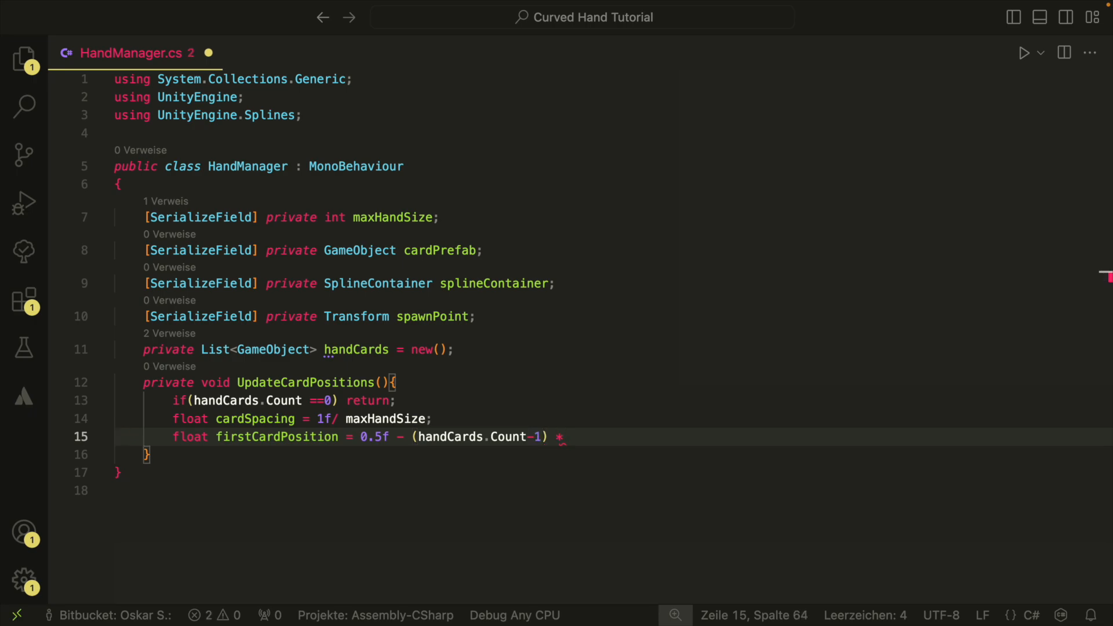
{"action": "type", "text": "cardSpacing / 2;"}
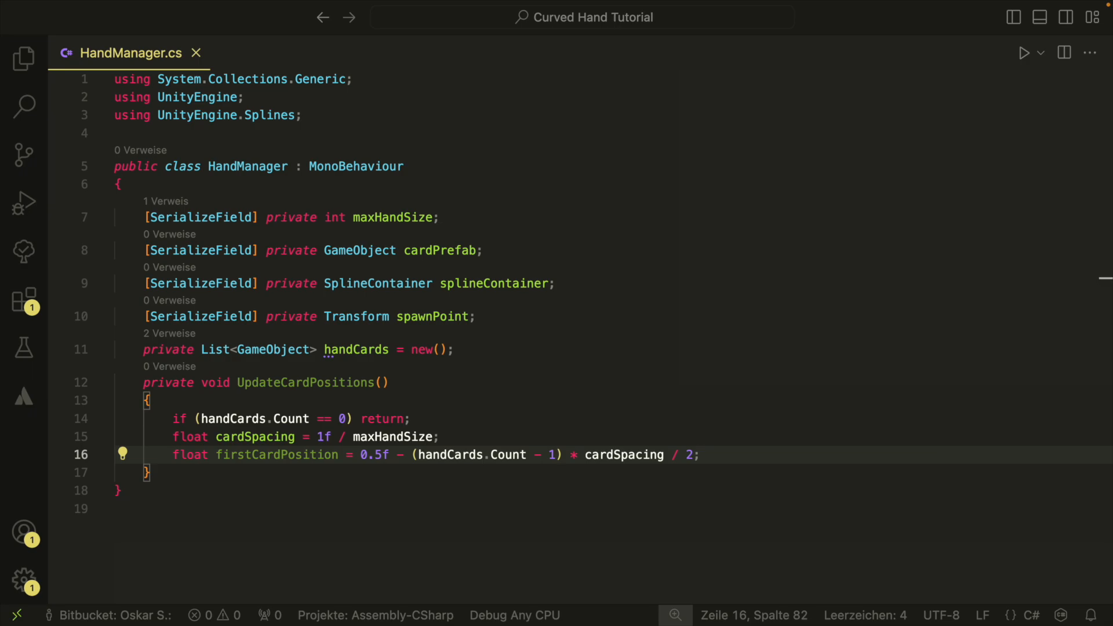
- Get the spline and loop over handCards, computing p from firstCardPosition plus i * cardSpacing
{"action": "type", "text": "Spline"}
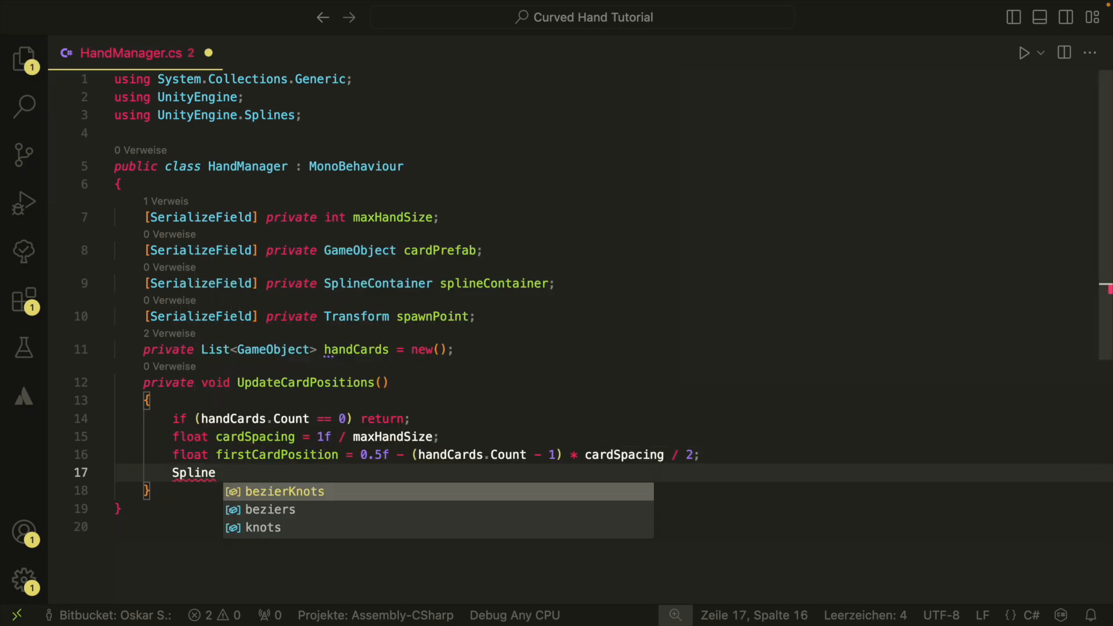
{"action": "type", "text": "spline = splineContainer.Spline;"}
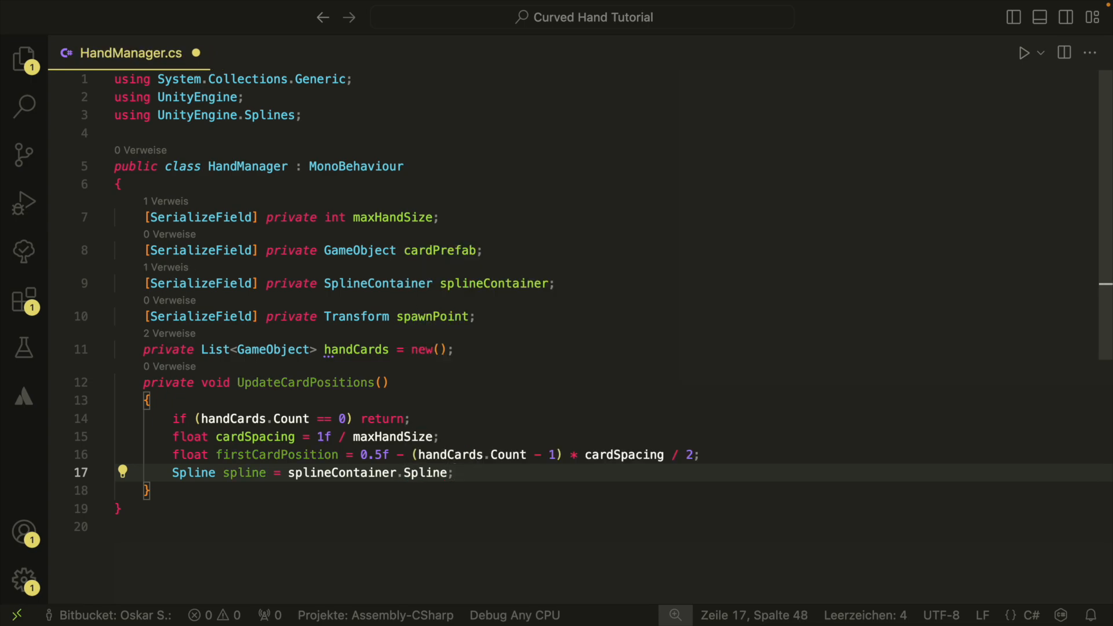
{"action": "type", "text": "for (int i = 0; i < length; i++"}
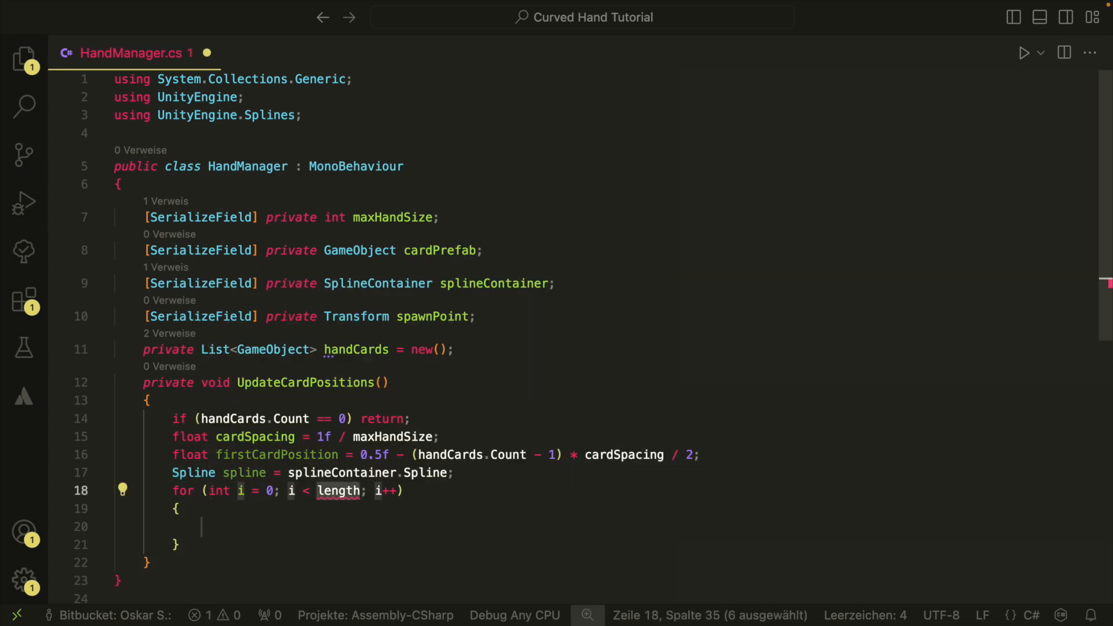
{"action": "type", "text": "handCards.Coun"}
{"action": "left_click", "coordinate": [605, 526]}
{"action": "type", "text": "float p"}
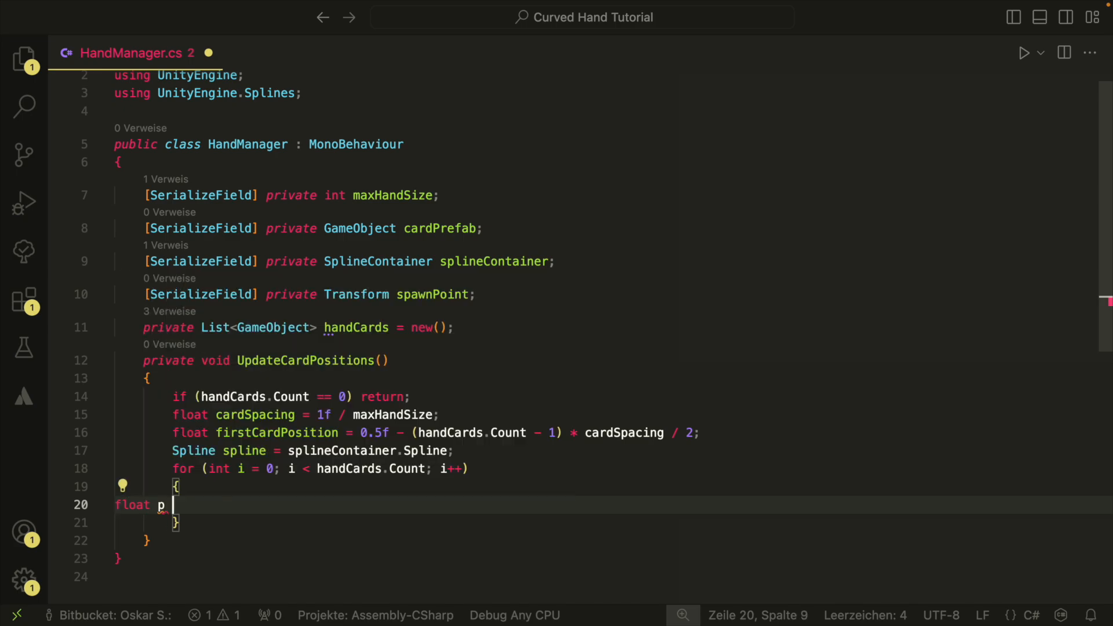
{"action": "type", "text": "= firstCardPosition +"}
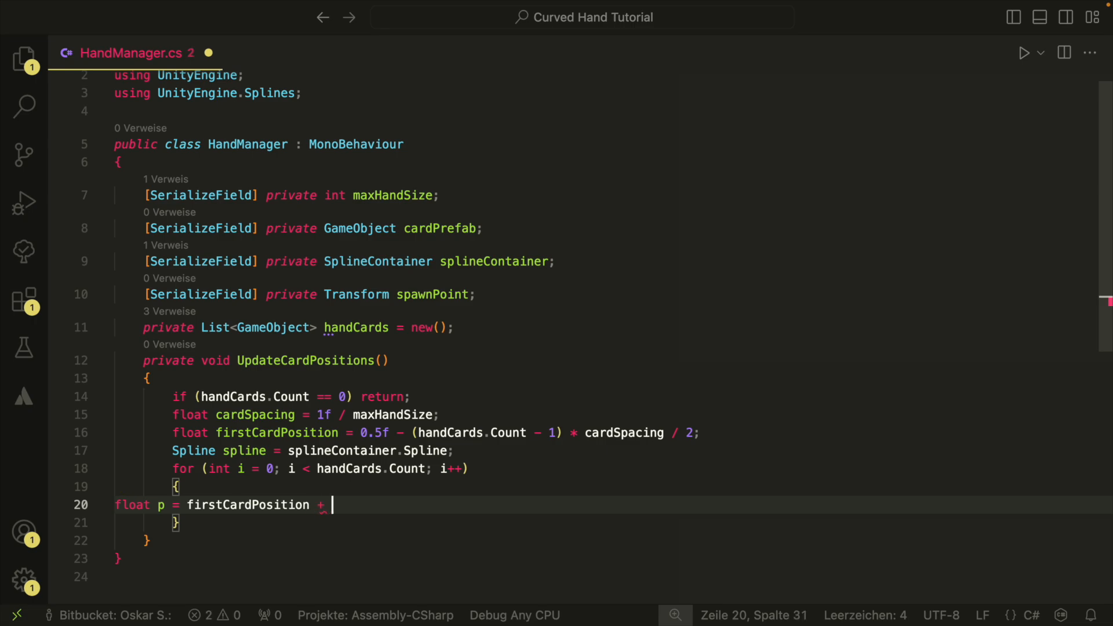
{"action": "type", "text": "i * cardSpacing;"}
{"action": "type", "text": "Vector3"}
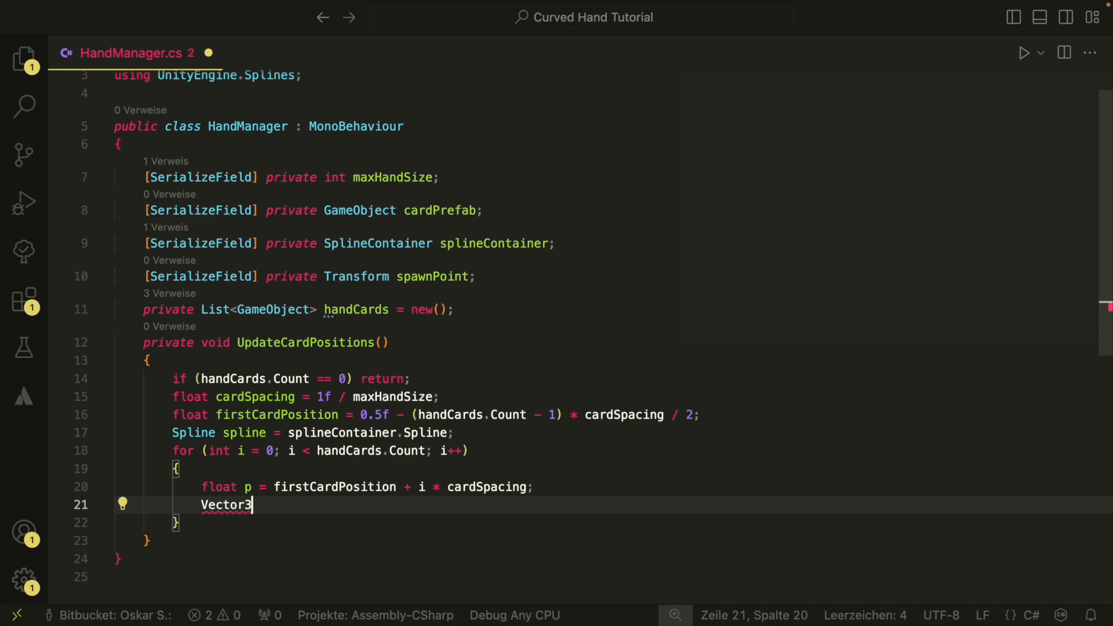
- Evaluate splinePosition, forward tangent and up vector from the spline at p
{"action": "type", "text": "splinePosi"}
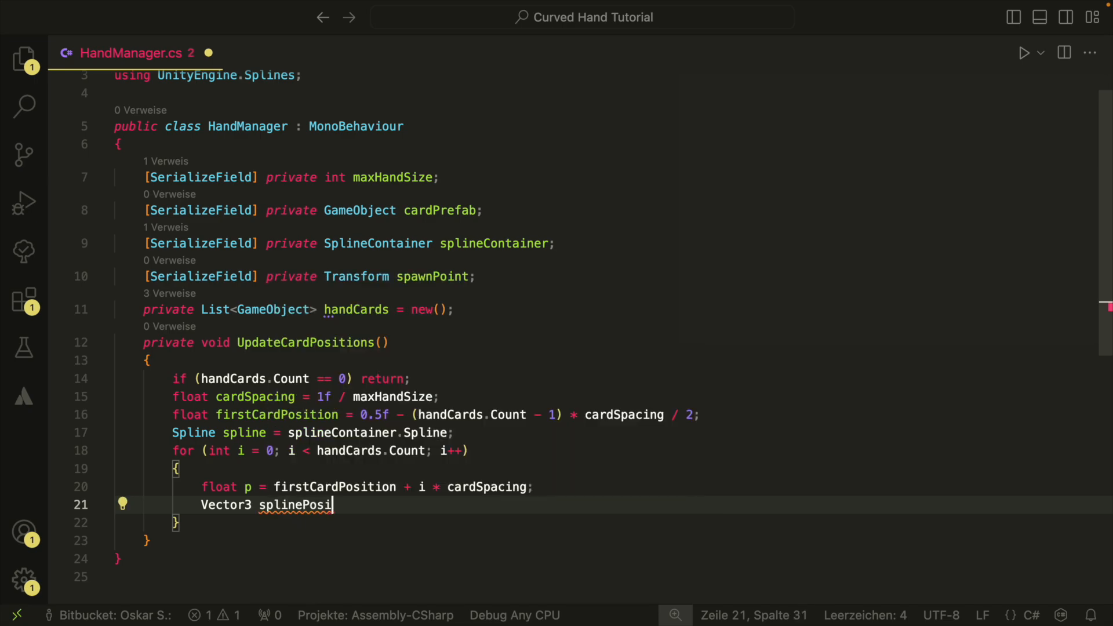
{"action": "type", "text": "tion = spline"}
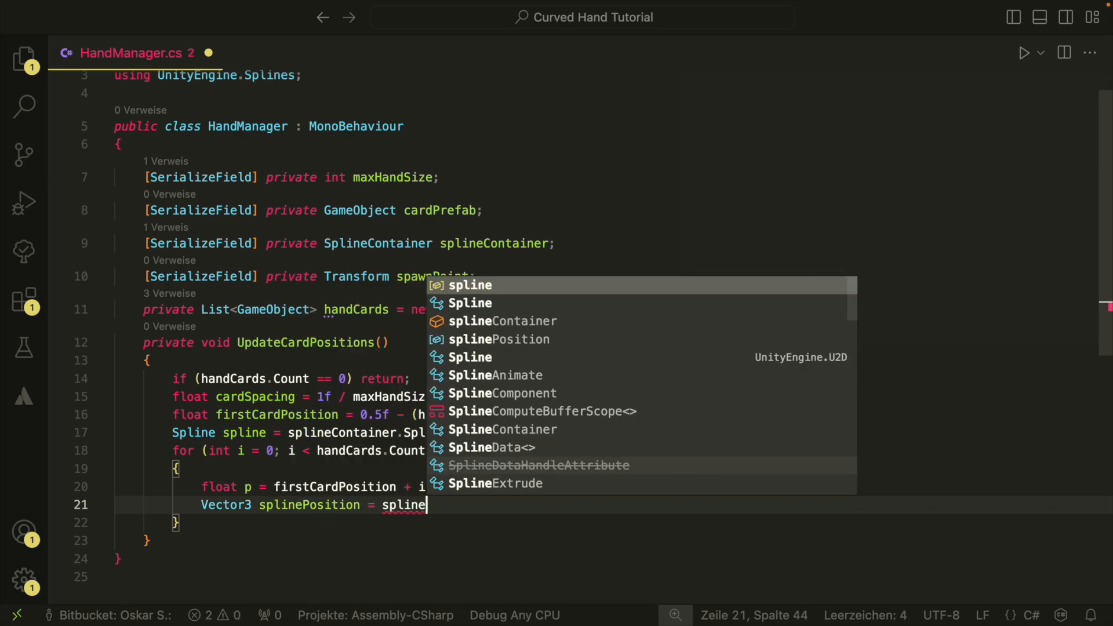
{"action": "type", "text": ".EvaluatePosition(p);"}
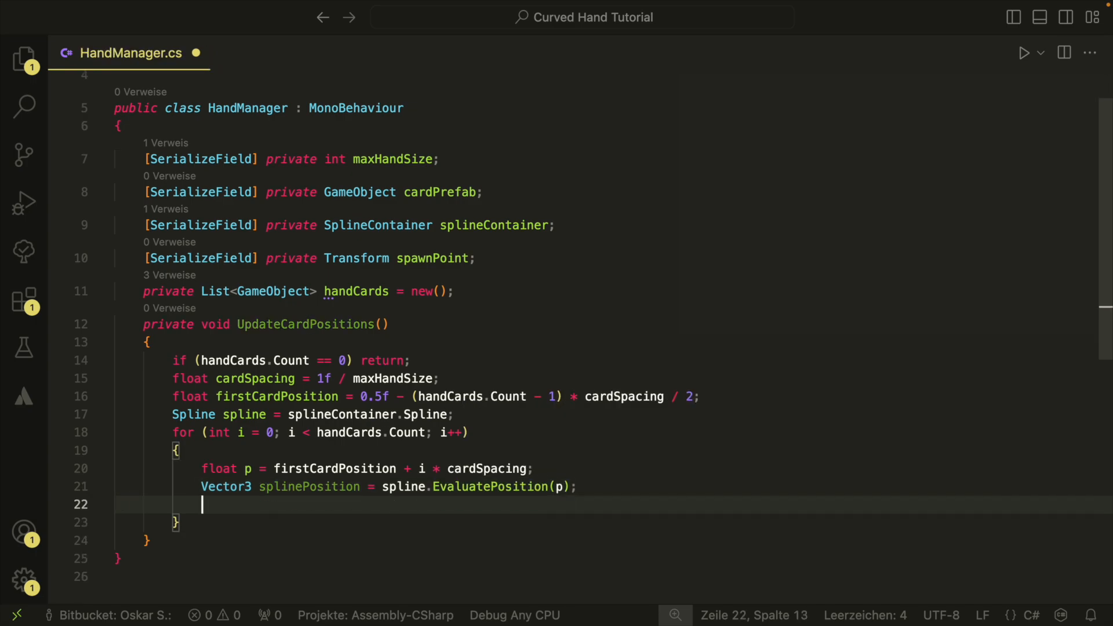
{"action": "type", "text": "Vector3"}
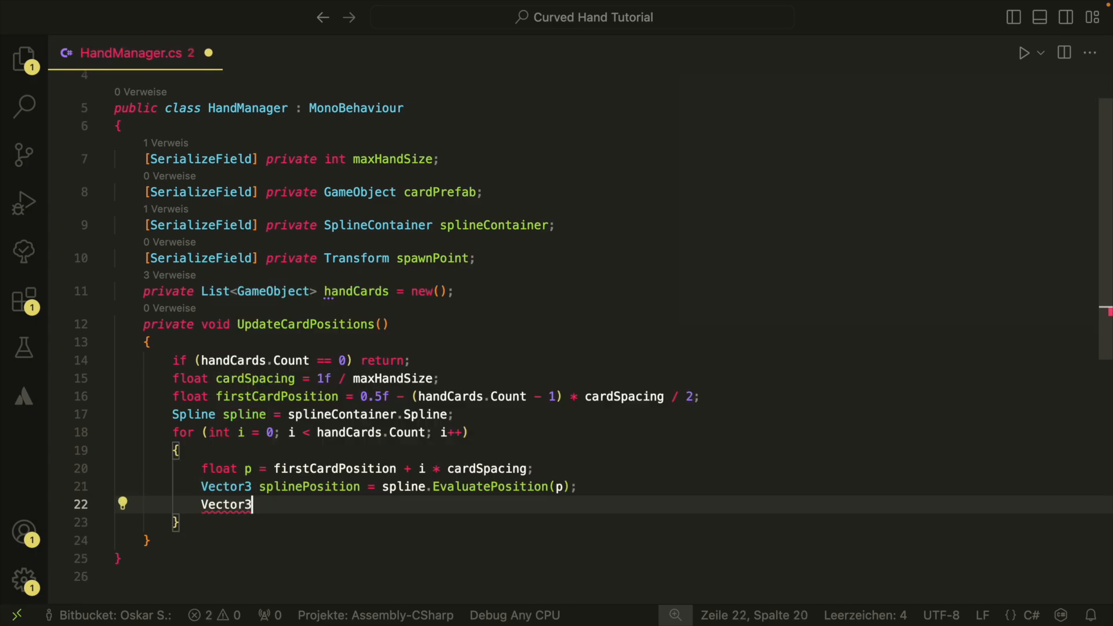
{"action": "type", "text": "forward"}
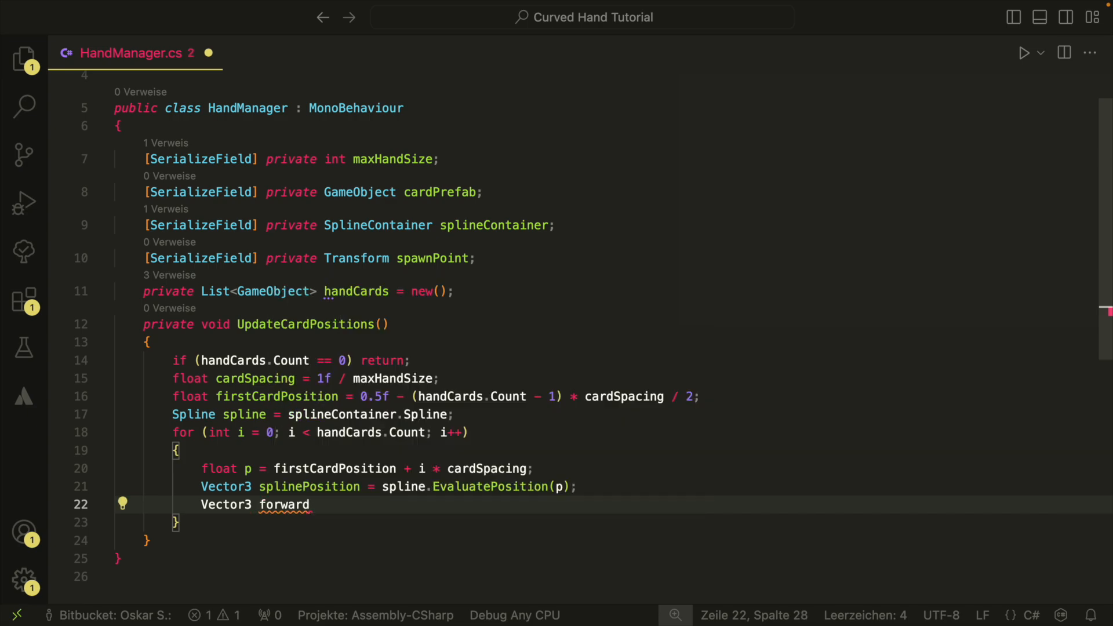
{"action": "type", "text": "="}
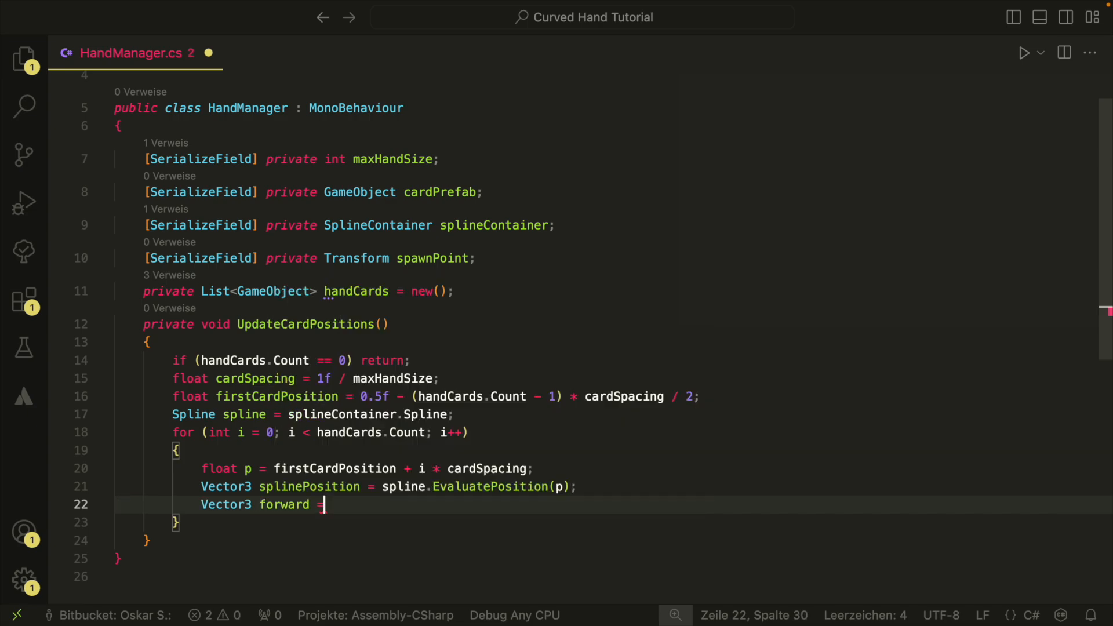
{"action": "type", "text": "spline.EvaluateTangent(p);"}
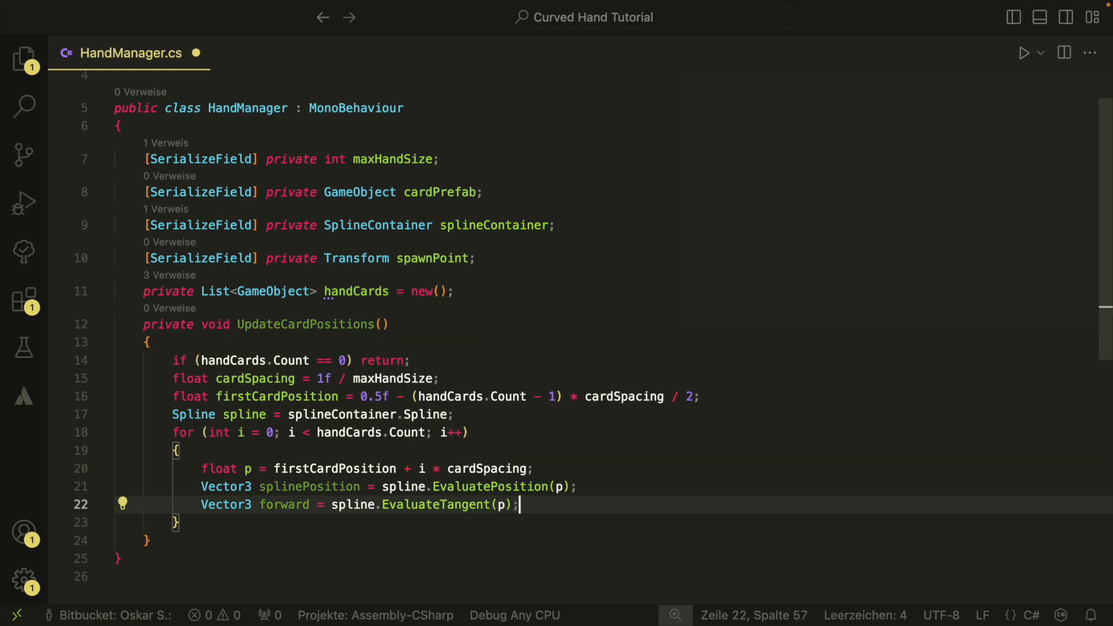
{"action": "type", "text": "Vector3 up"}
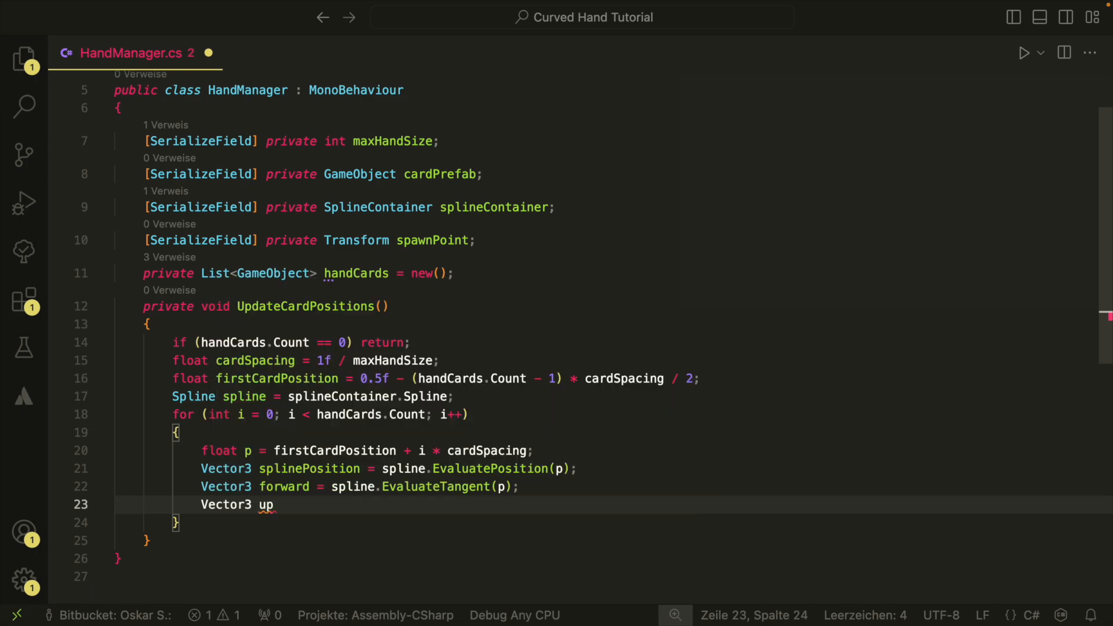
{"action": "type", "text": "= spline.EvaluateUpVector(p);"}
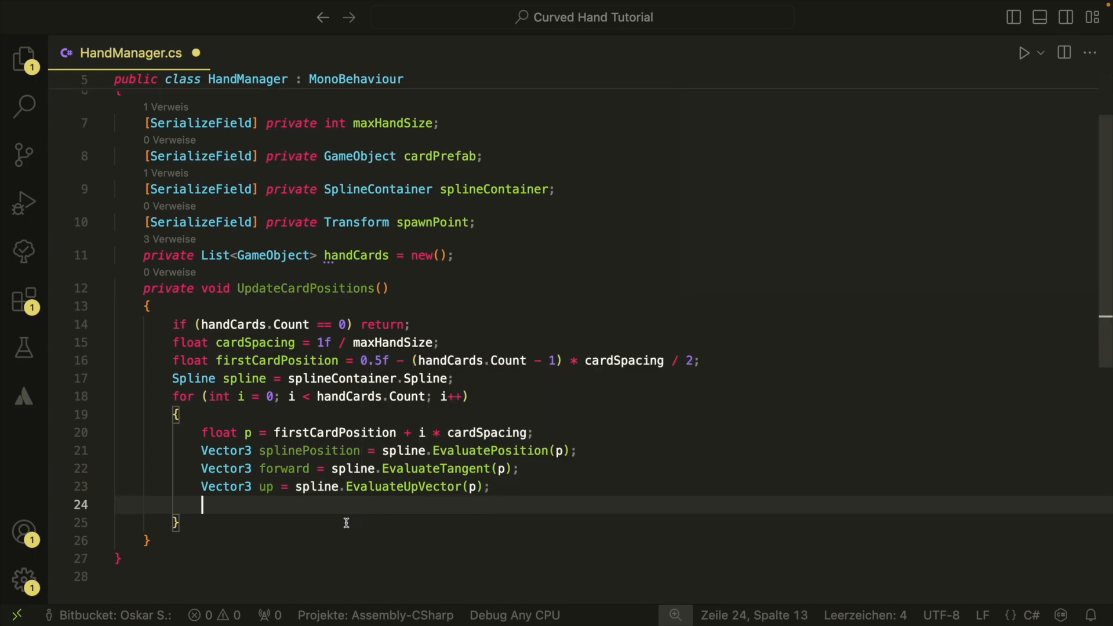
- Compute rotation = Quaternion.LookRotation(up, Vector3.Cross(up, forward))
{"action": "type", "text": "Quaternion"}
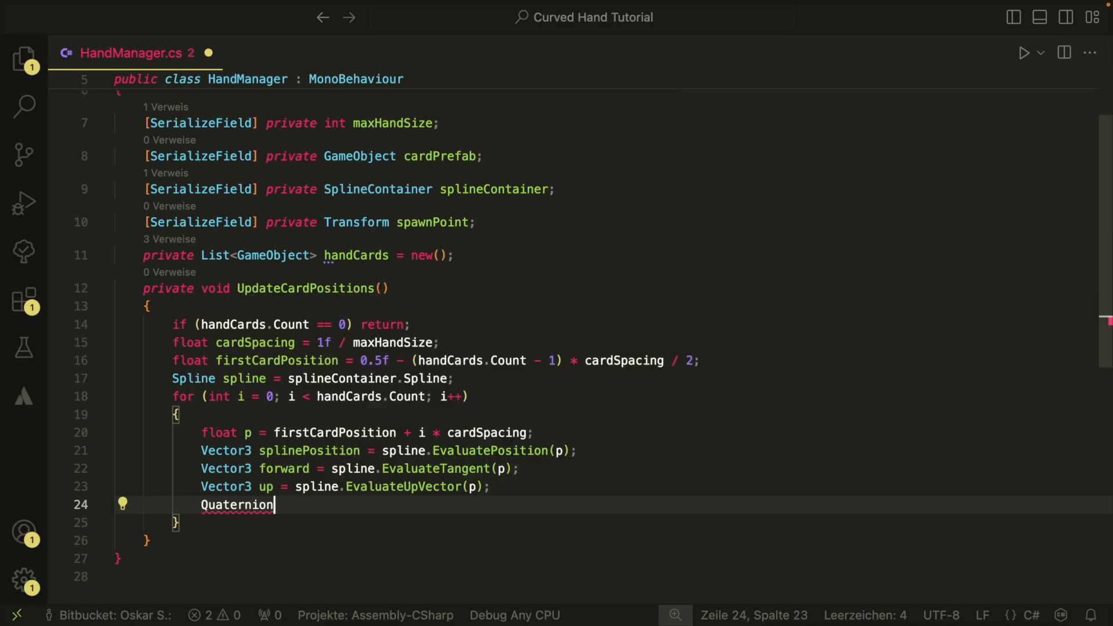
{"action": "type", "text": "rotation ="}
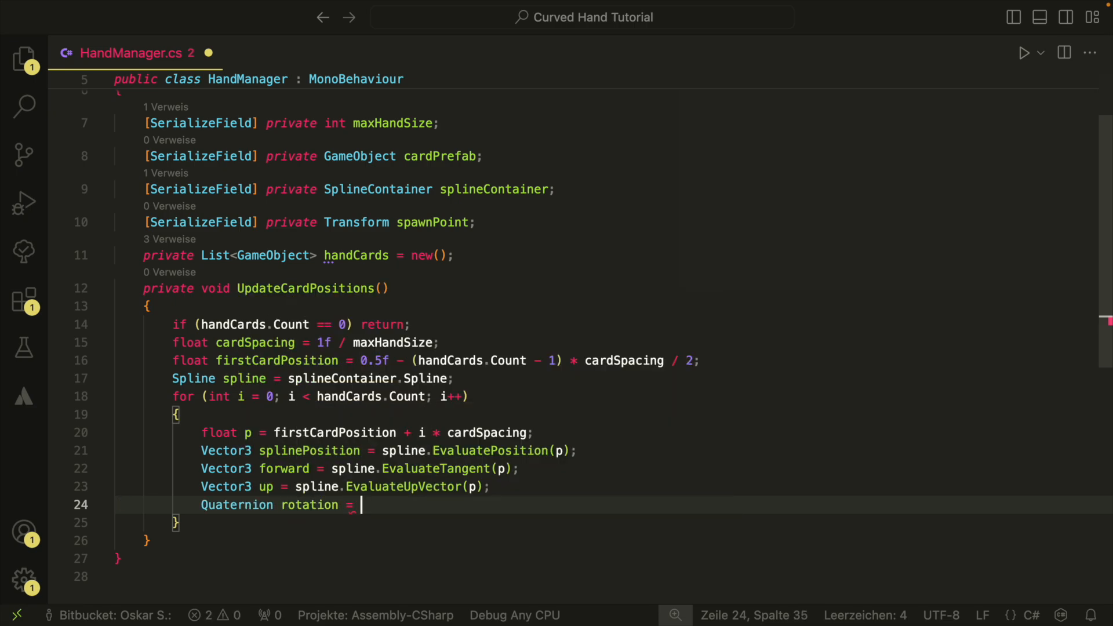
{"action": "type", "text": "Quaternion."}
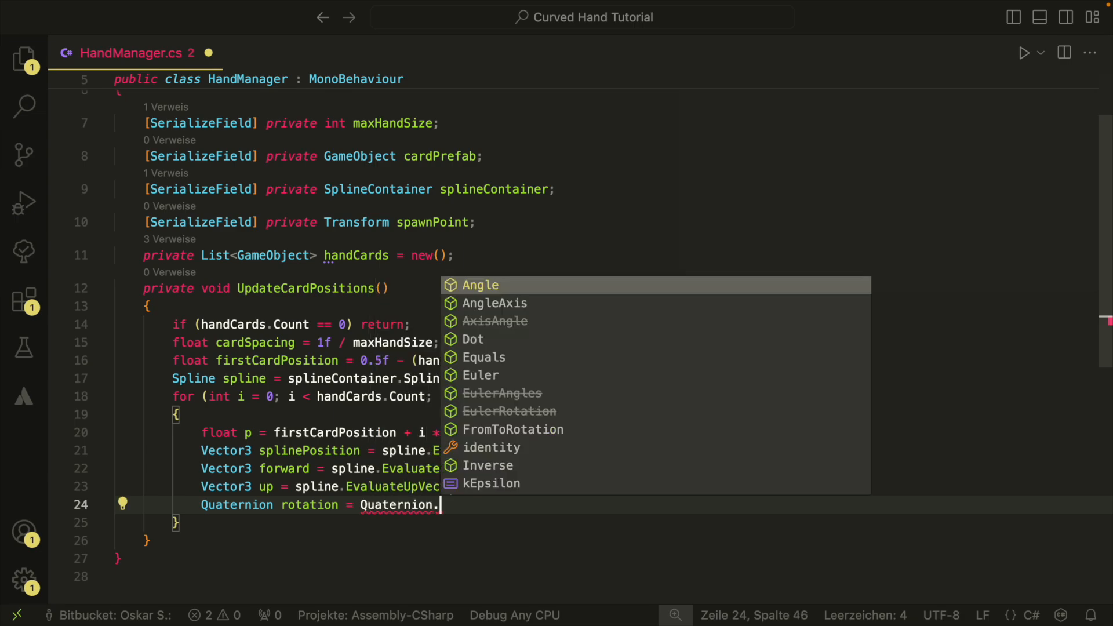
{"action": "type", "text": "LookRotation"}
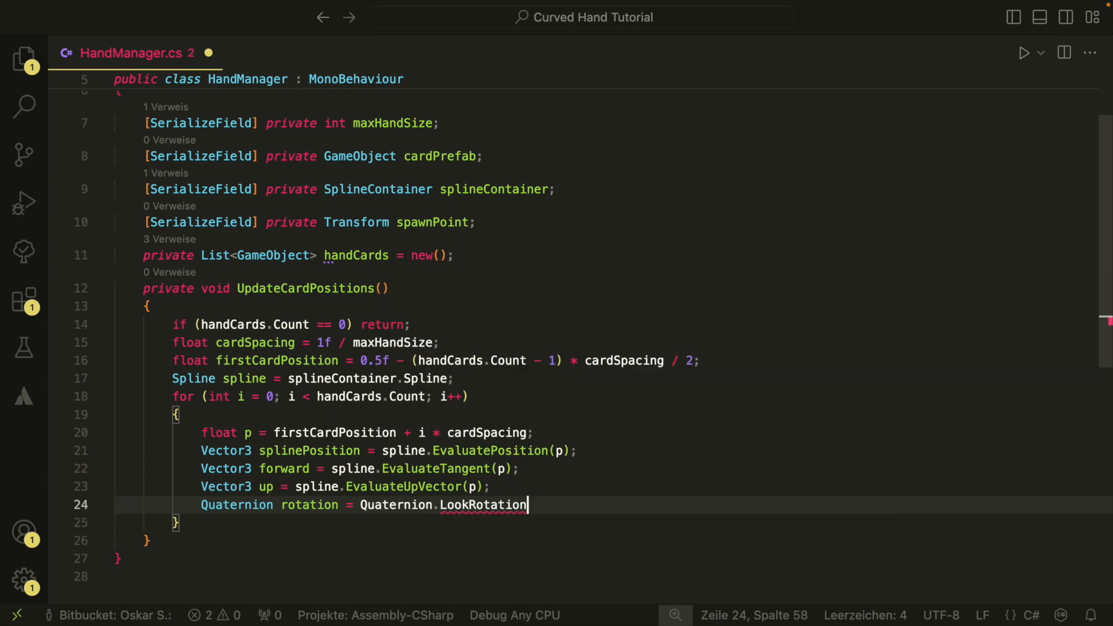
{"action": "type", "text": "(u"}
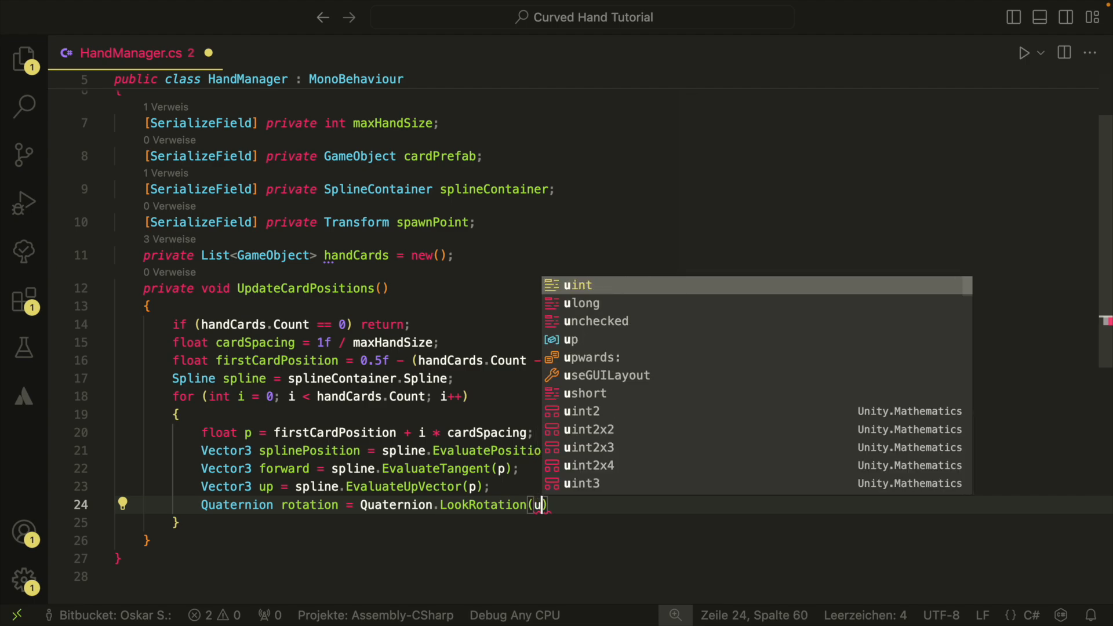
{"action": "type", "text": "p,V"}
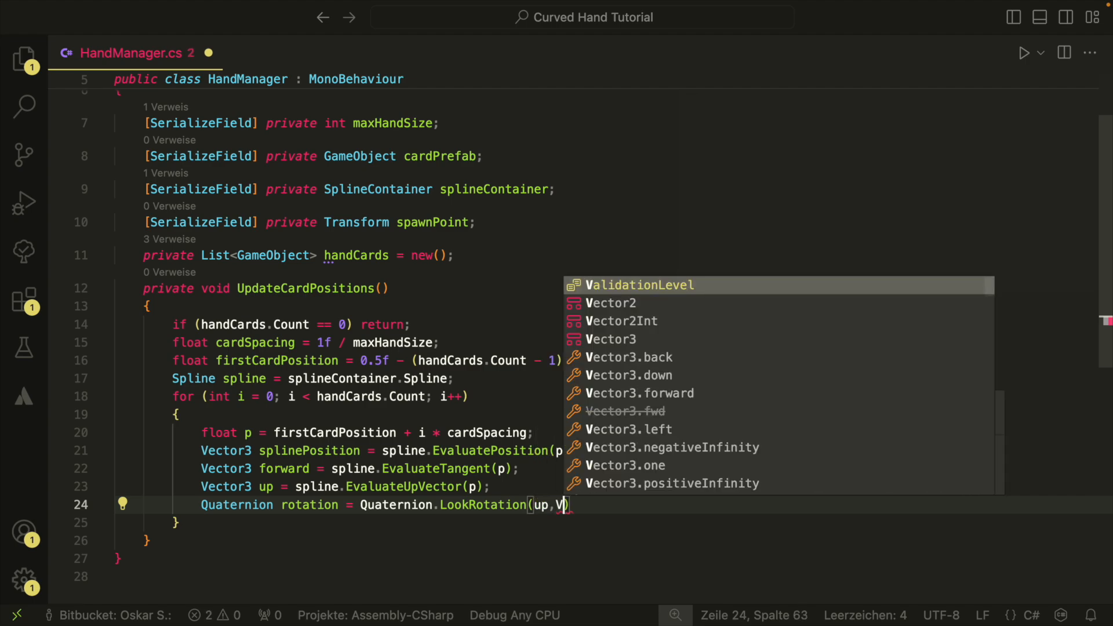
{"action": "type", "text": "ector3."}
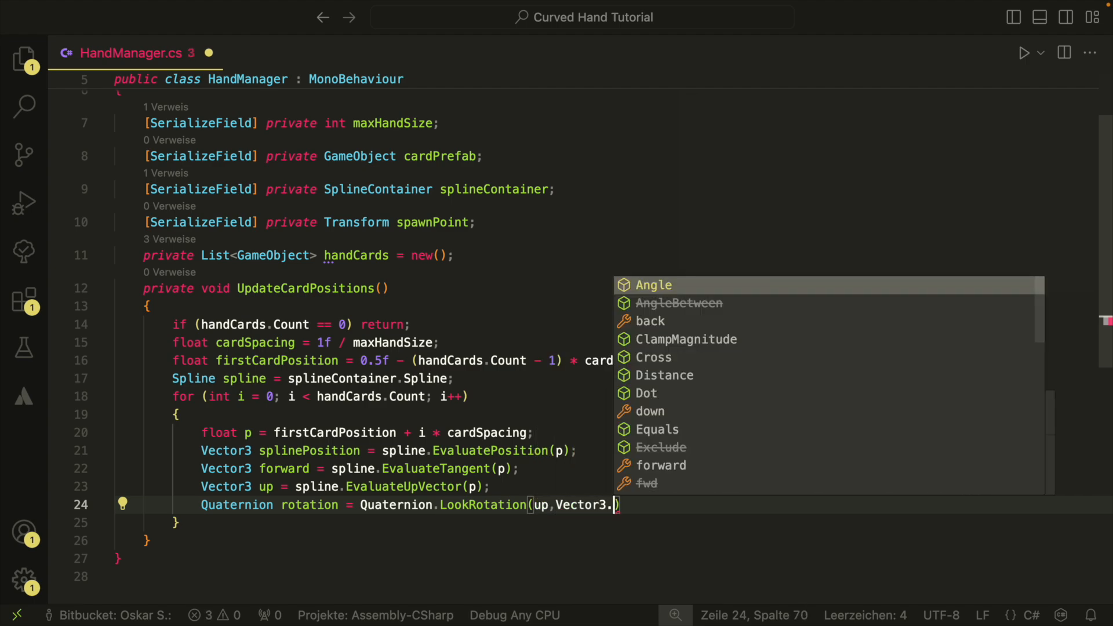
{"action": "type", "text": "Cross("}
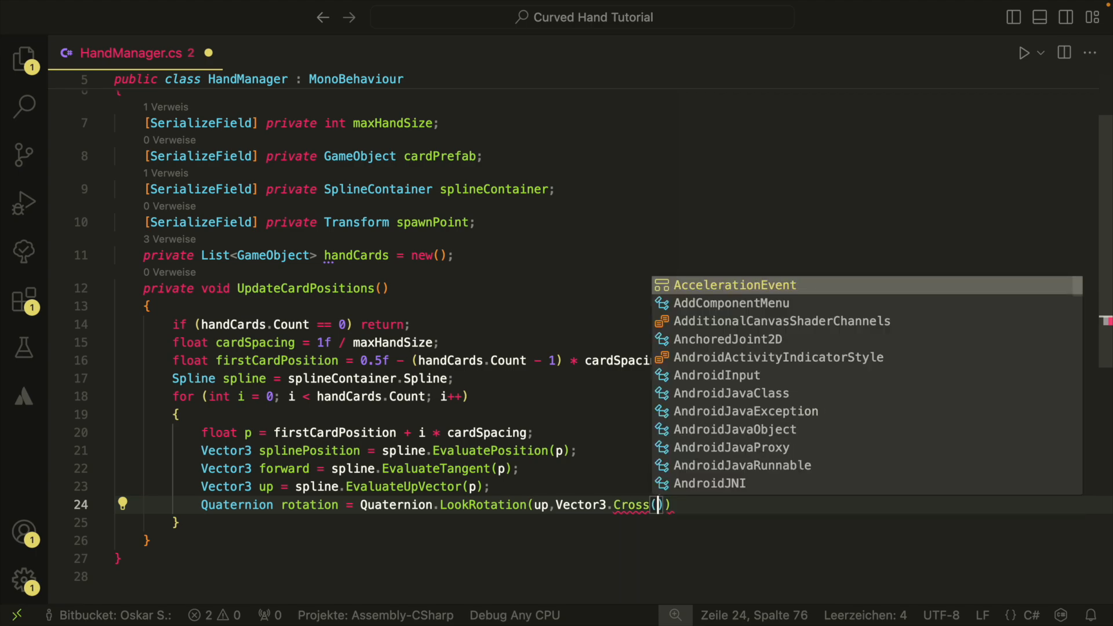
{"action": "type", "text": "up"}
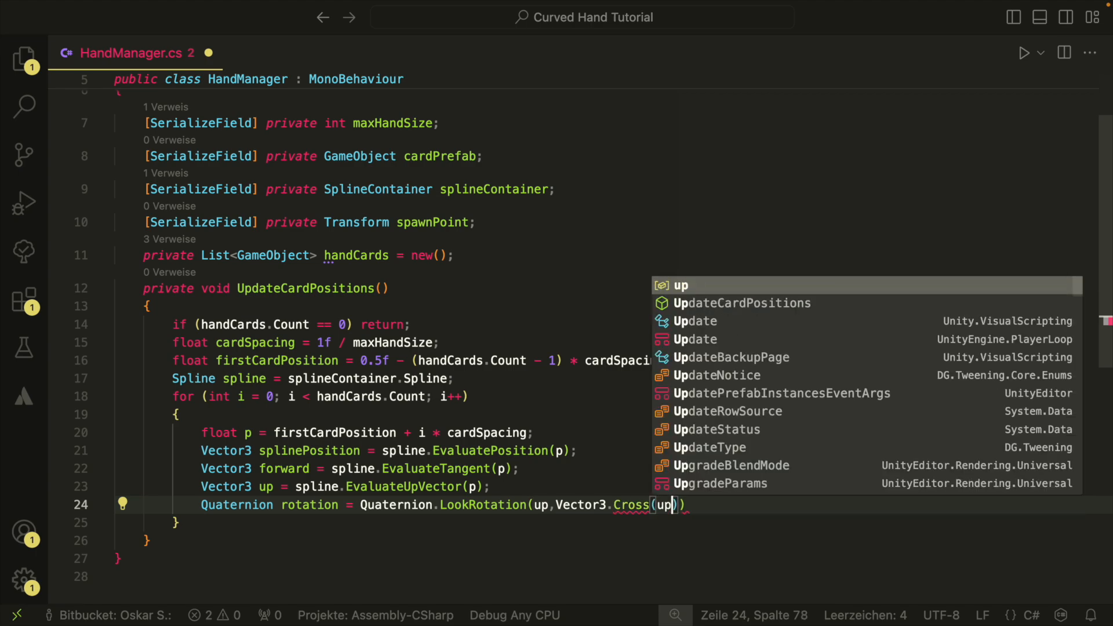
{"action": "type", "text": ",forward"}
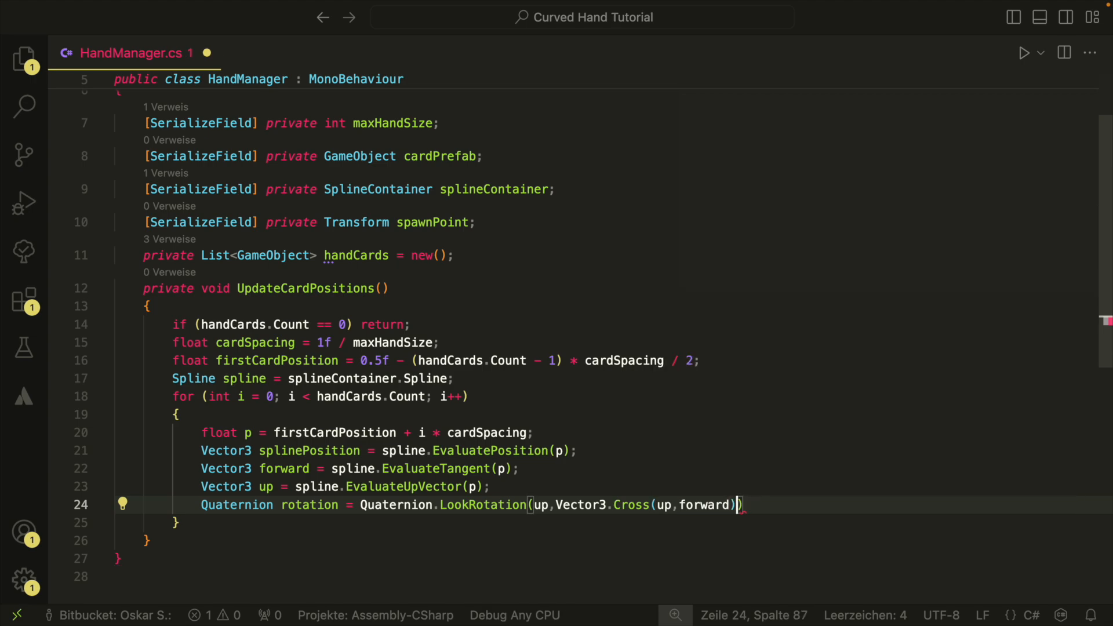
- Normalize the rotation and tween handCards[i] with DOMove to splinePosition over 0.25f
{"action": "type", "text": ".normalized"}
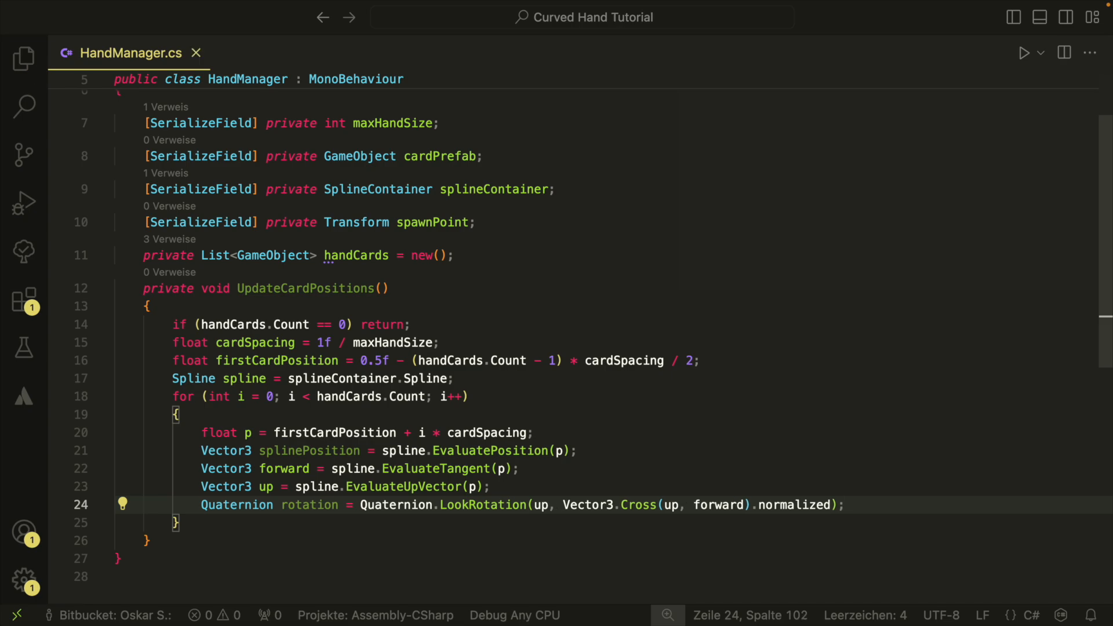
{"action": "key", "text": "enter"}
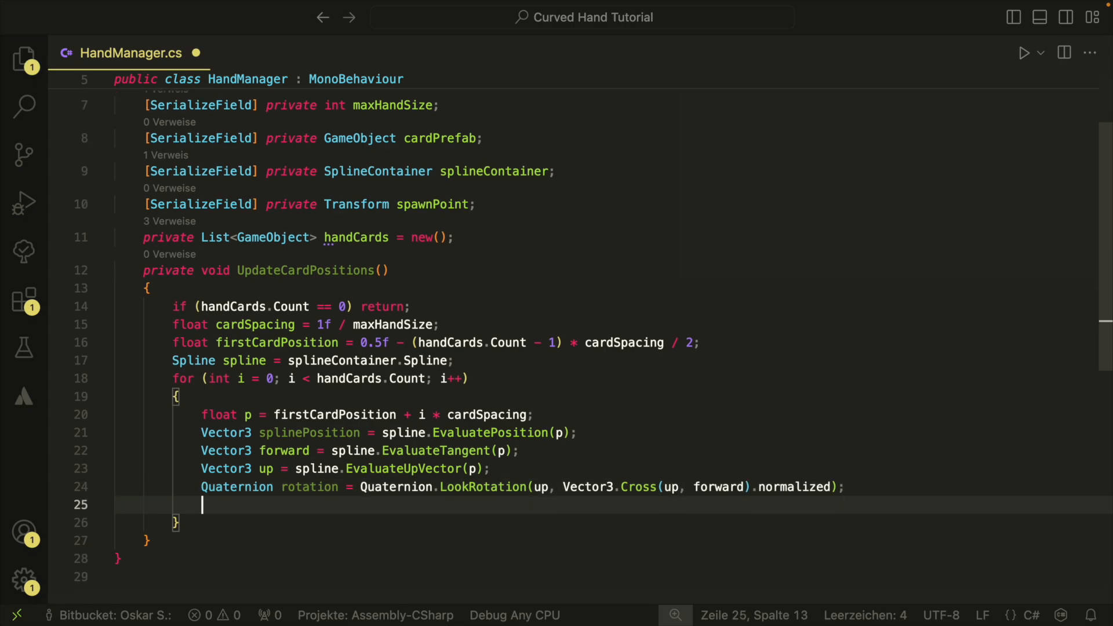
{"action": "type", "text": "handCards[i]"}
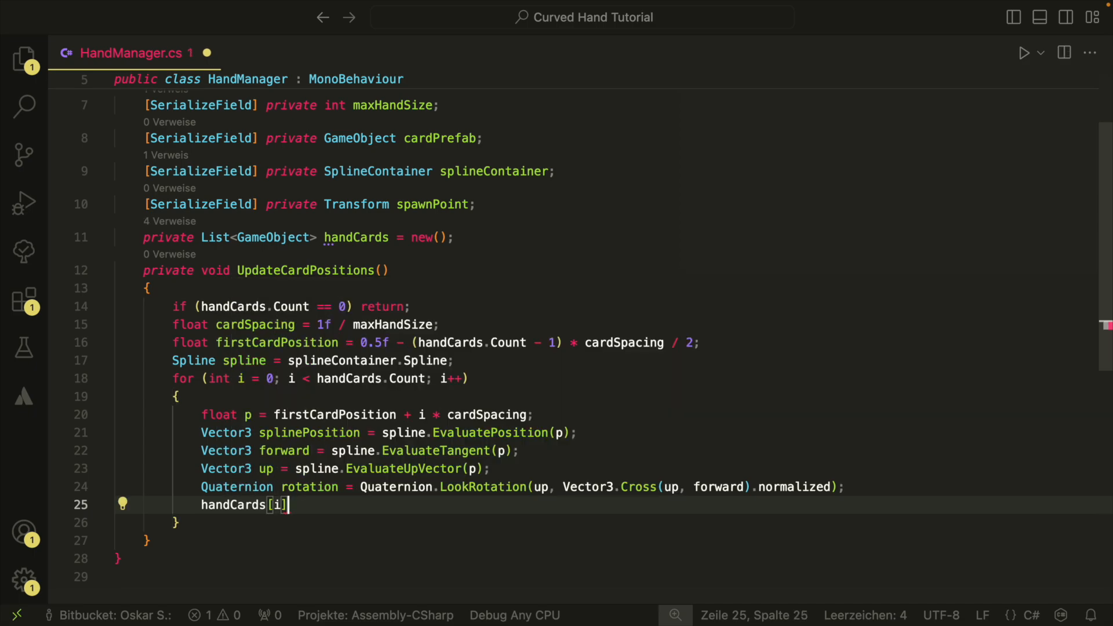
{"action": "type", "text": ".transform.DOMove("}
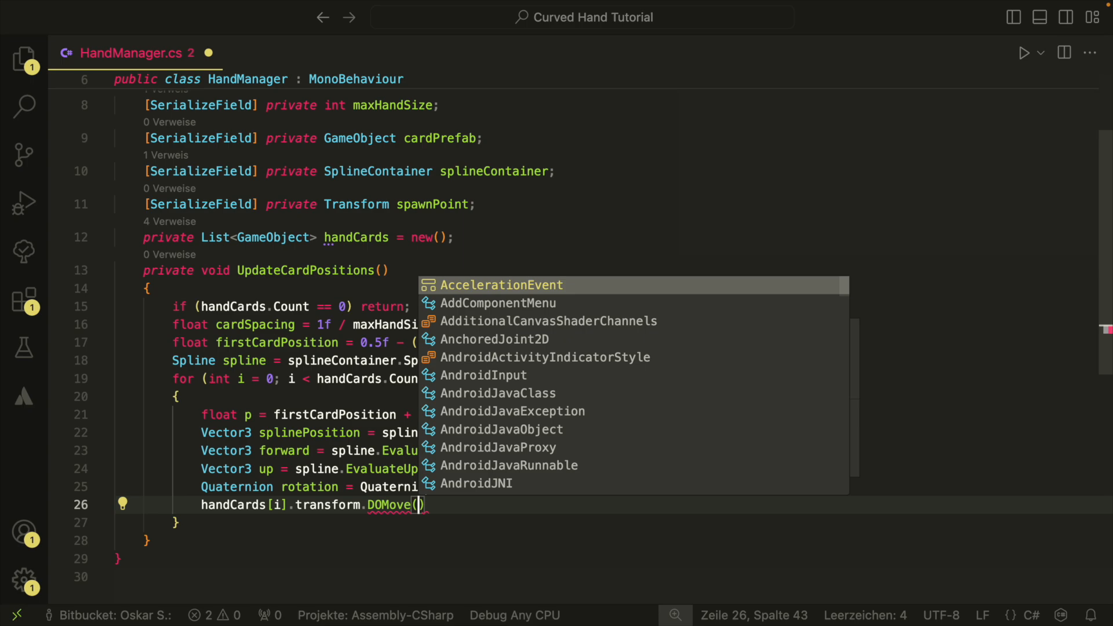
{"action": "type", "text": "splinePosition,0.25f"}
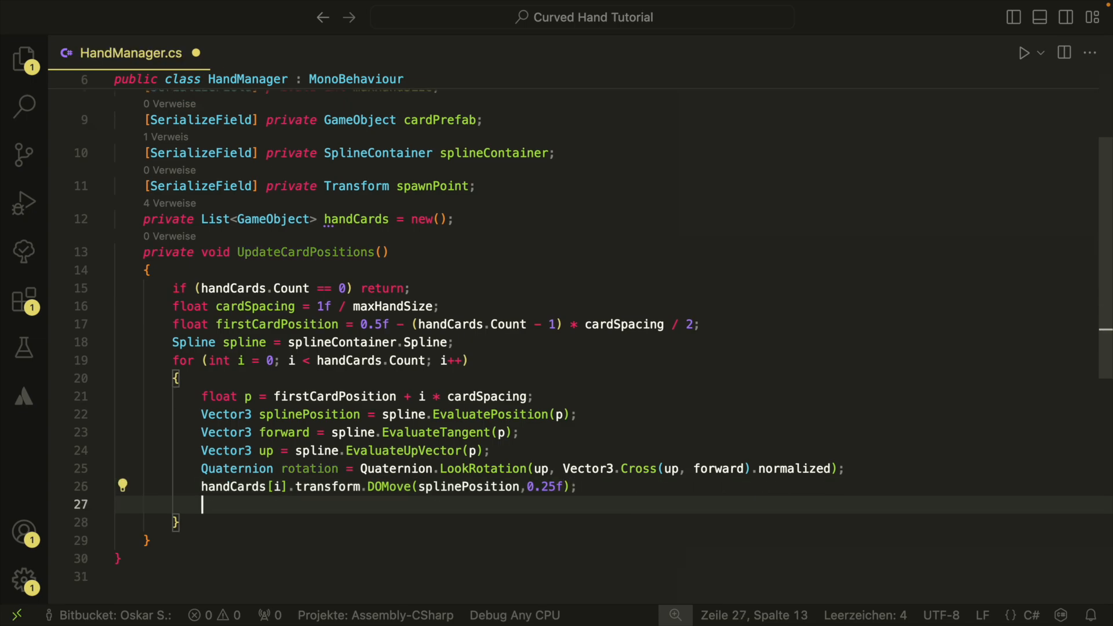
- Tween handCards[i] with DOLocalRotateQuaternion to rotation over 0.25f
{"action": "type", "text": "handCards[i].tr"}
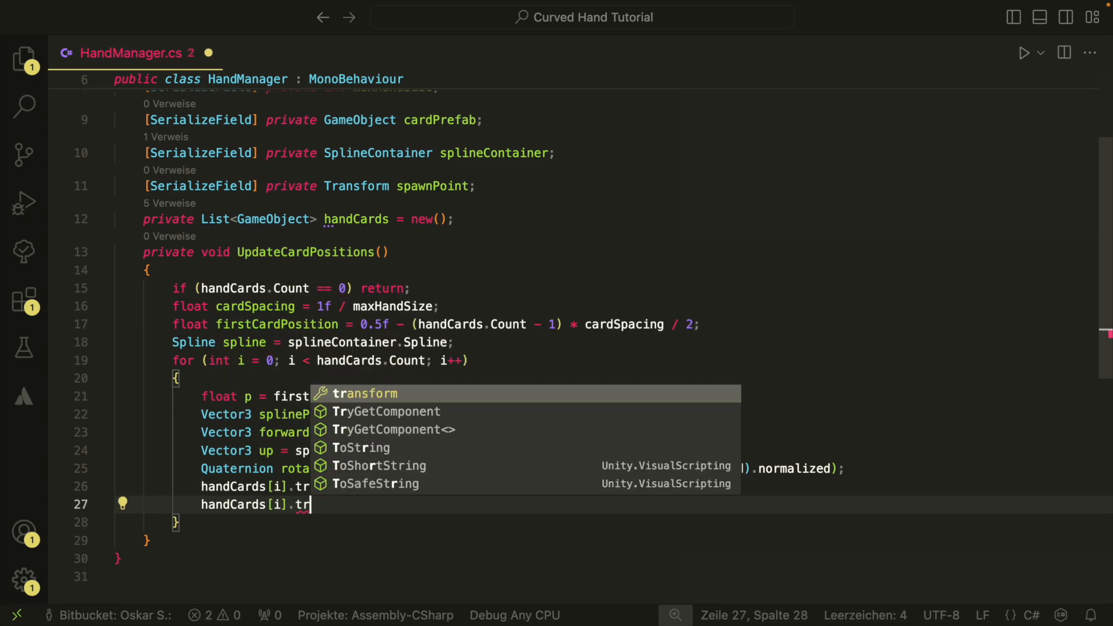
{"action": "type", "text": "ansform.DO"}
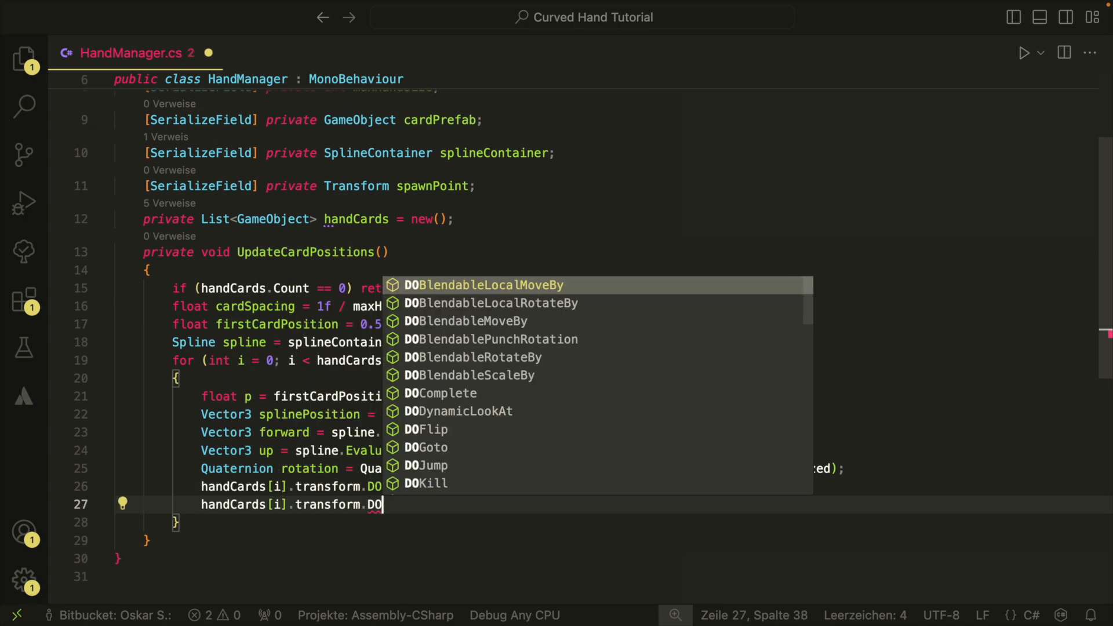
{"action": "type", "text": "LocalRotateQuaternion"}
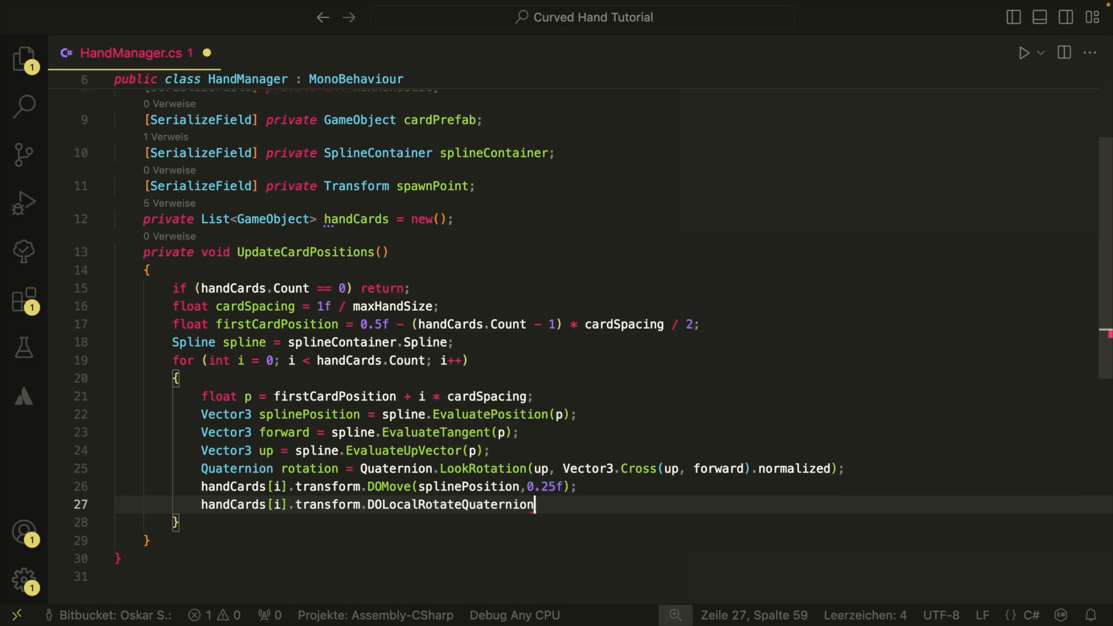
{"action": "type", "text": "(rotation)"}
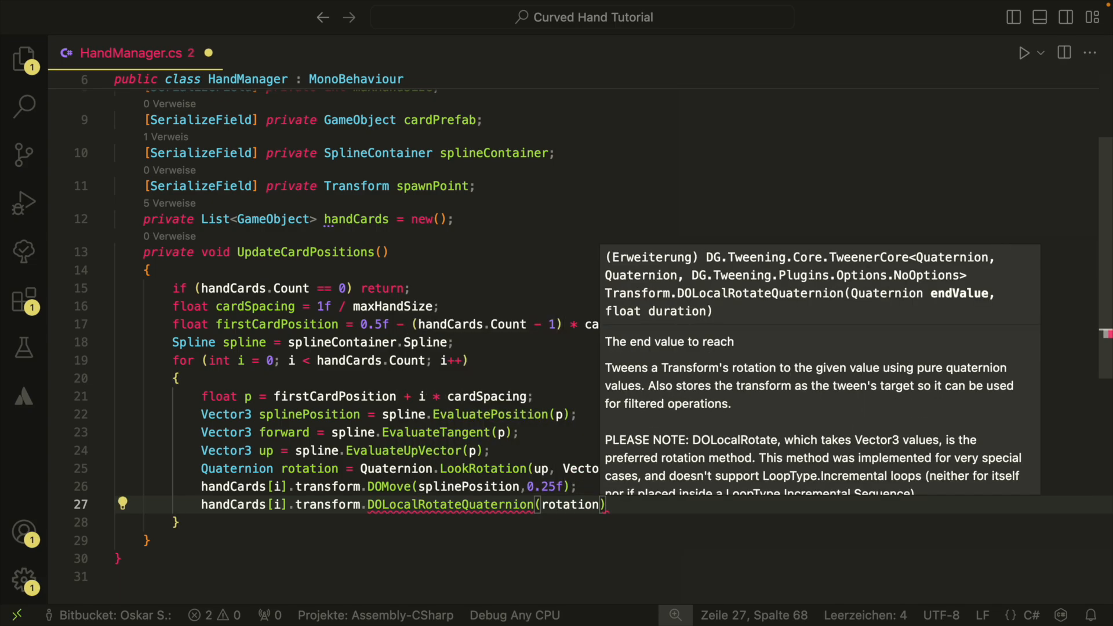
{"action": "type", "text": ", 0.25f"}
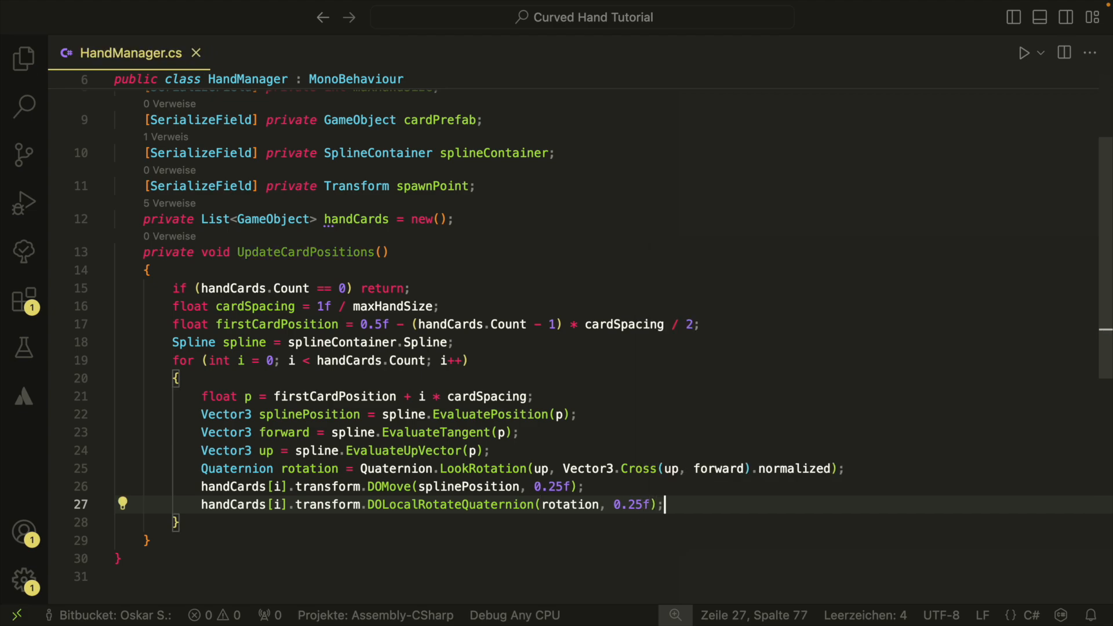
{"action": "key", "text": "Enter"}
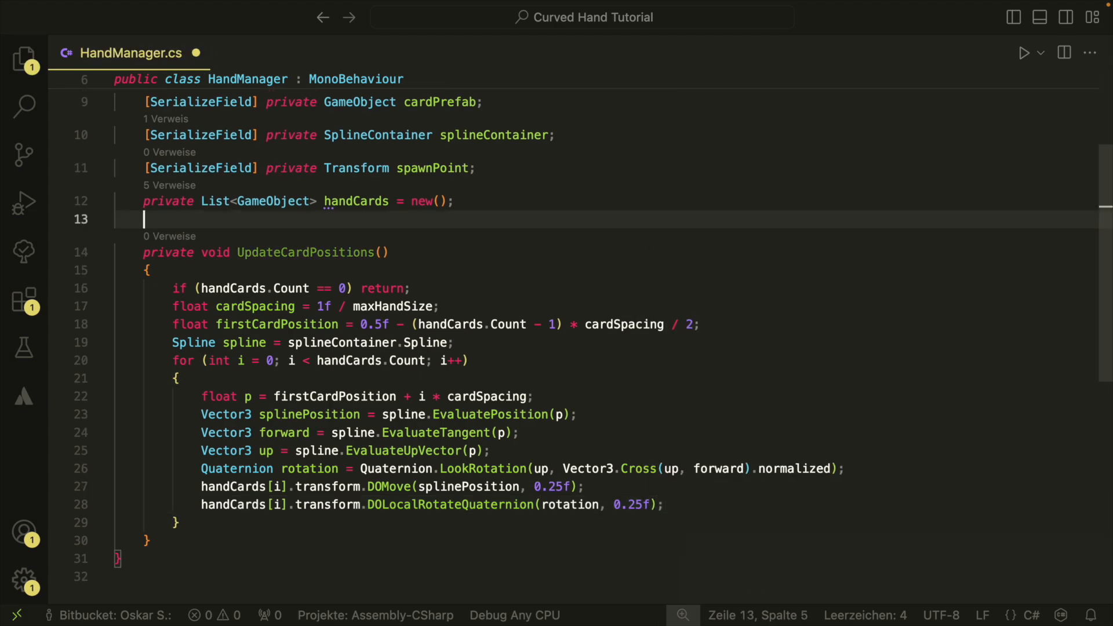
- Write DrawCard: return at maxHandSize, instantiate cardPrefab at spawnPoint, add it, call UpdateCardPositions()
{"action": "type", "text": "private"}
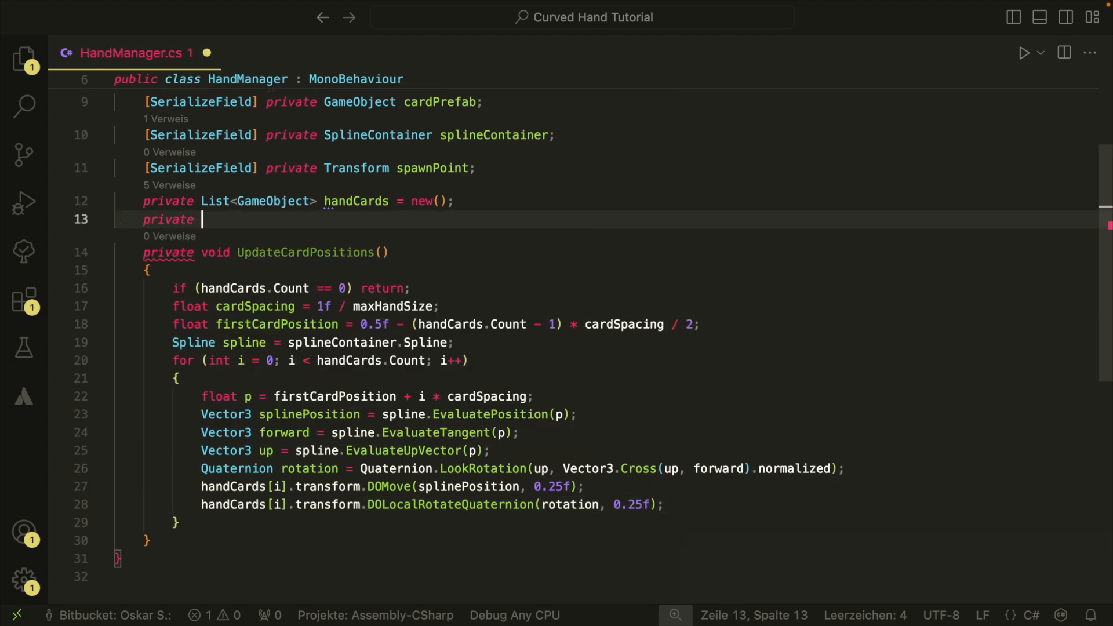
{"action": "type", "text": "void DrawC"}
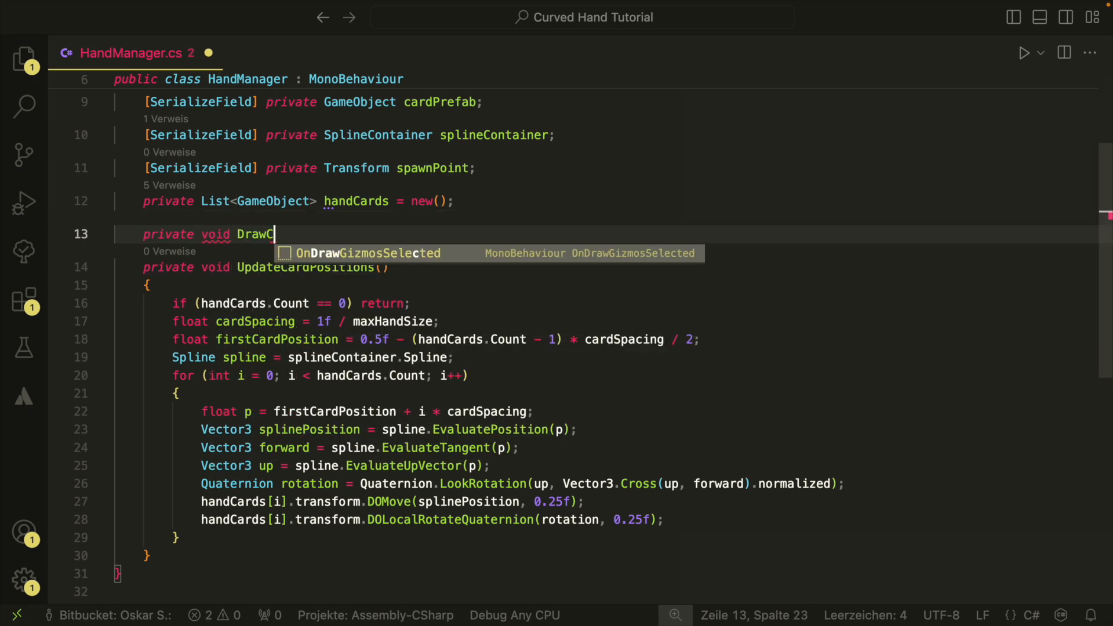
{"action": "type", "text": "ard(){"}
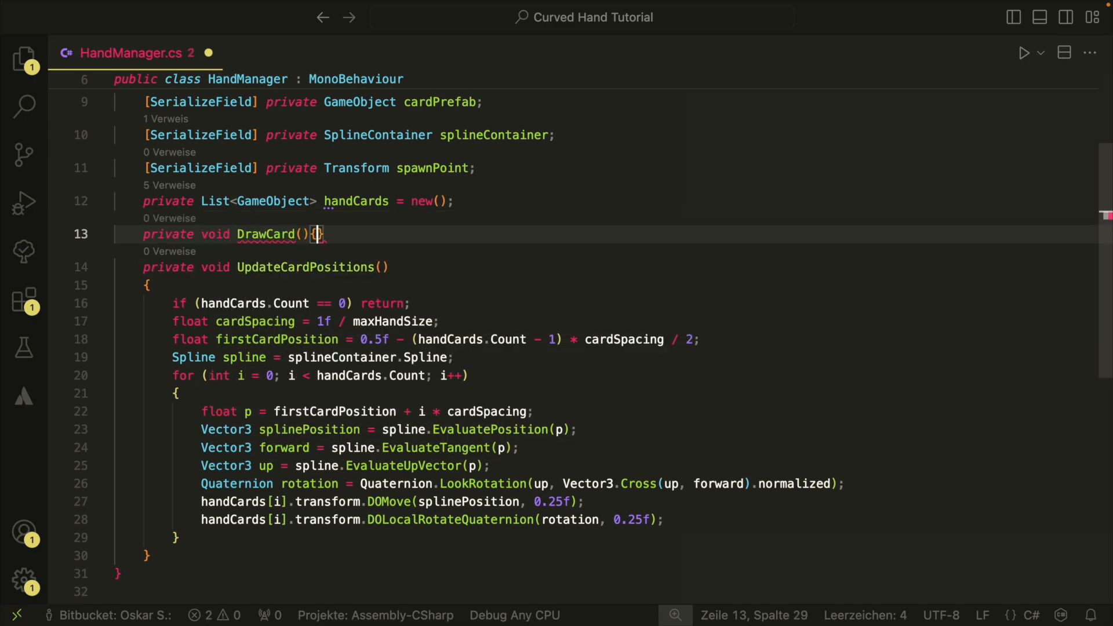
{"action": "type", "text": "if"}
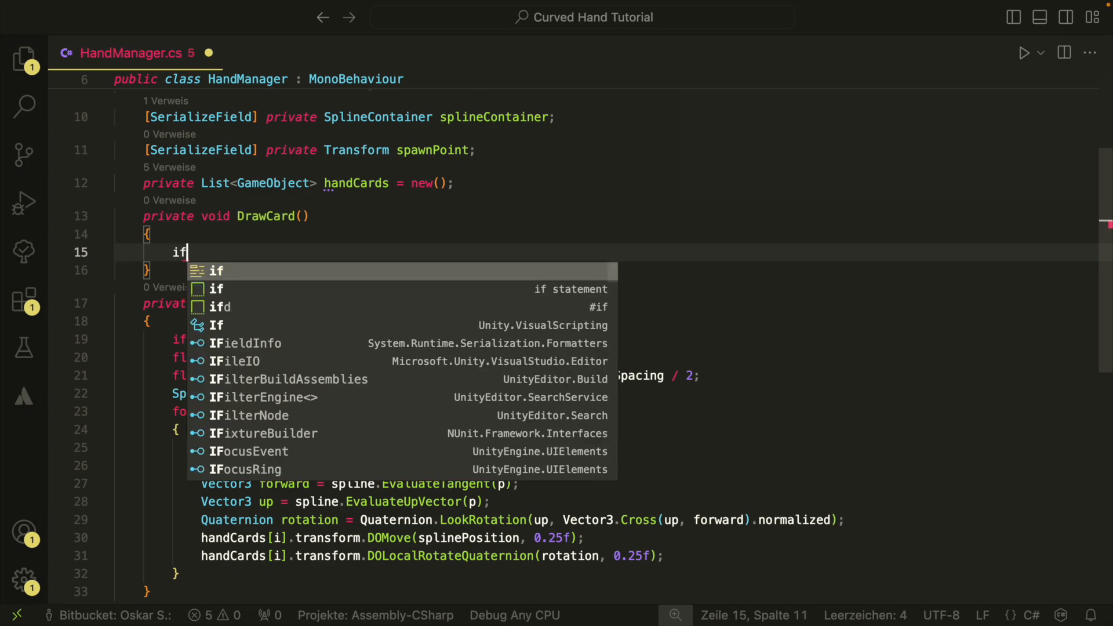
{"action": "type", "text": "(handCards.Count)"}
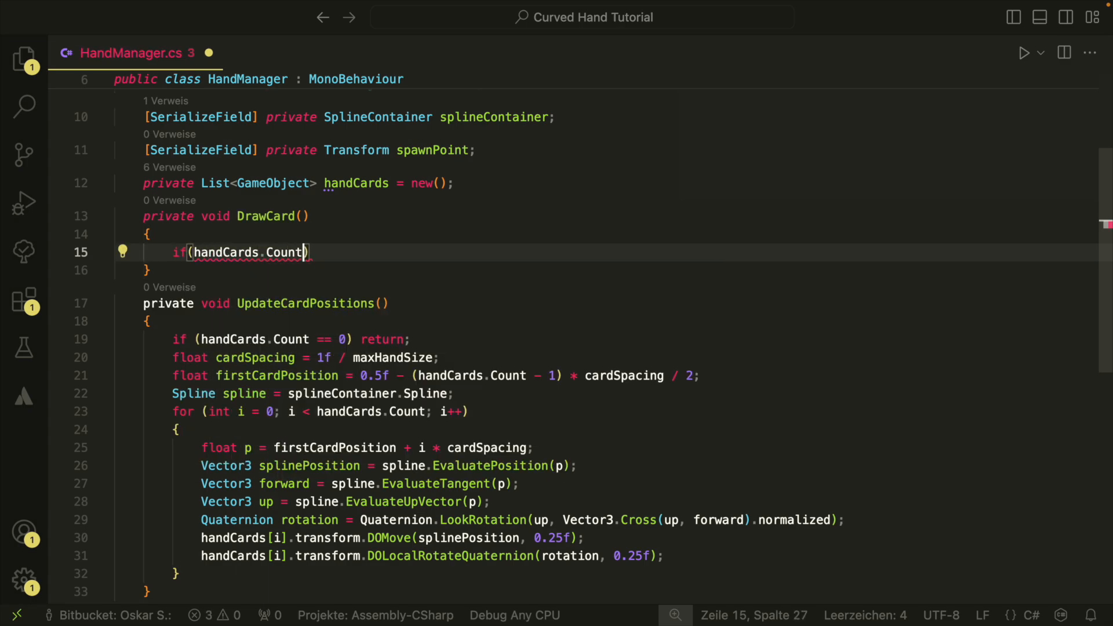
{"action": "type", "text": ">= maxHandSize"}
{"action": "type", "text": "GameObject g = Instantiate(cardPrefab,spawnPoint"}
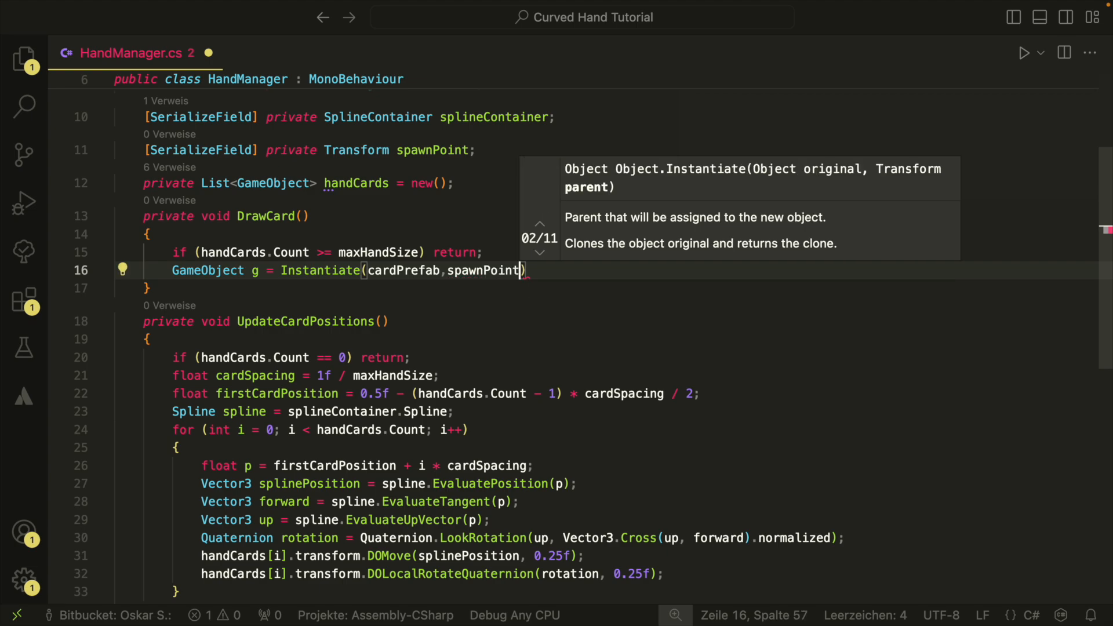
{"action": "type", "text": ".position,spawnPoint.rotation);"}
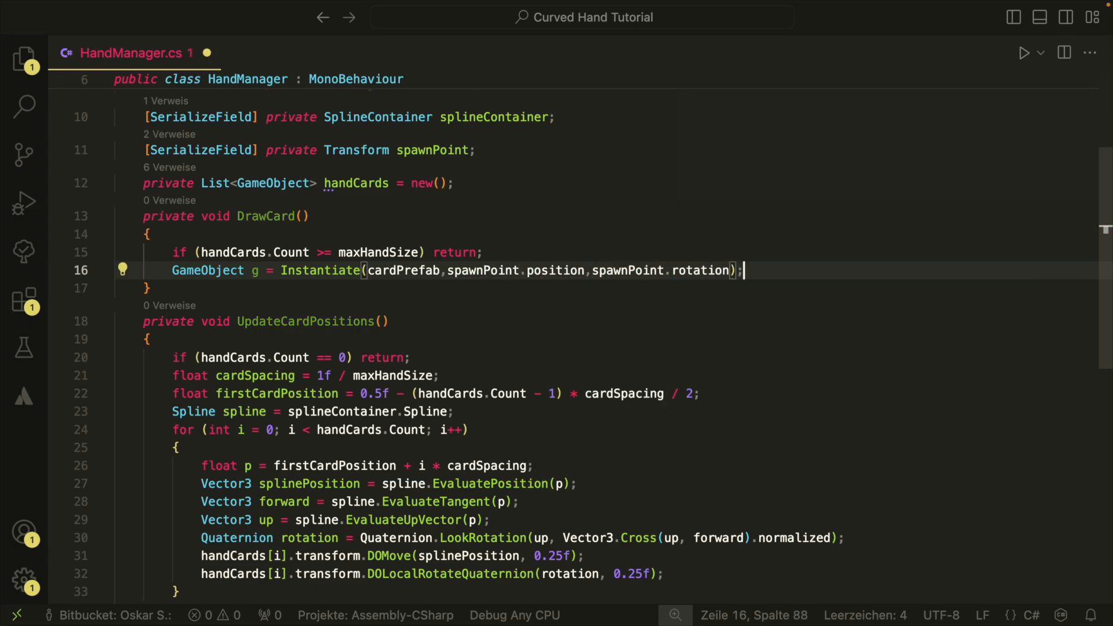
{"action": "type", "text": "handCards.Add()"}
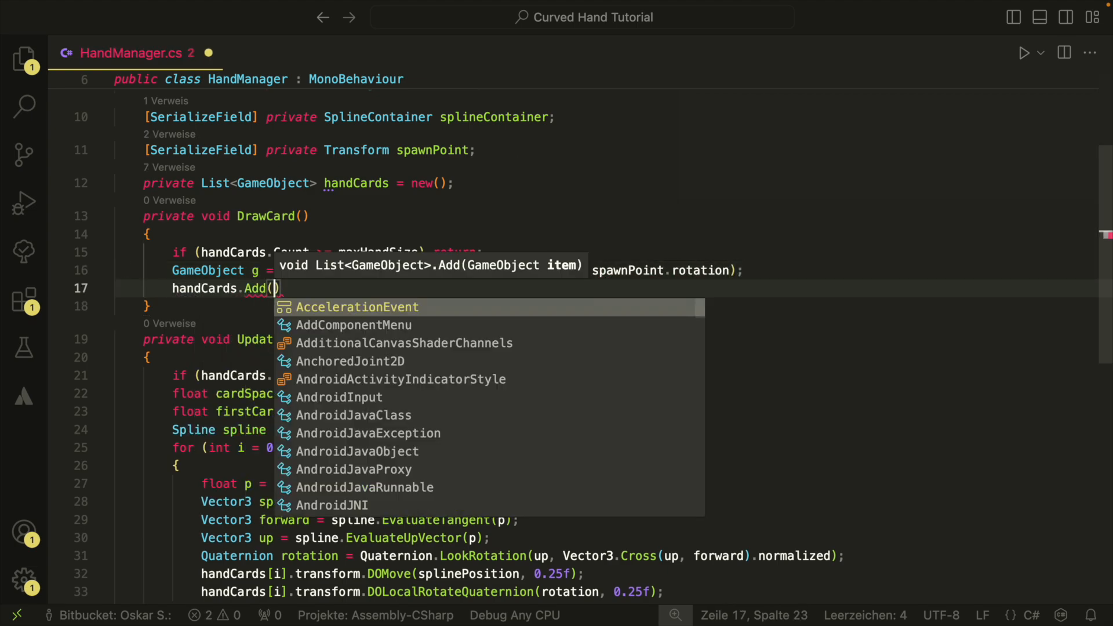
{"action": "type", "text": "g"}
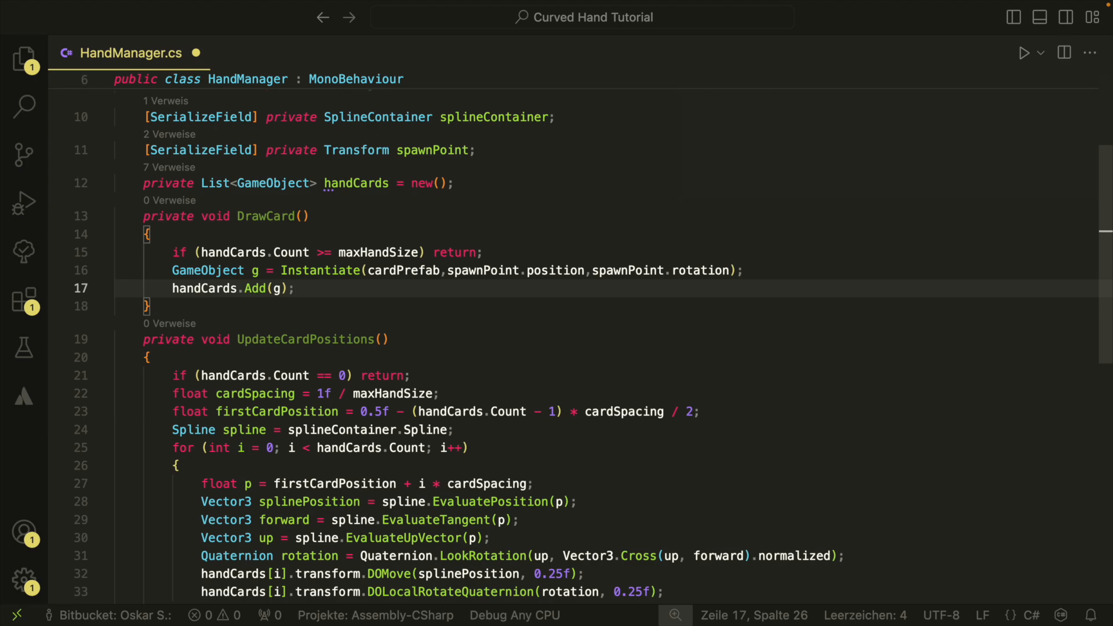
{"action": "key", "text": "enter"}
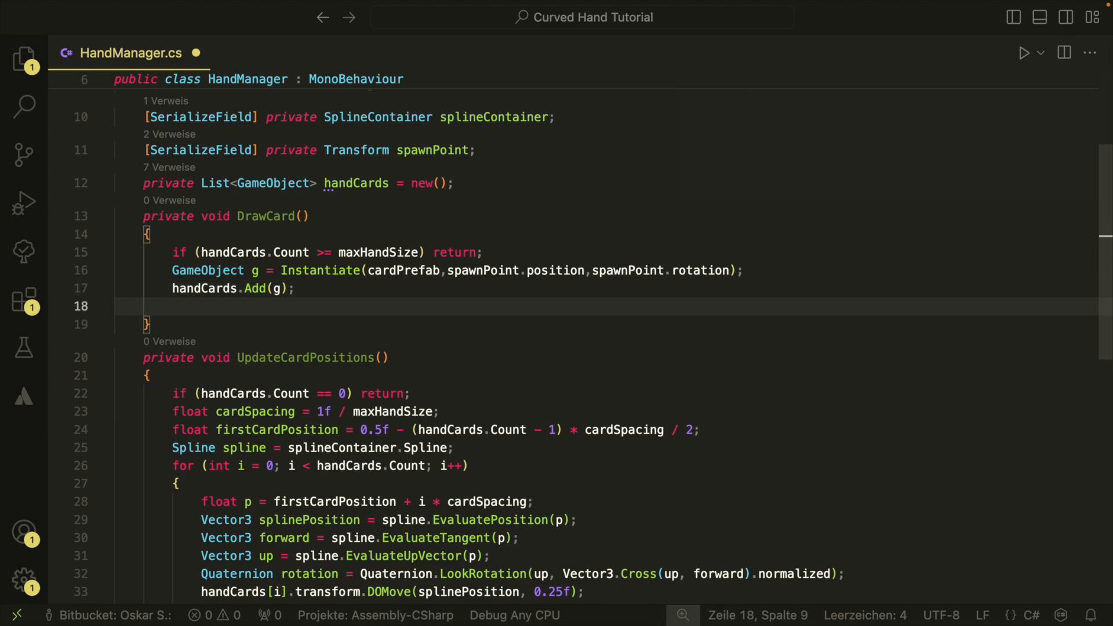
{"action": "type", "text": "UpdateCardPositions();"}
{"action": "type", "text": "private void Update() {"}
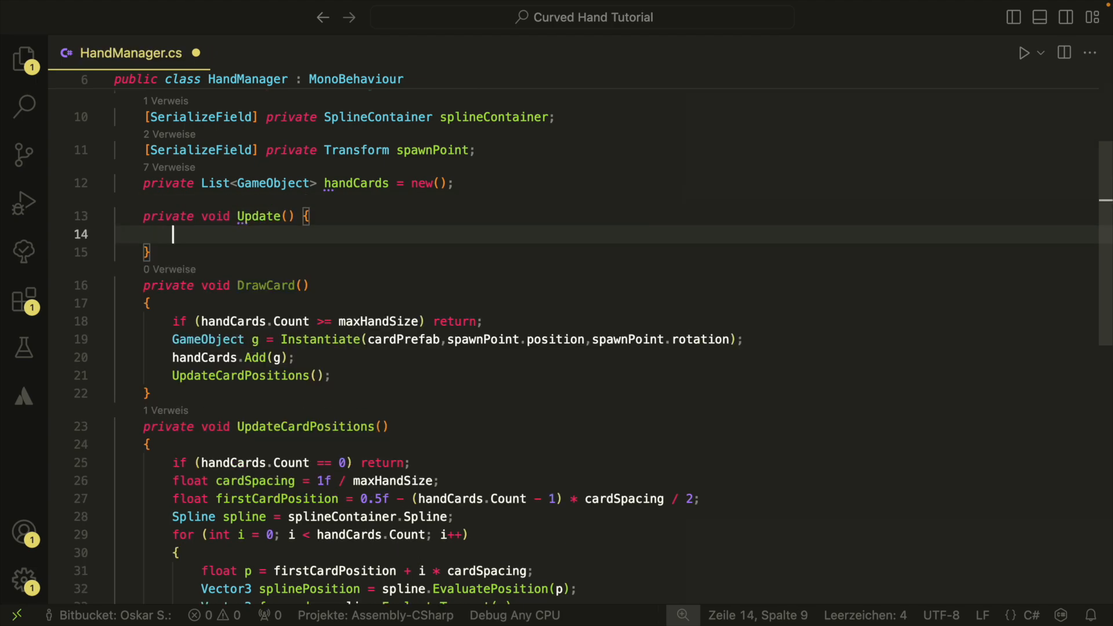
- Start an if(Input.GetKey...) check inside a new Update method
{"action": "type", "text": "if(Input.GetKey"}
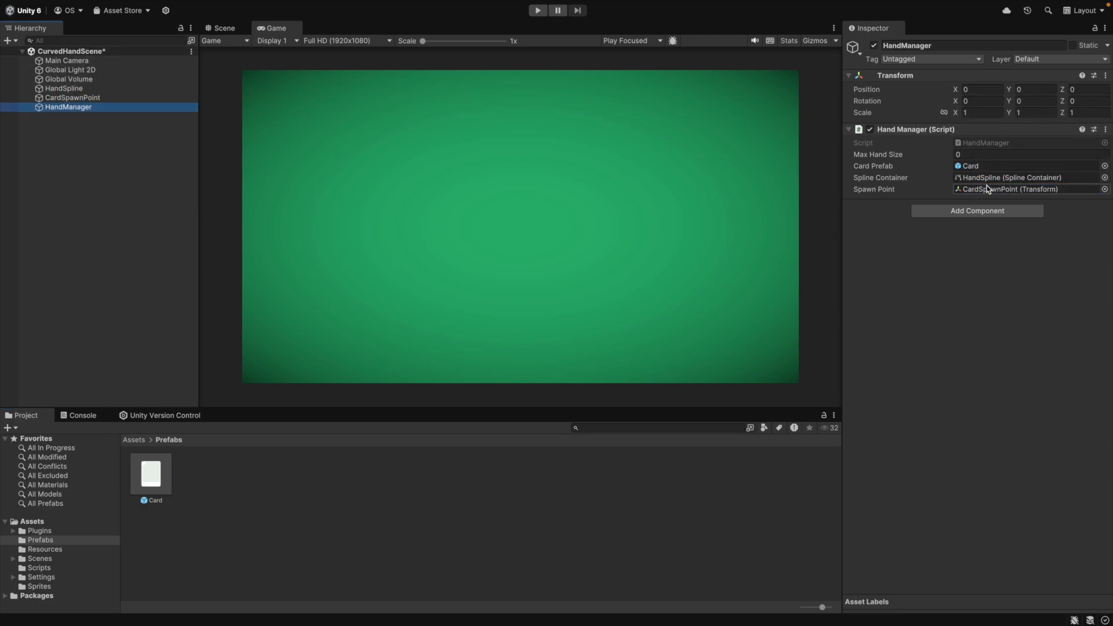
- Set Max Hand Size to 10 on HandManager and enter Play Mode
{"action": "type", "text": "10"}
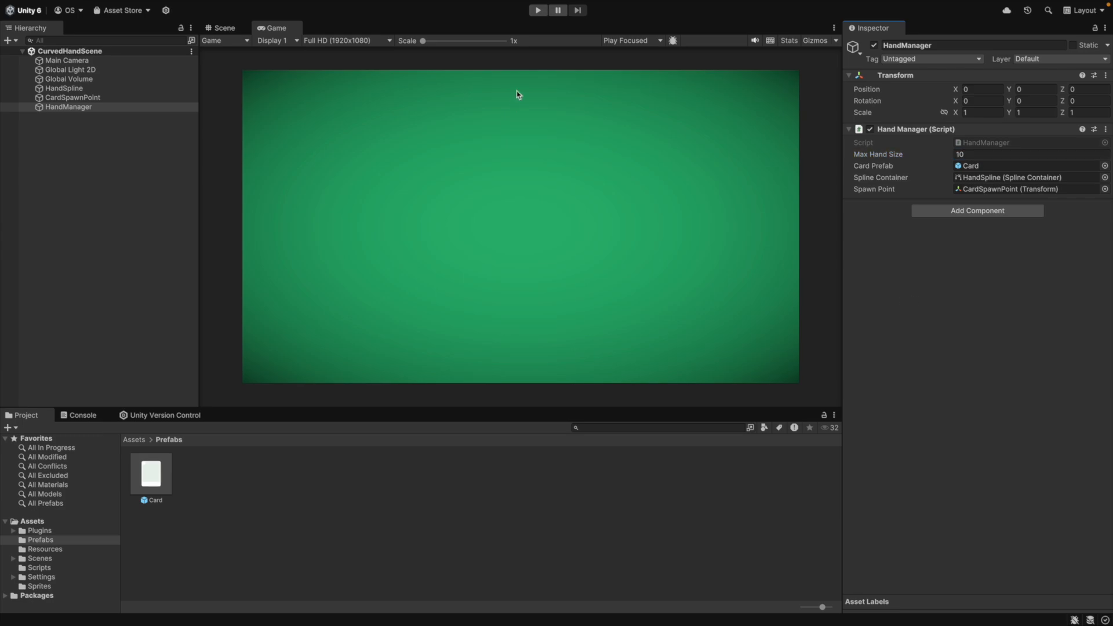
{"action": "left_click", "coordinate": [537, 10]}
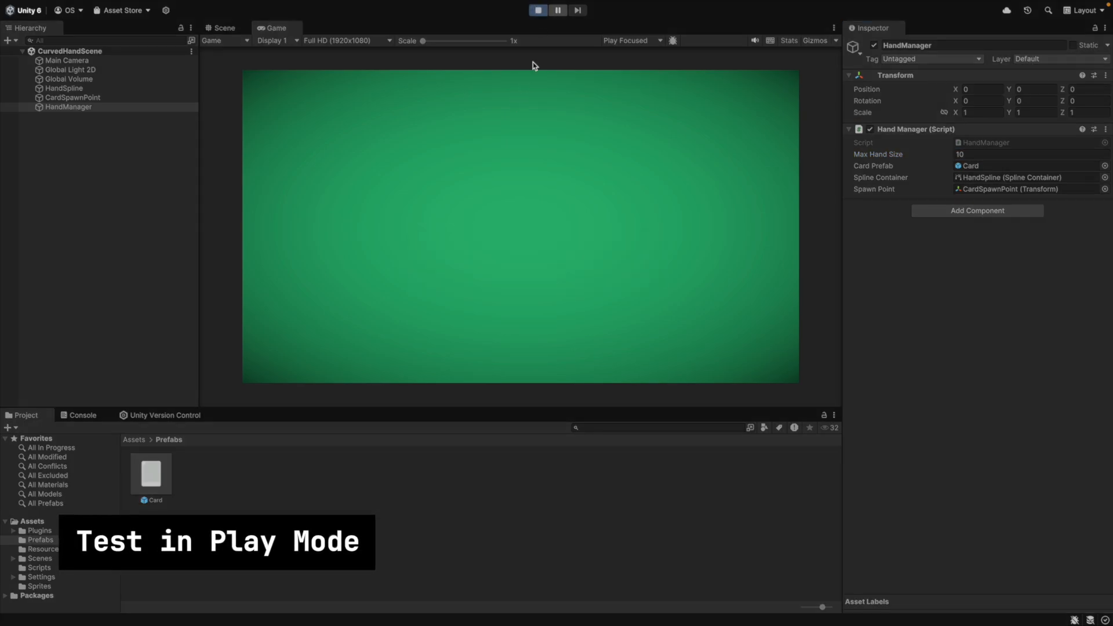